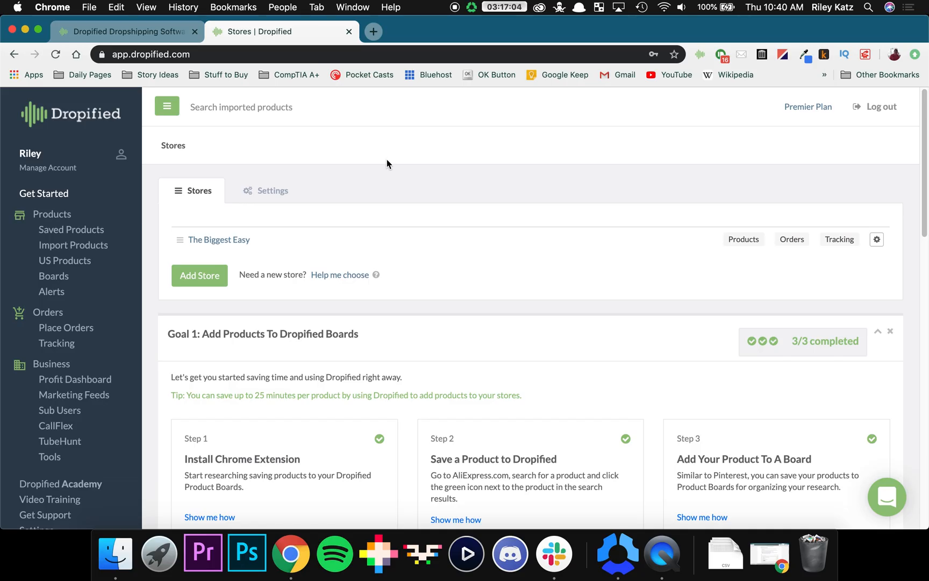
mouse_move(419, 179)
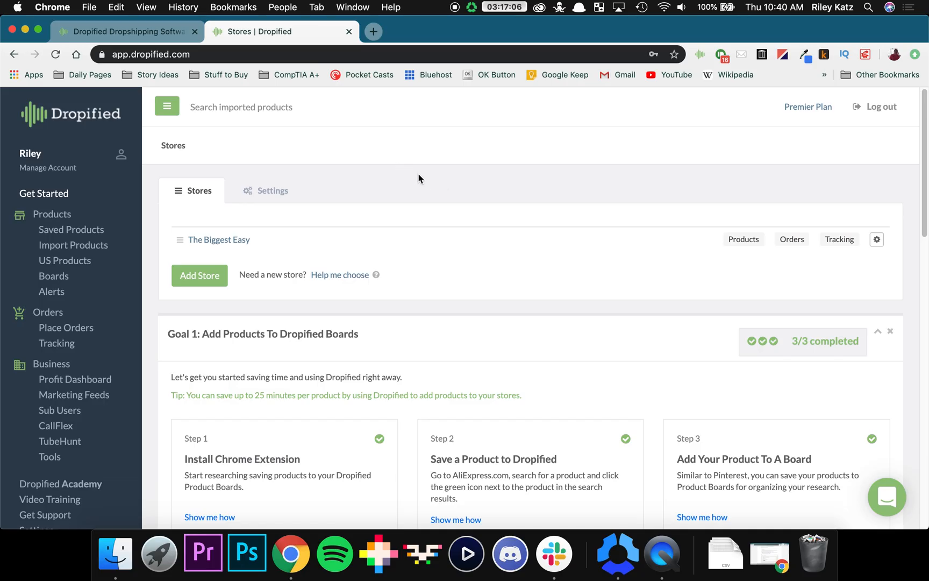
mouse_move(478, 194)
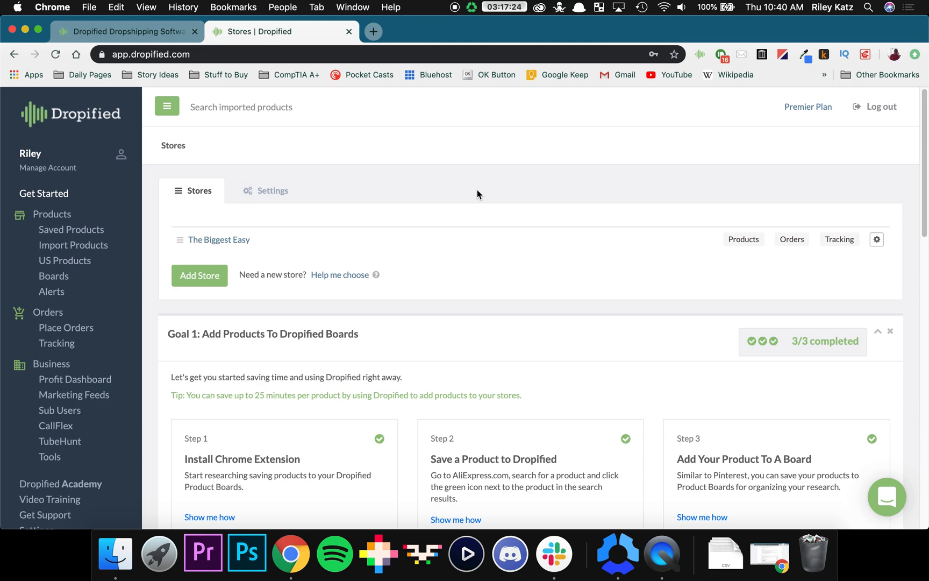
mouse_move(496, 213)
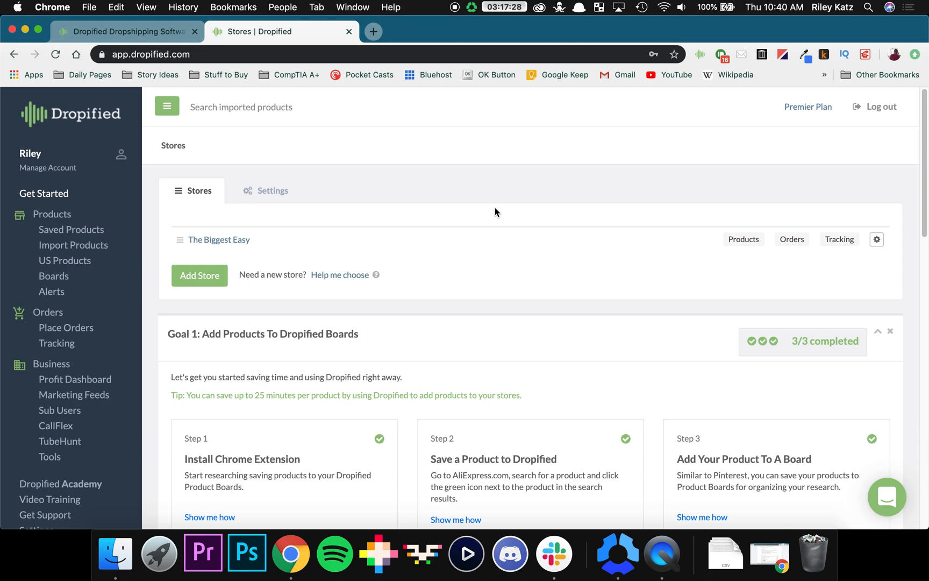
mouse_move(440, 175)
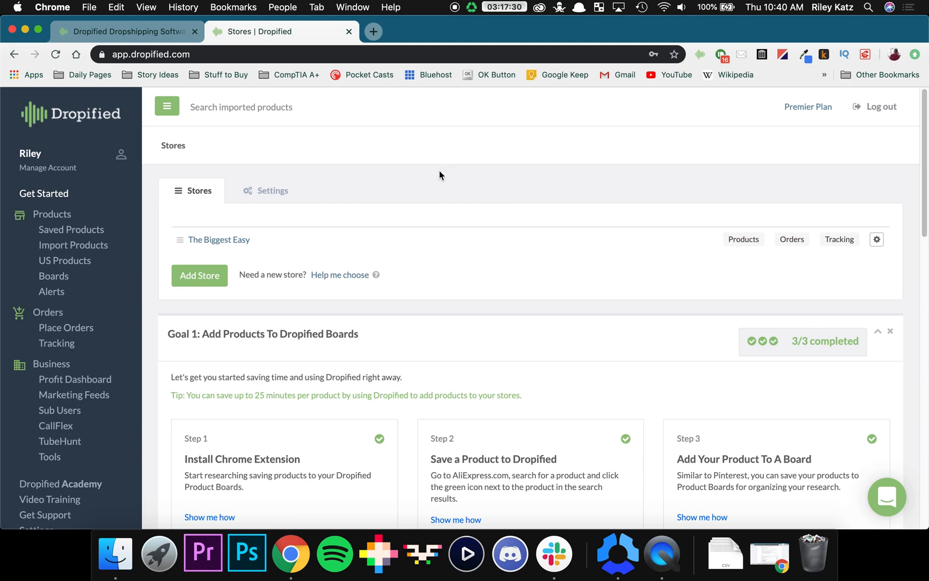
mouse_move(50, 456)
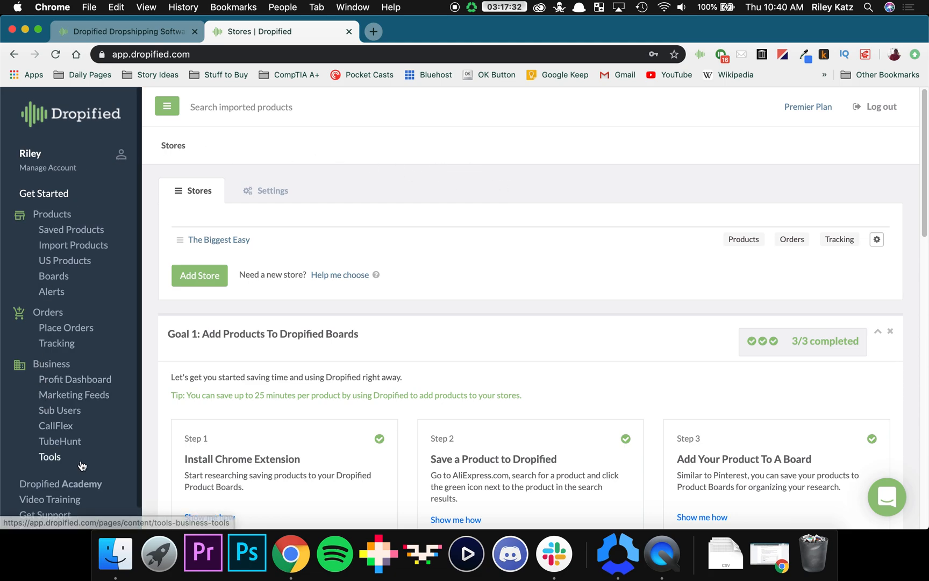
Step: From Dropified's Tools page, open and read the Import Reviews help article
left_click(50, 456)
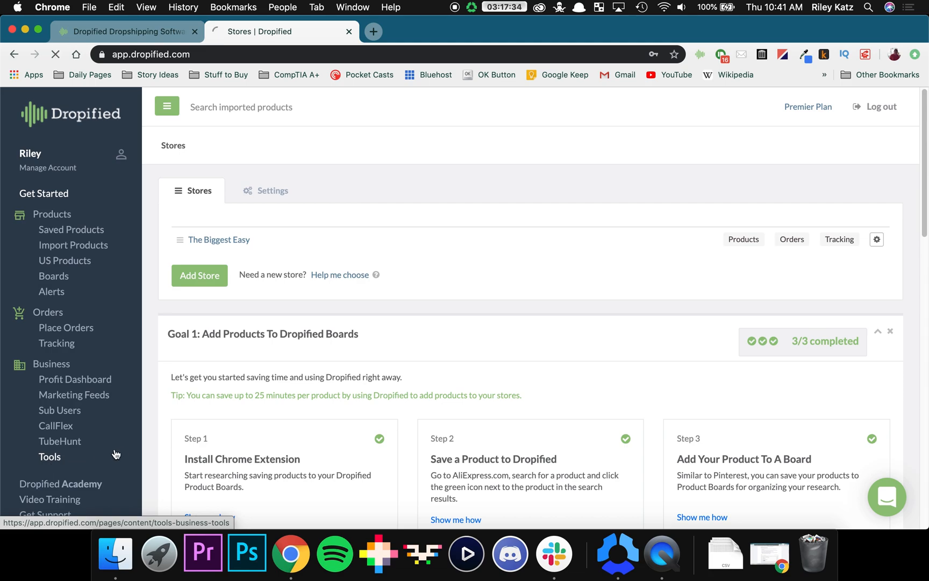
left_click(50, 456)
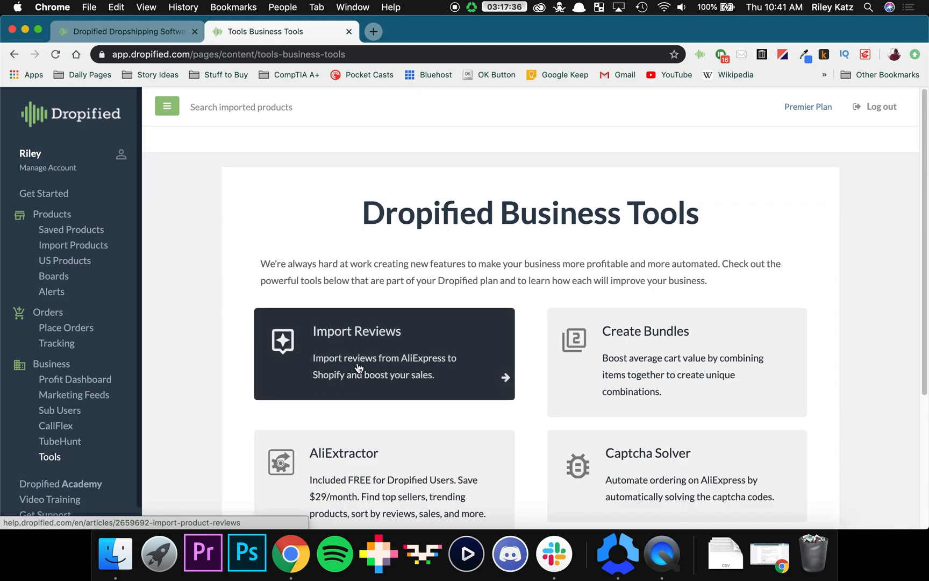
left_click(384, 353)
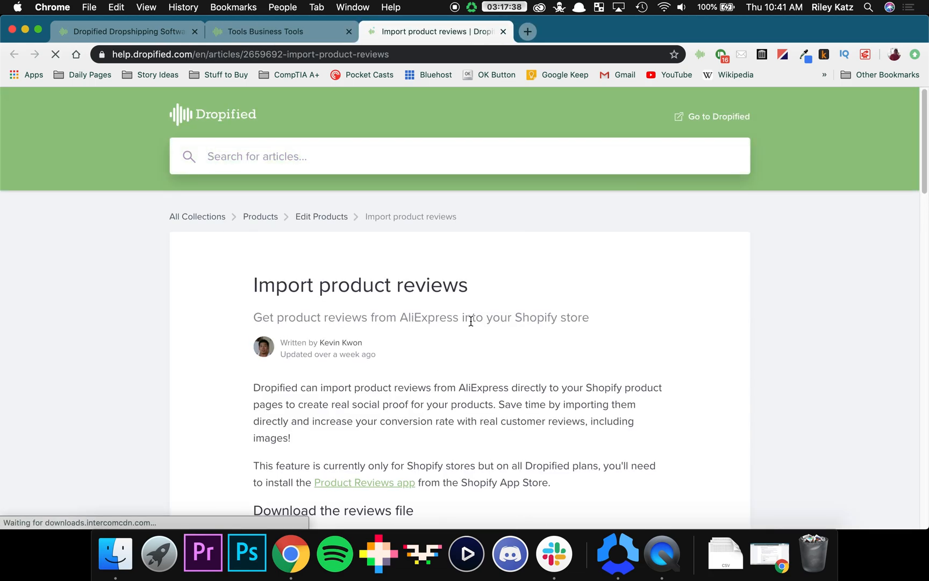
scroll("down", 3)
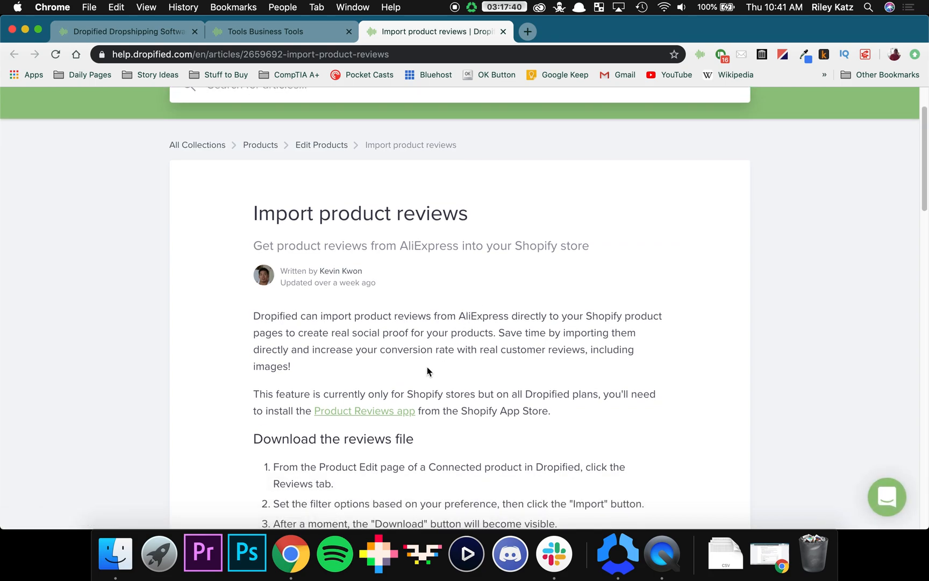
mouse_move(393, 395)
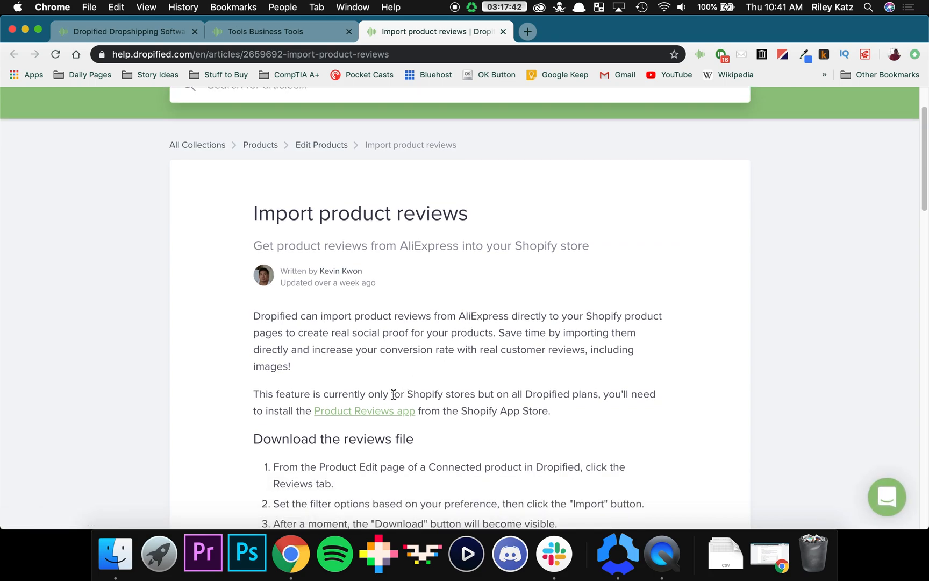
mouse_move(383, 411)
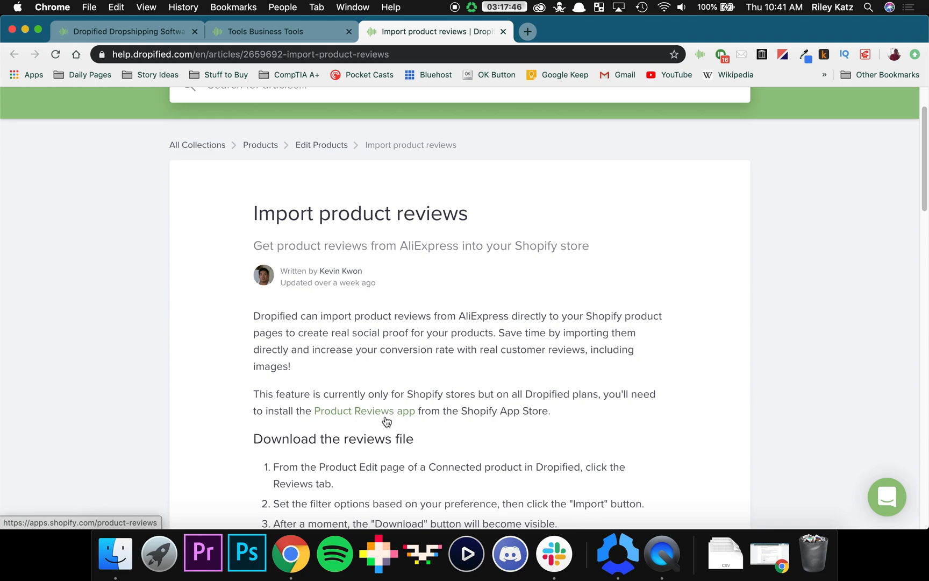
mouse_move(368, 413)
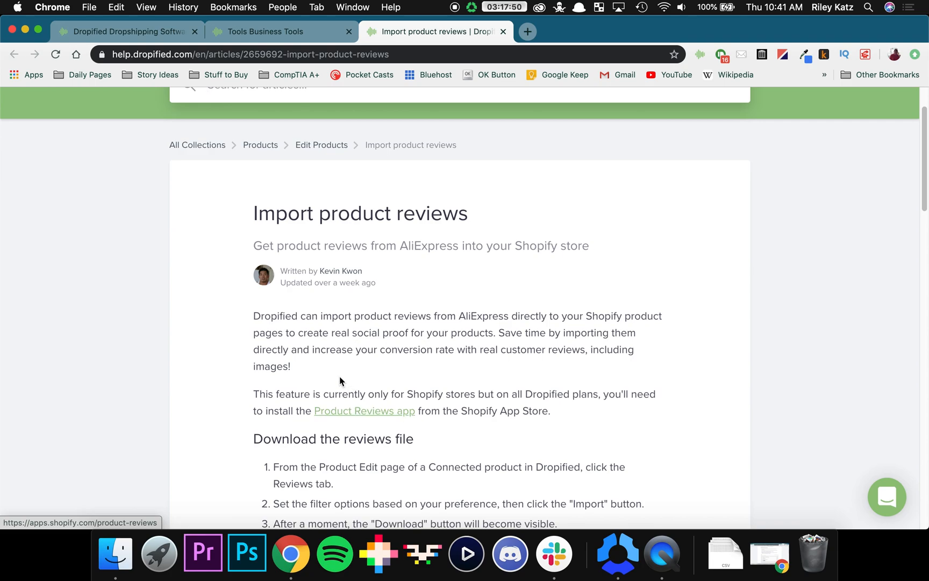
mouse_move(356, 417)
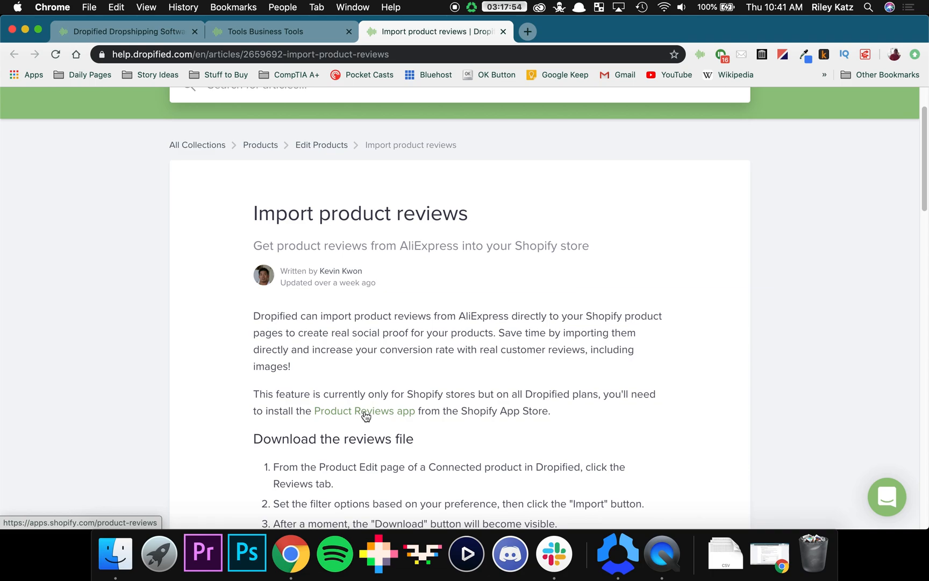
Step: Add the Product Reviews app to the store and approve its installation
left_click(365, 410)
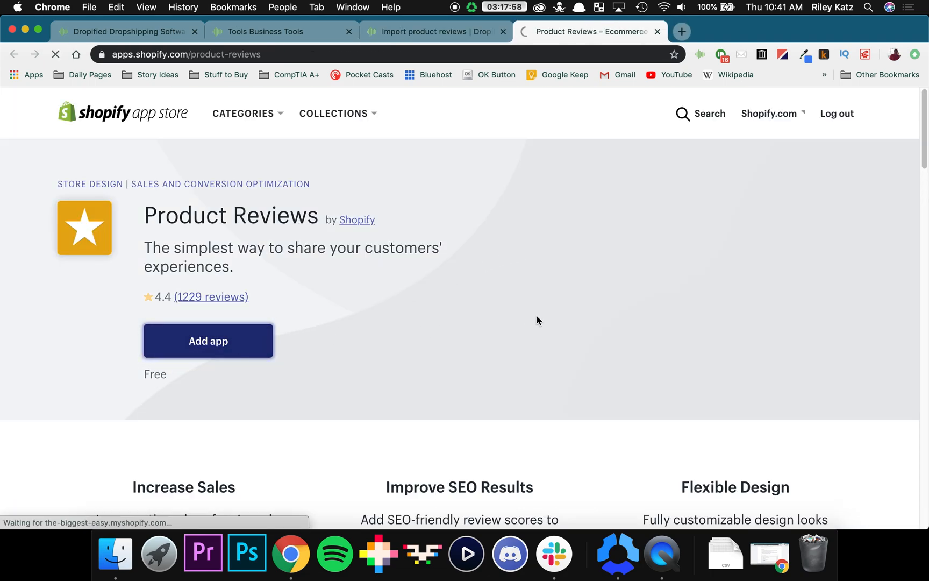
left_click(208, 341)
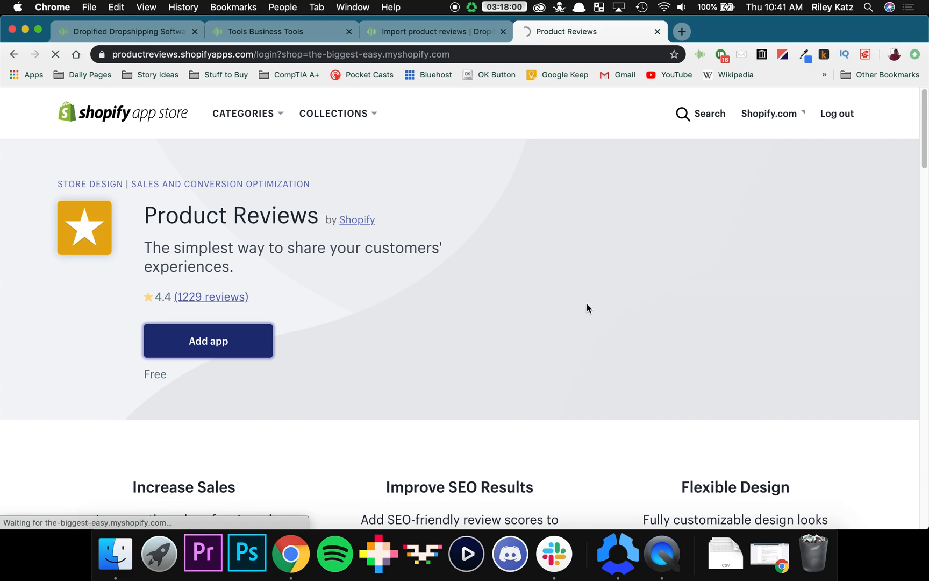
left_click(208, 341)
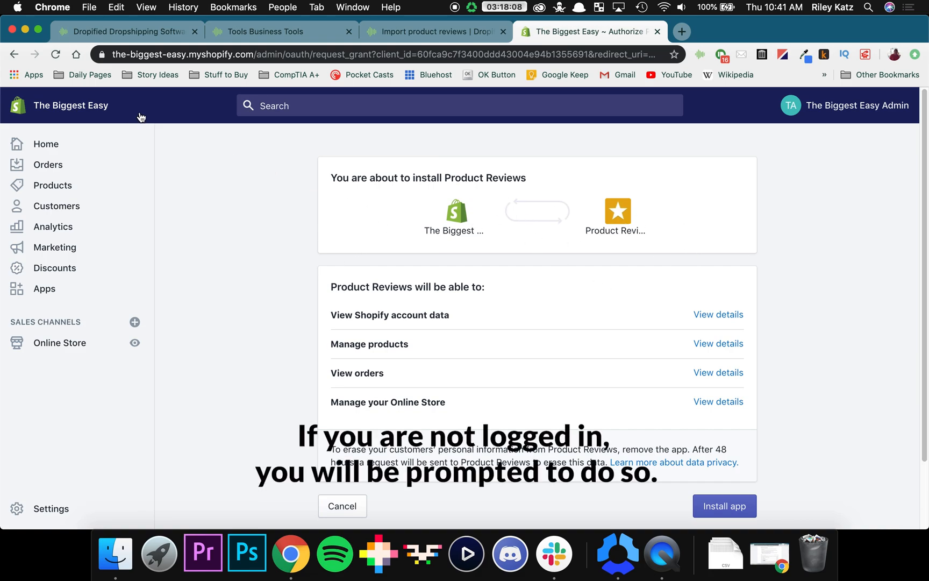
mouse_move(724, 506)
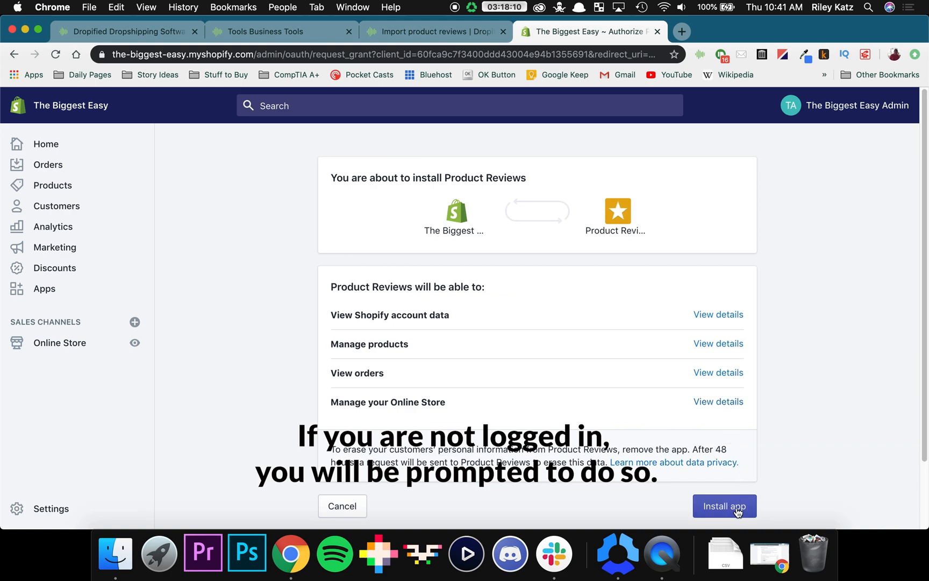
left_click(724, 505)
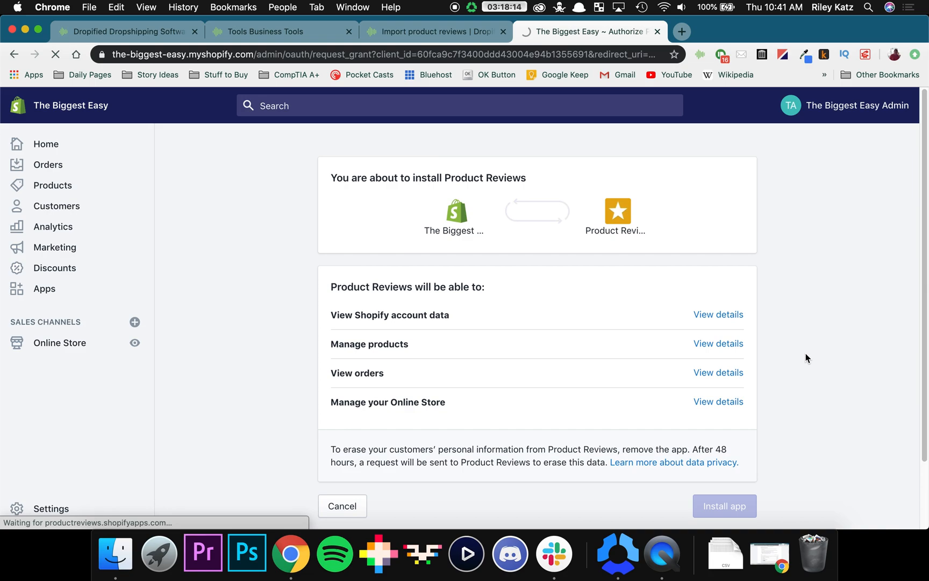
mouse_move(801, 362)
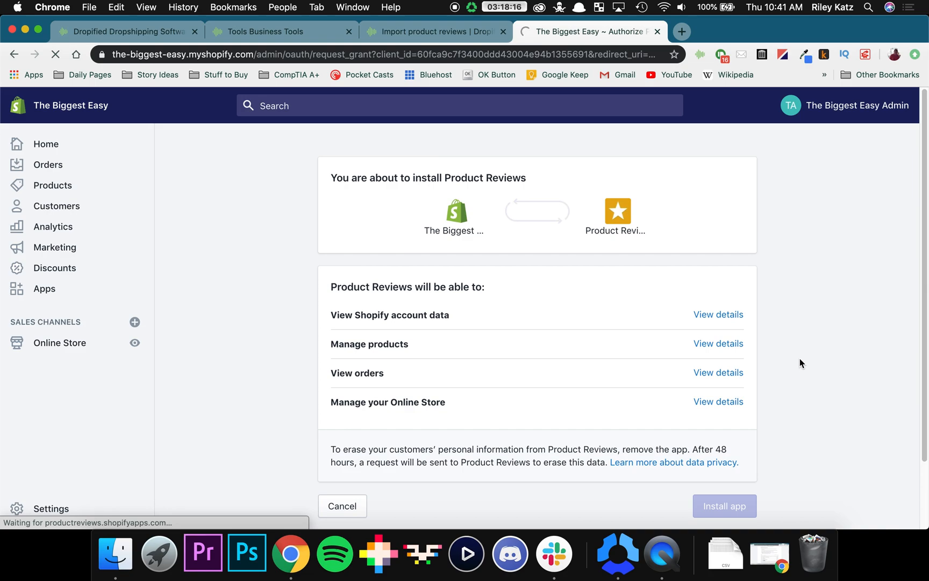
Step: Let the install finish and land on the app's empty Reviews page
left_click(724, 506)
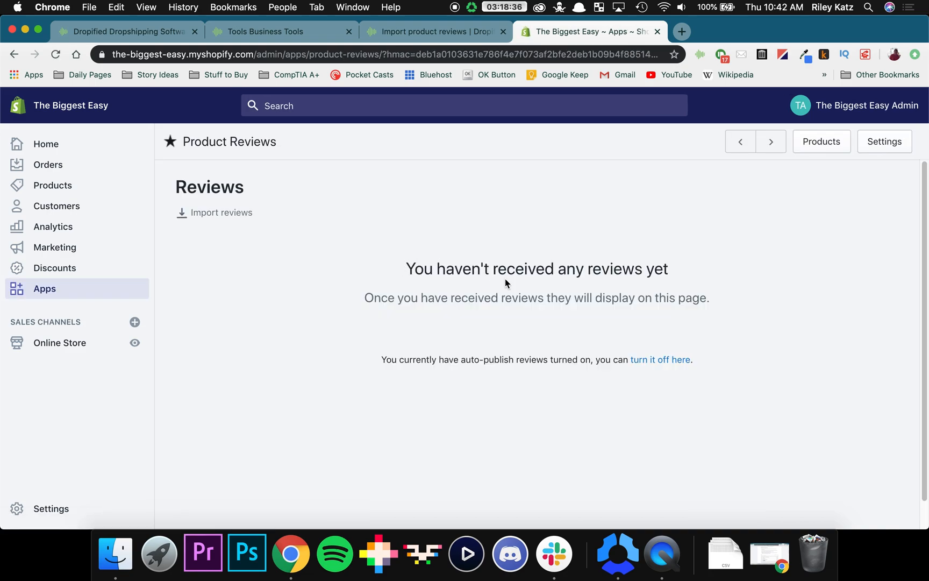
mouse_move(88, 303)
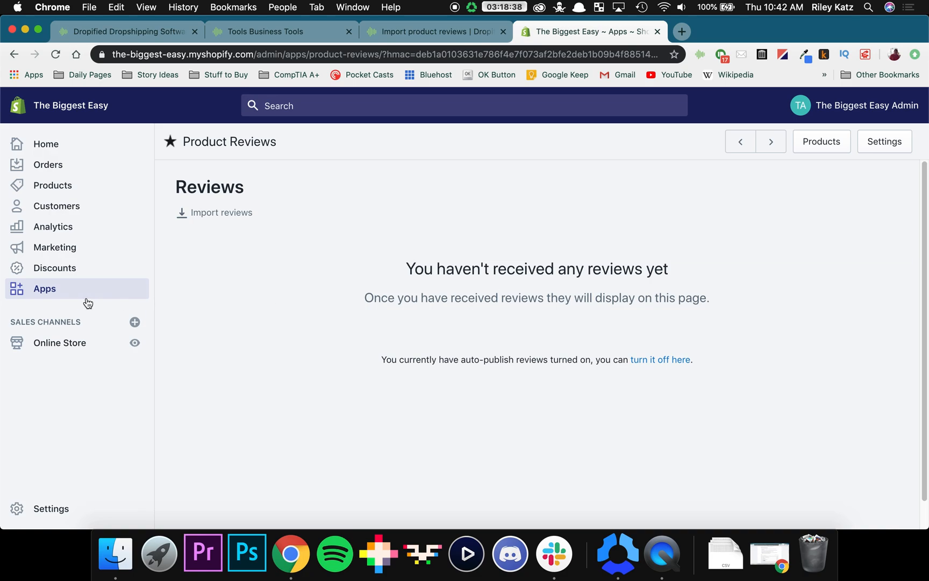
mouse_move(584, 271)
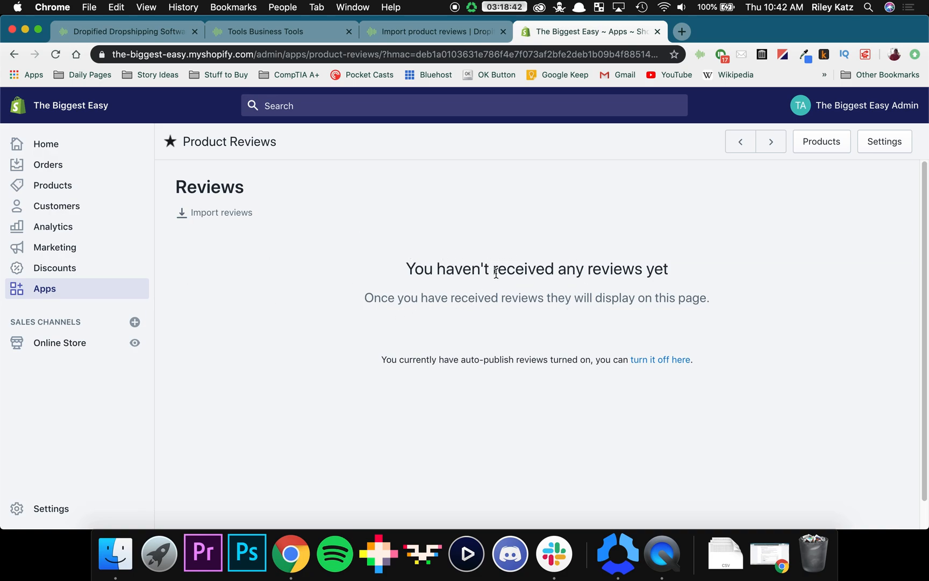
mouse_move(509, 286)
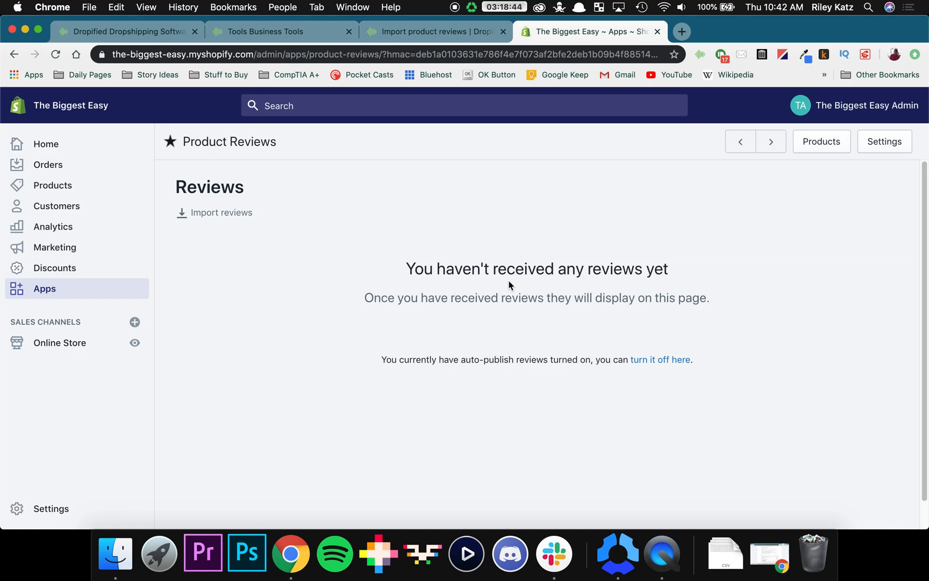
mouse_move(896, 154)
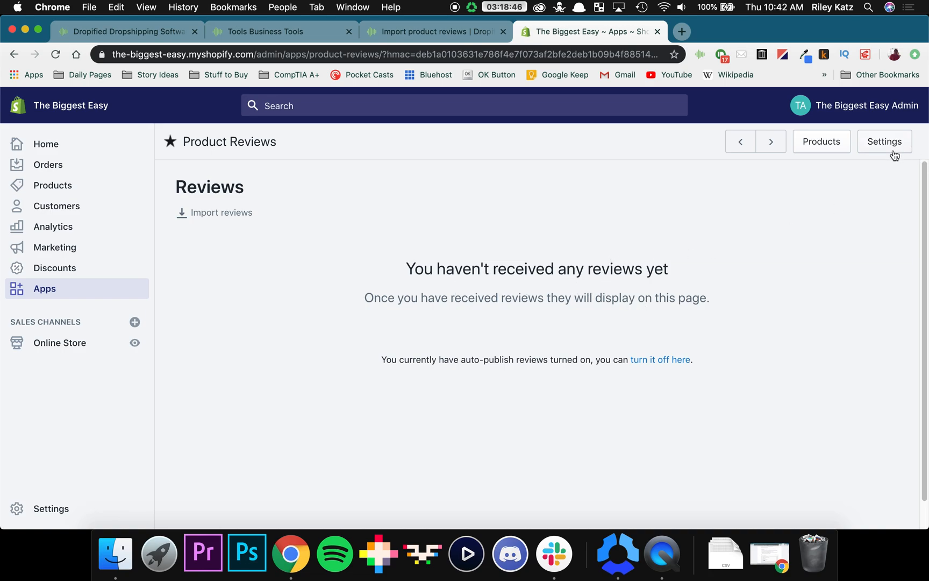
Step: Open Product Reviews Settings showing auto publish enabled and star color options
left_click(885, 141)
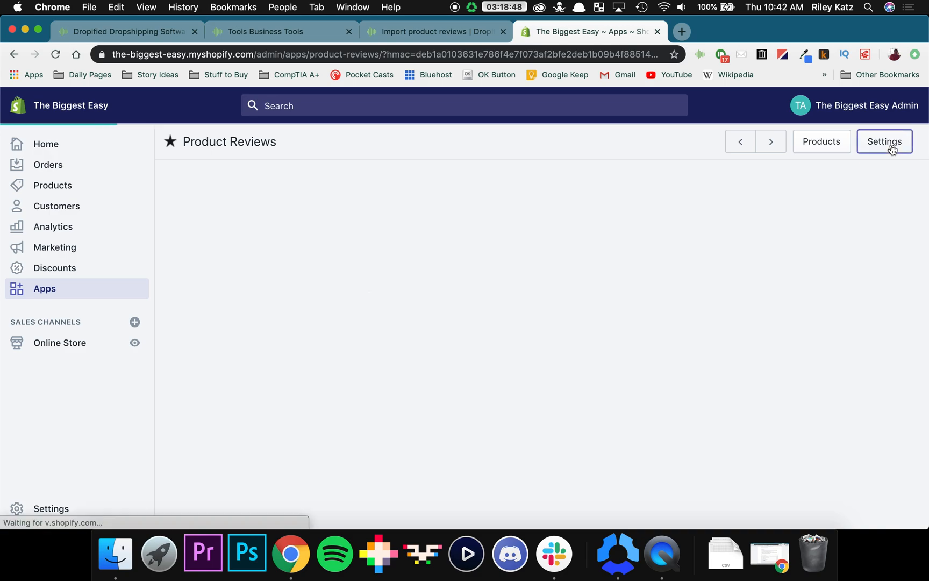
left_click(884, 141)
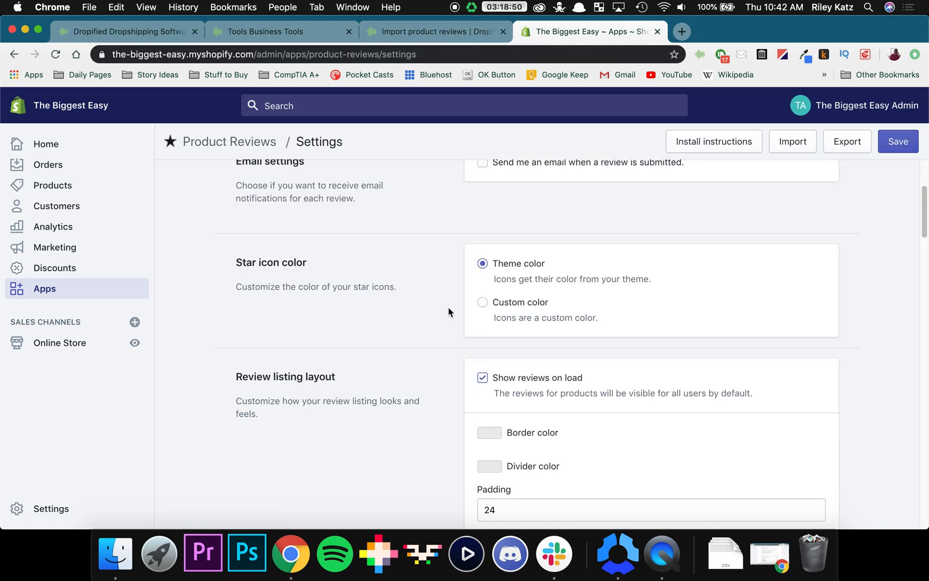
scroll("down", 3)
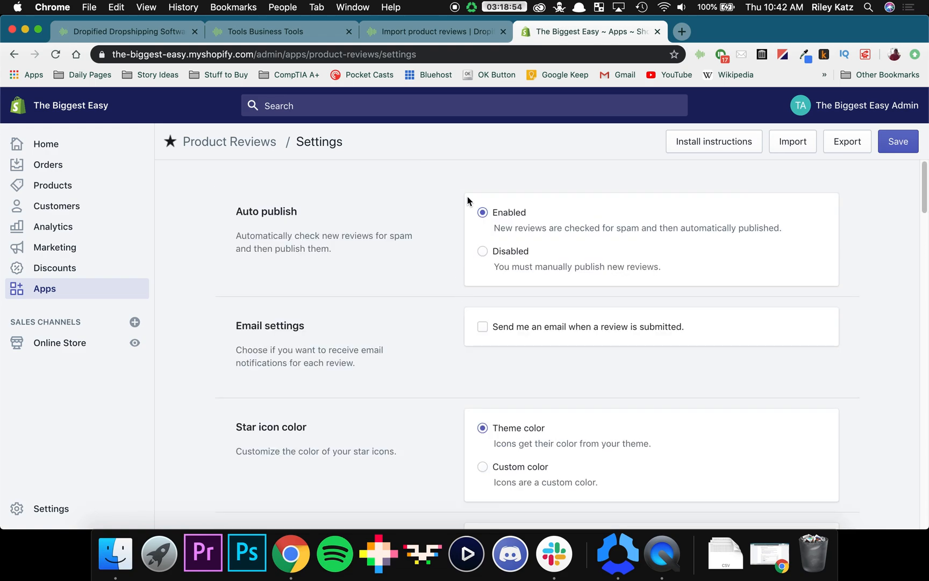
mouse_move(415, 211)
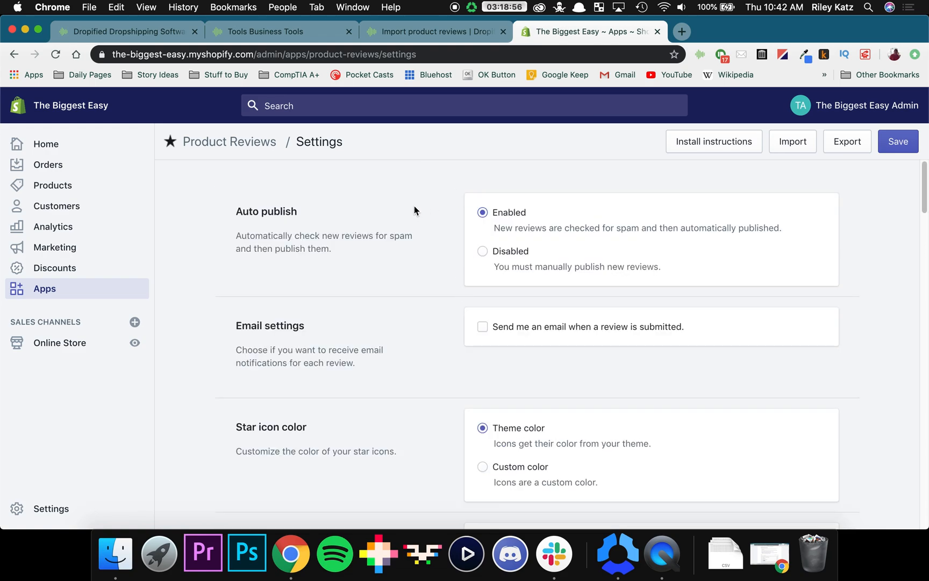
mouse_move(704, 159)
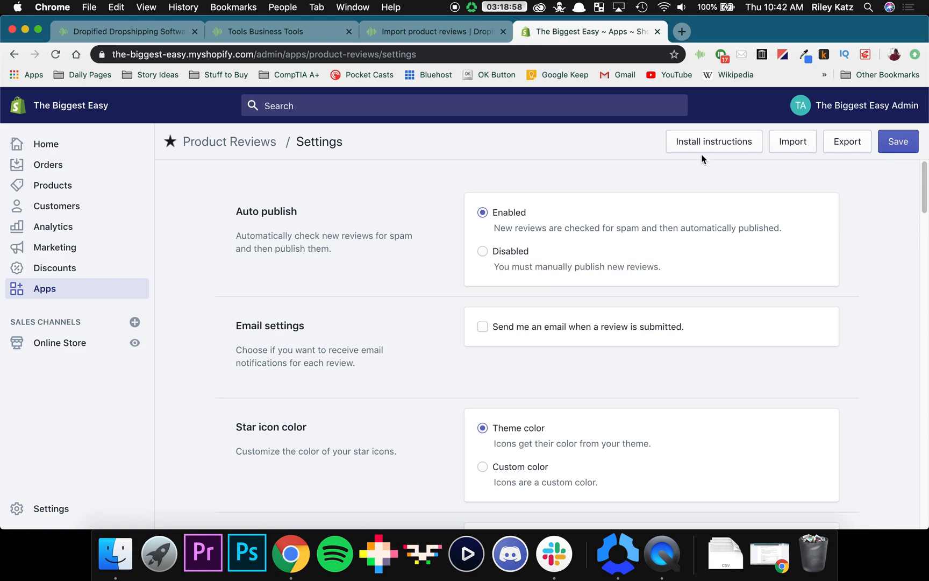
mouse_move(702, 150)
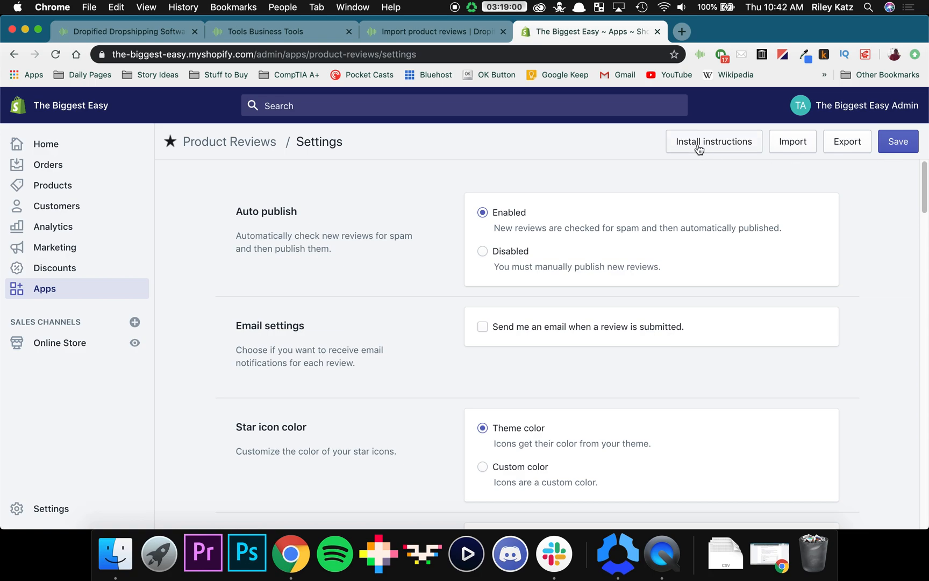
Step: View the installation instructions, copy the snippet, and open sections/product-template.liquid in the editor
left_click(713, 141)
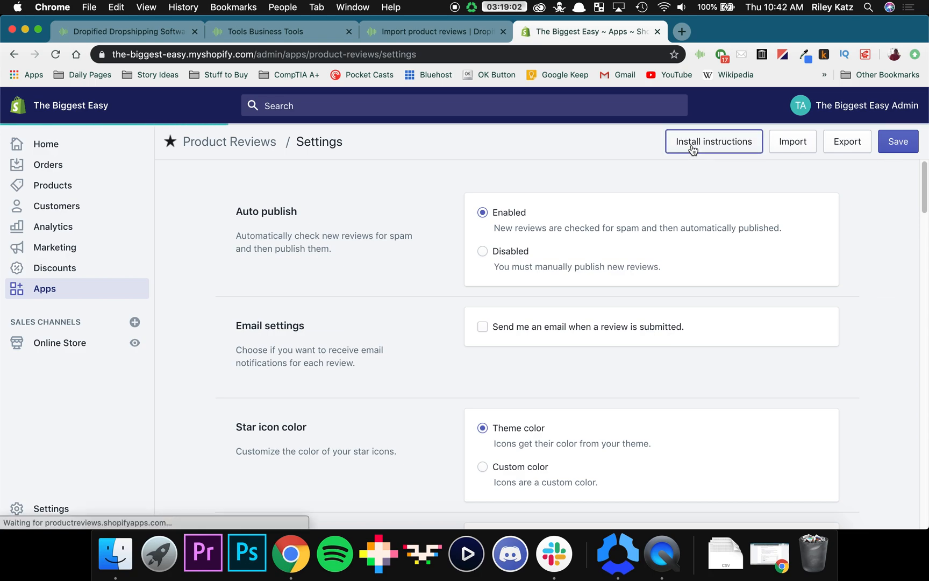
left_click(714, 141)
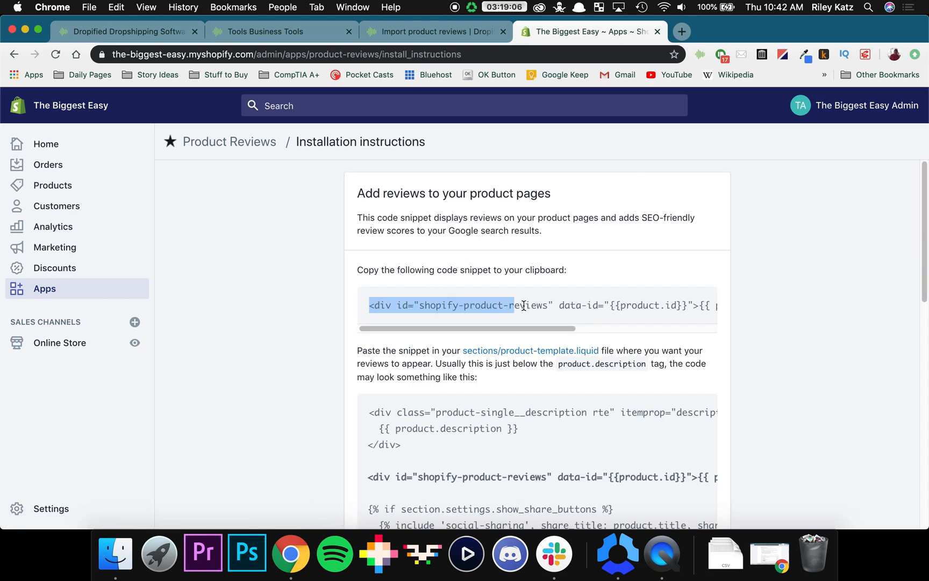
scroll("right", 3)
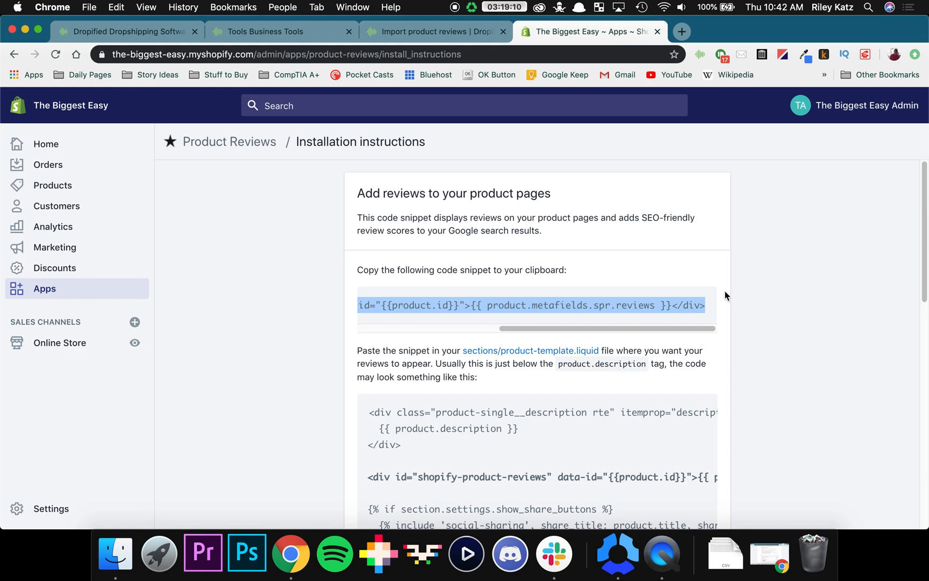
mouse_move(574, 295)
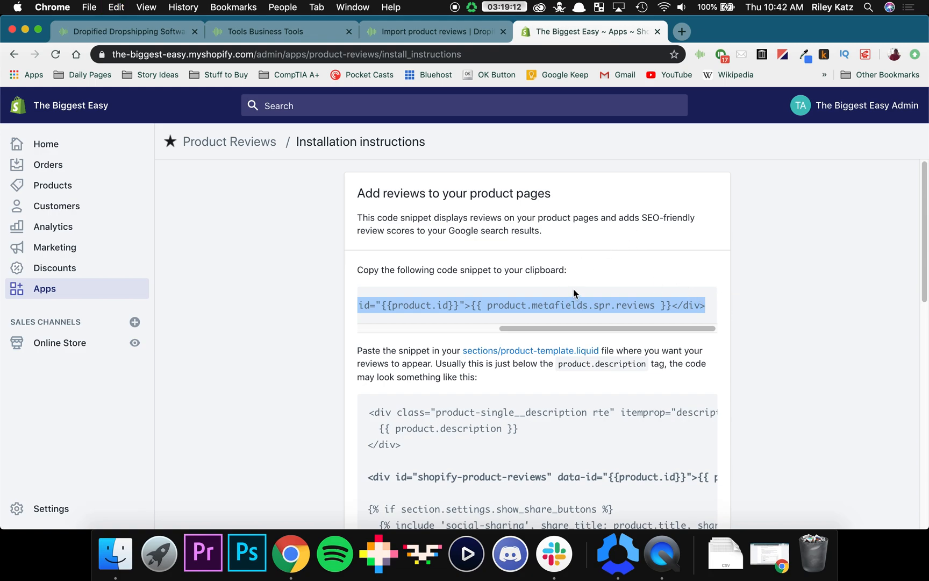
mouse_move(530, 350)
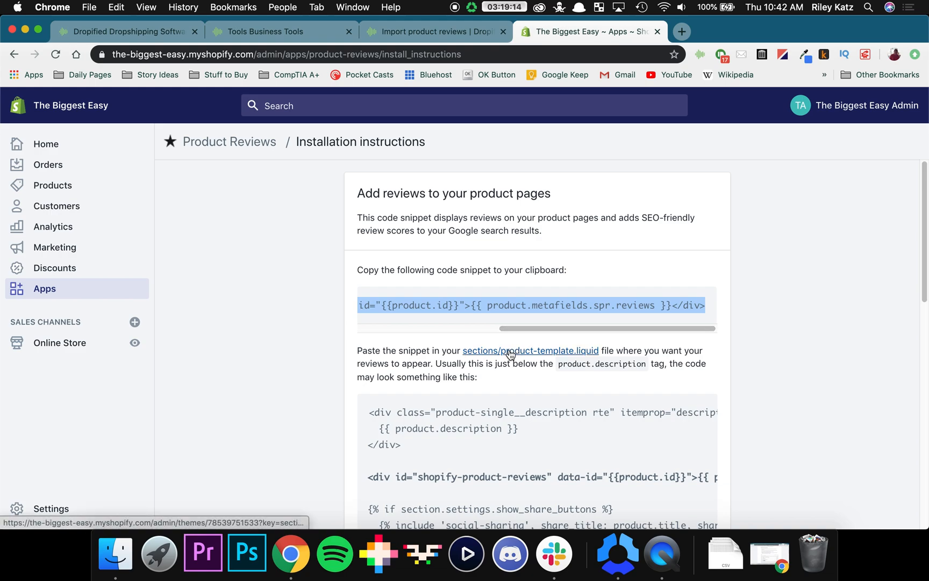
mouse_move(530, 351)
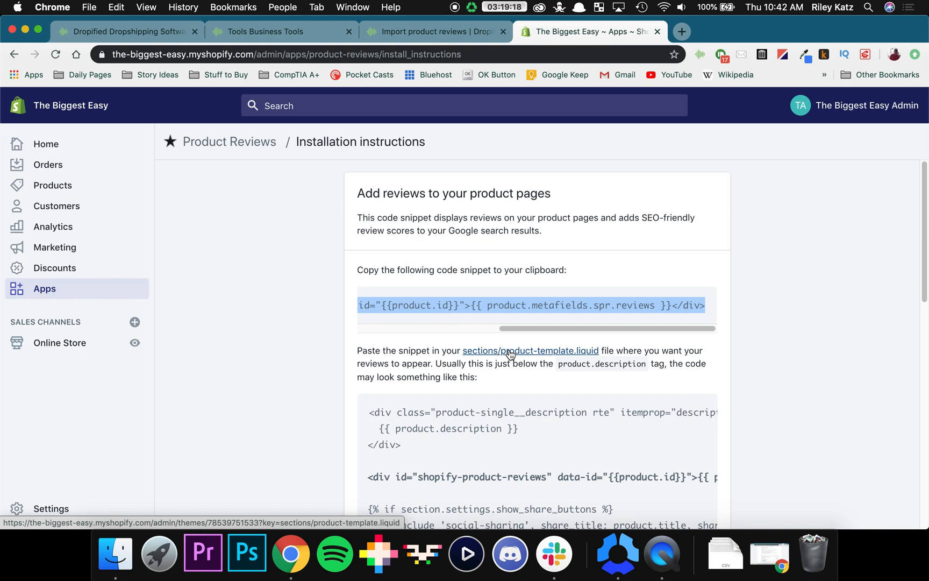
mouse_move(484, 359)
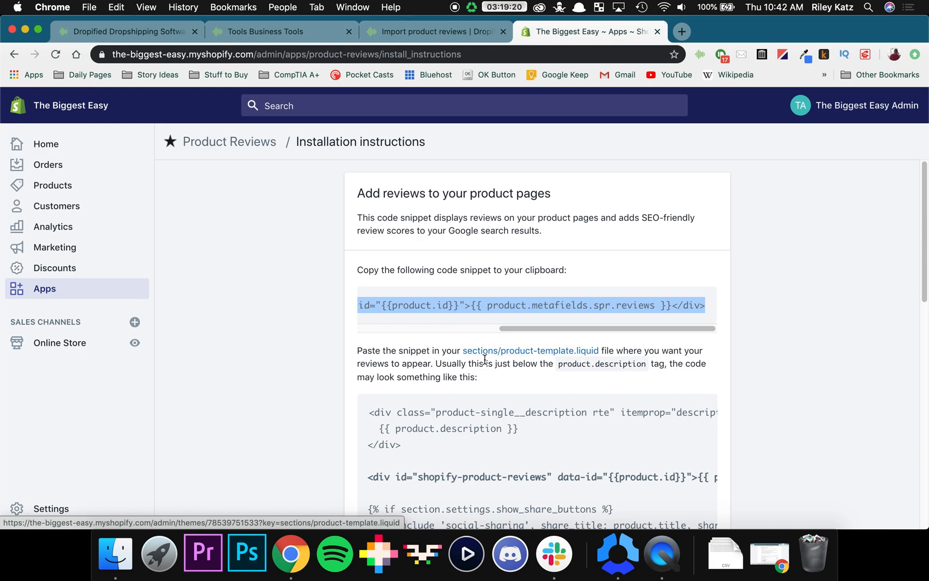
mouse_move(513, 347)
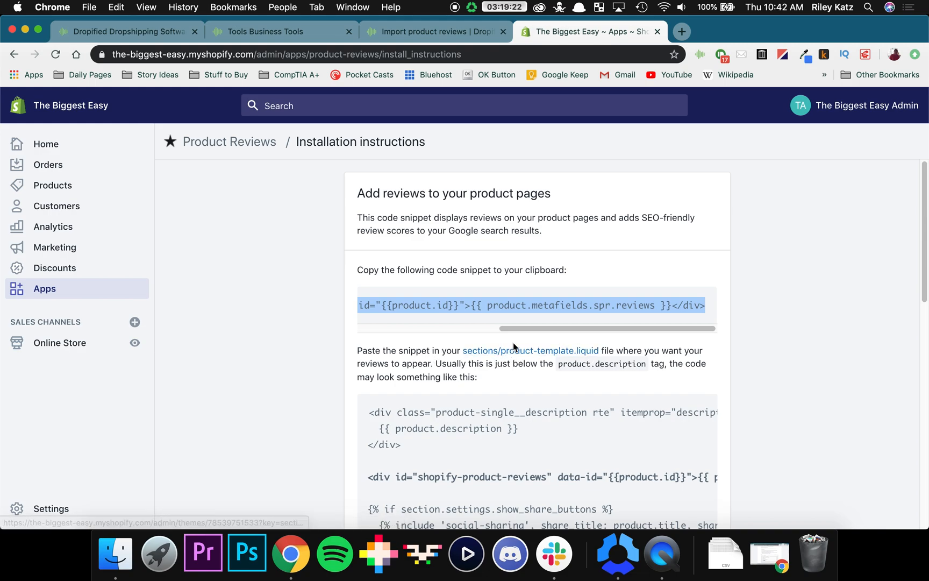
mouse_move(530, 351)
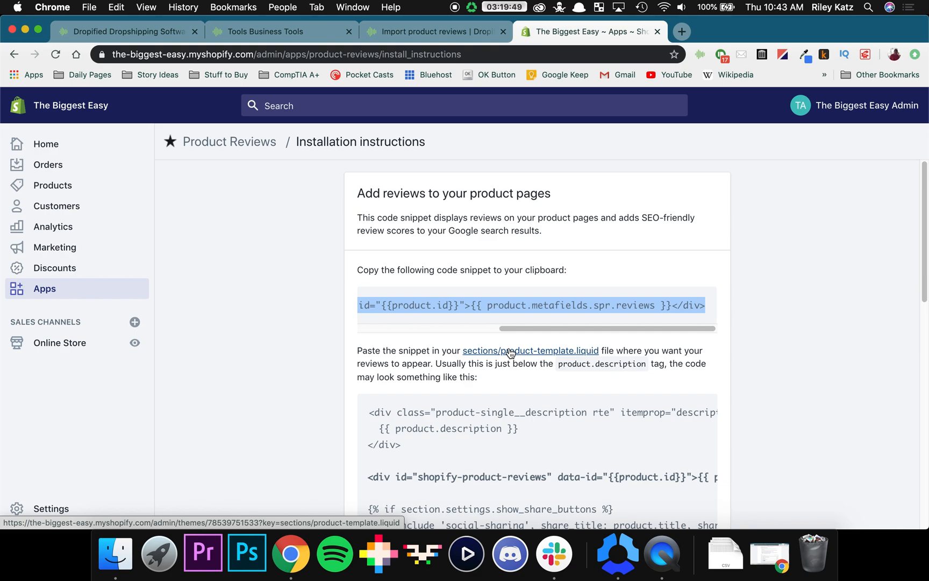
left_click(530, 351)
type("descri")
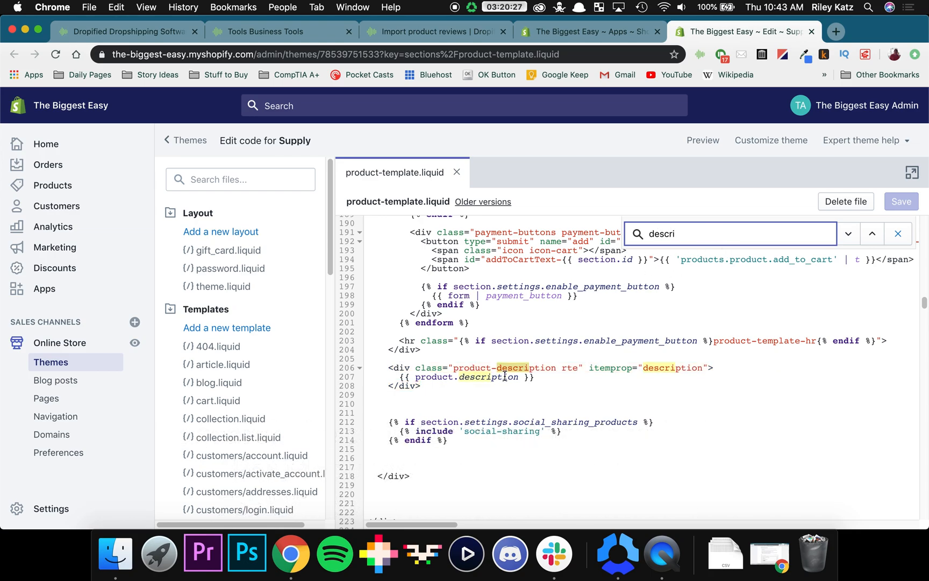
mouse_move(444, 391)
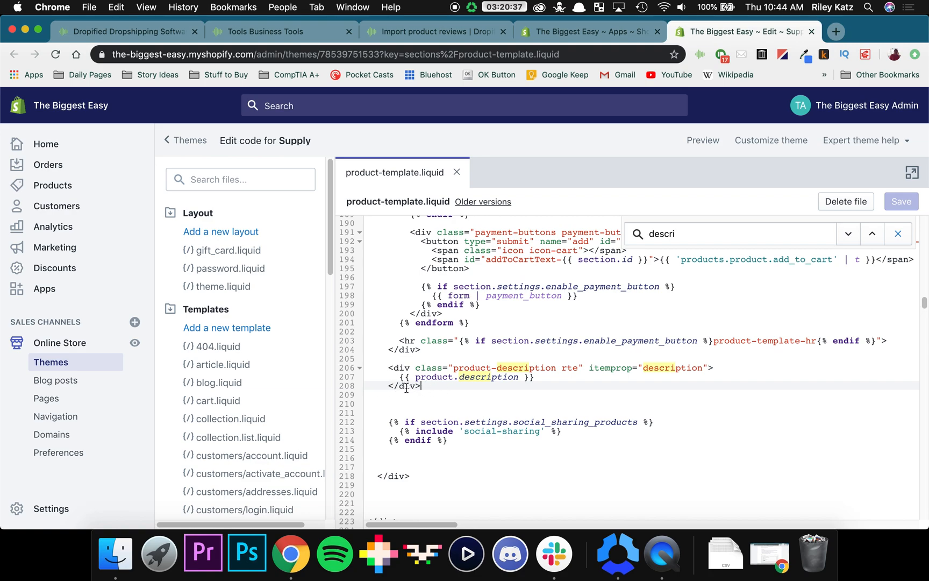
Step: Paste the reviews snippet after the product description div, save the file, and return to Dropified
key("Backspace")
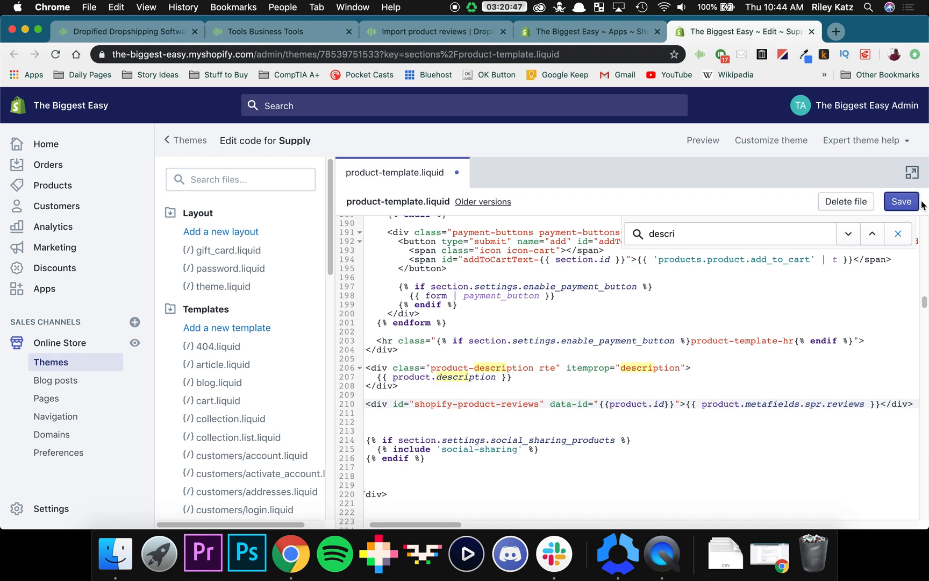
left_click(901, 201)
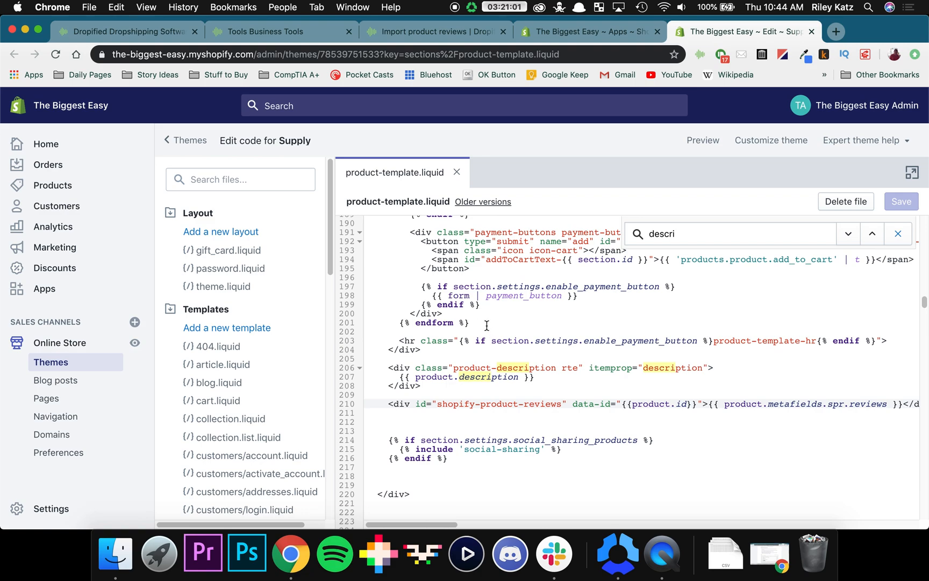
mouse_move(512, 333)
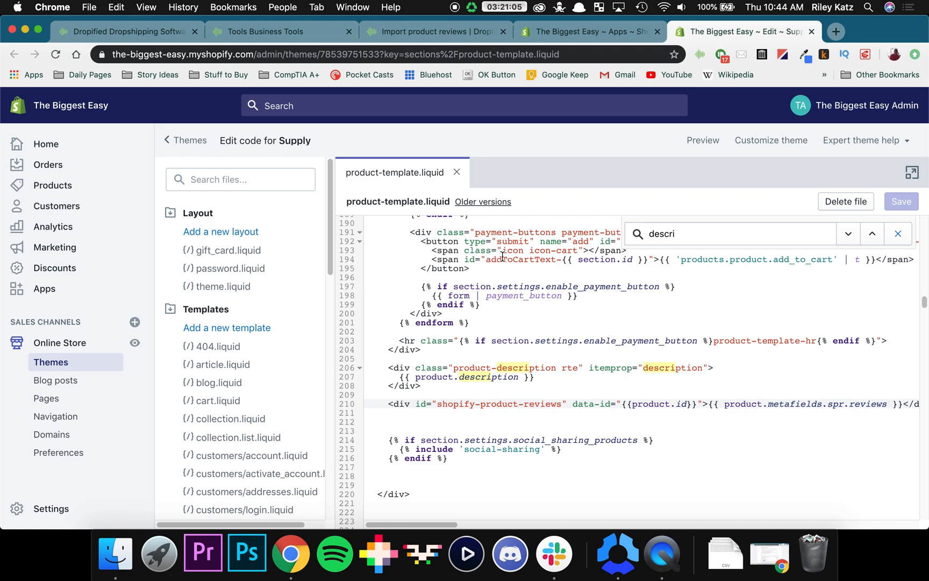
left_click(125, 31)
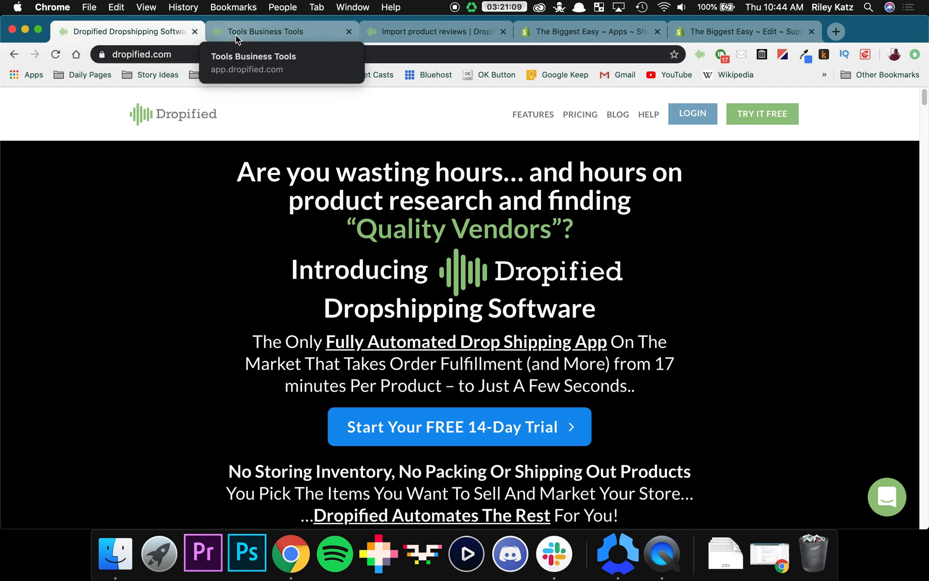
Step: Go to Dropified's Saved Products list from the business tools page
left_click(265, 31)
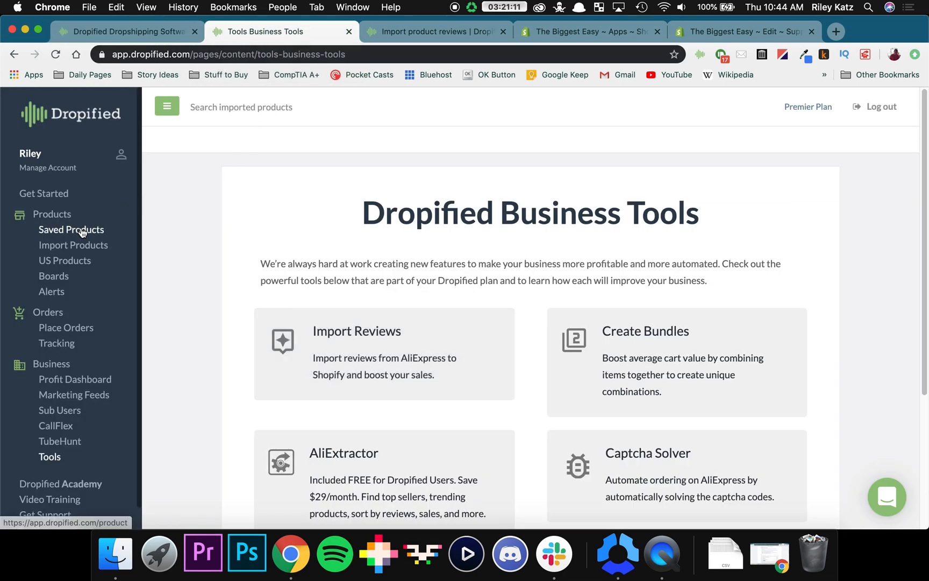
left_click(71, 229)
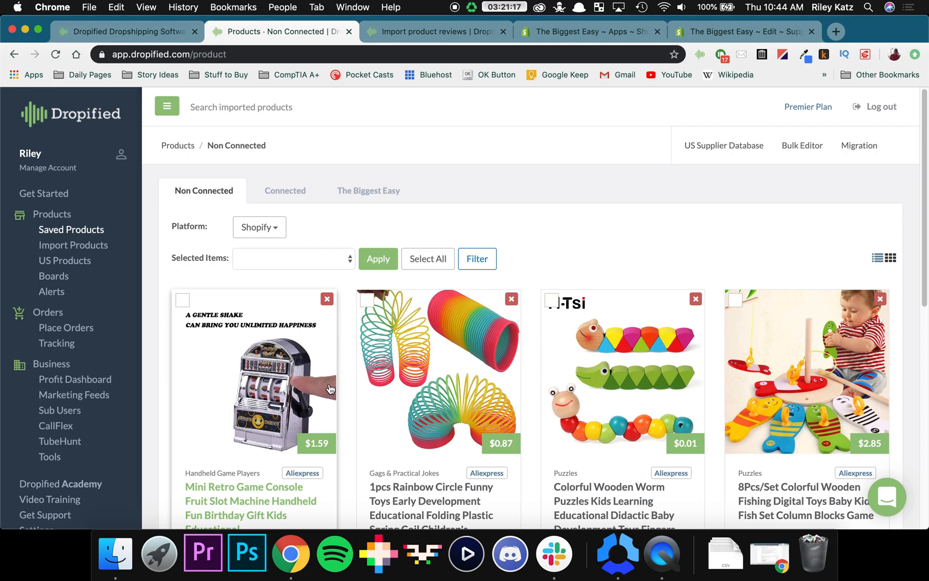
mouse_move(439, 385)
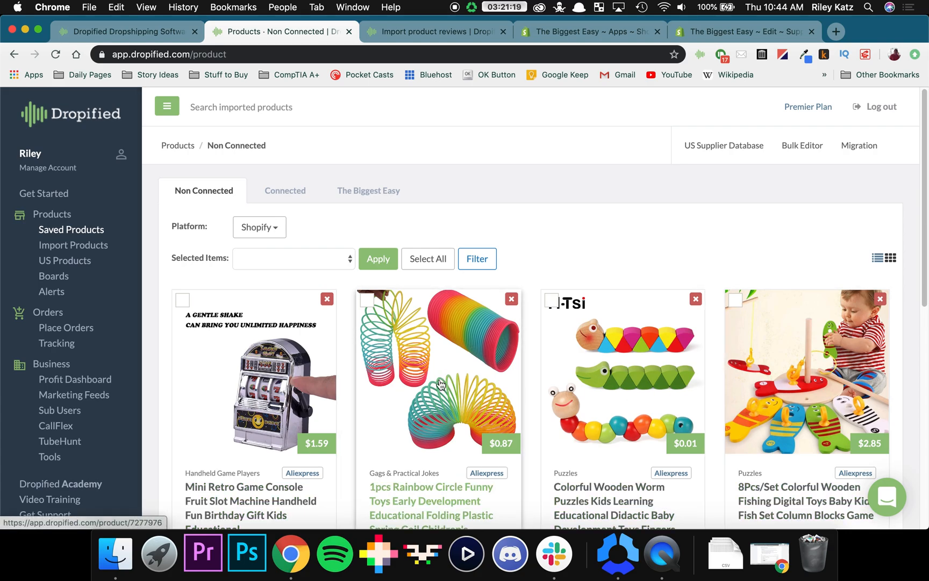
mouse_move(297, 212)
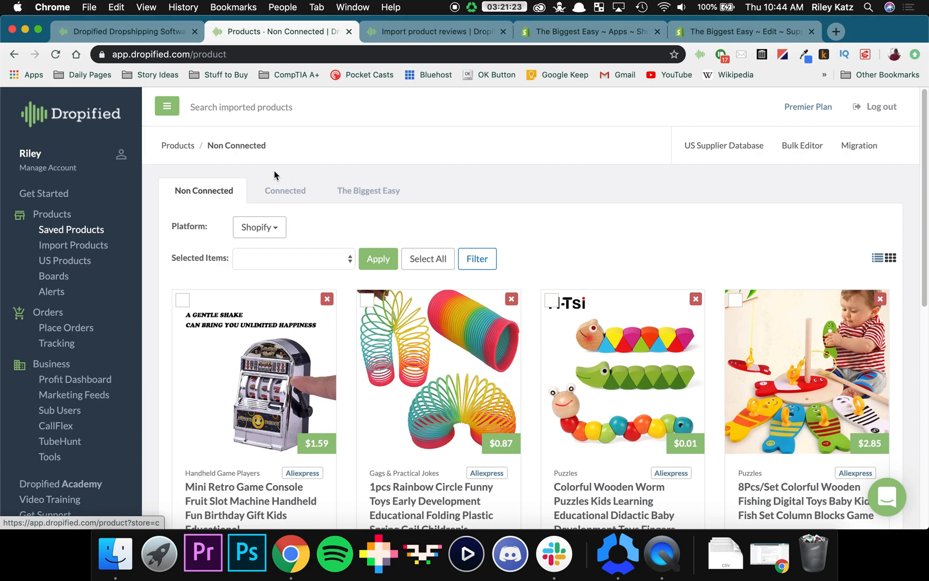
mouse_move(269, 188)
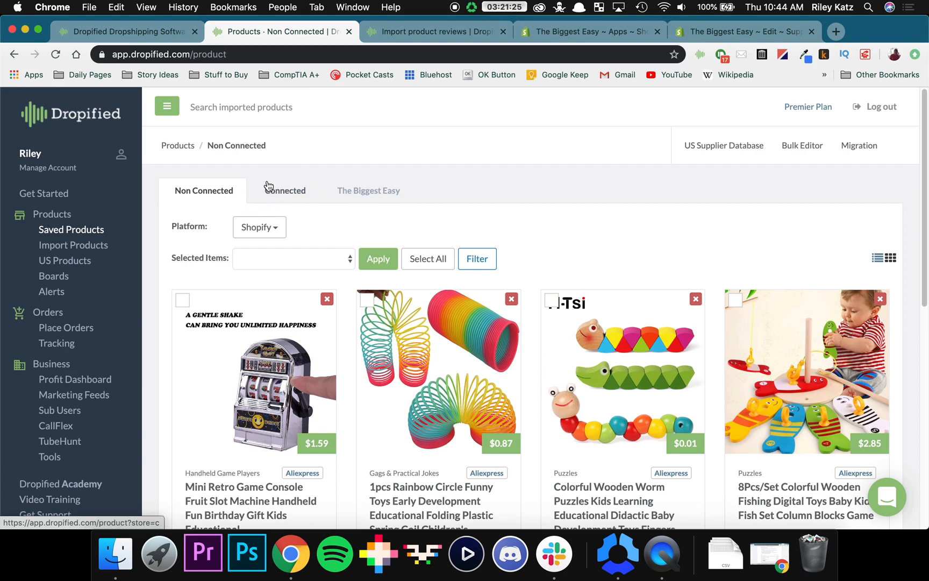
left_click(243, 501)
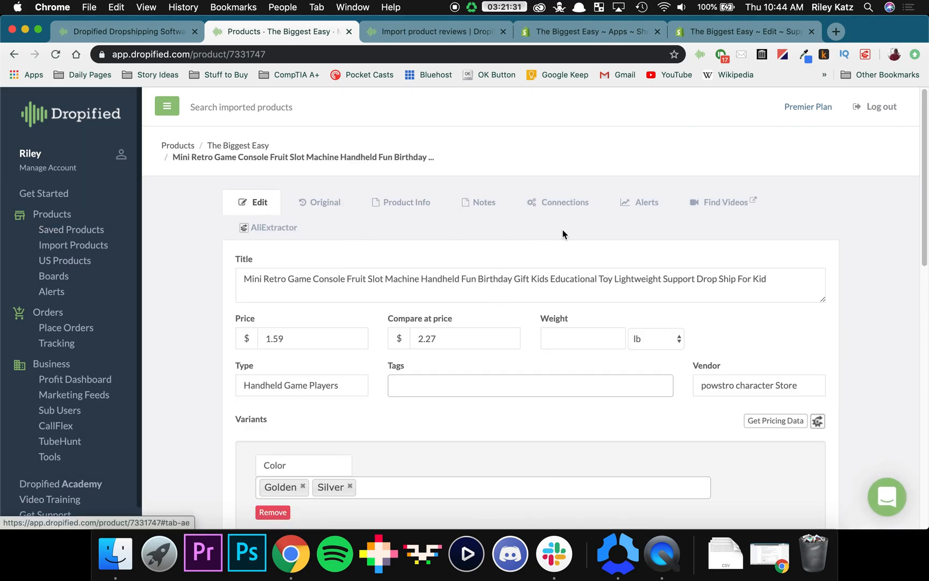
mouse_move(638, 176)
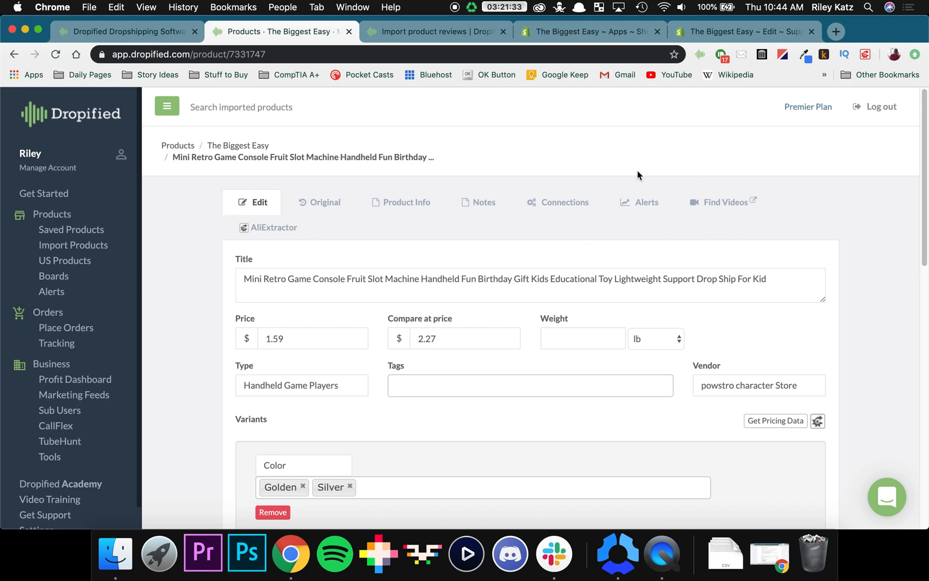
left_click(484, 203)
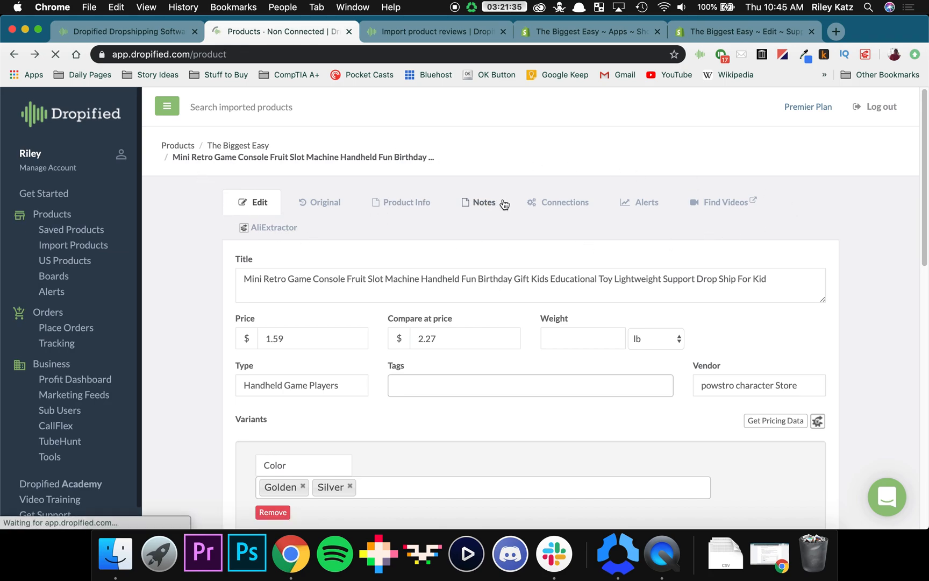
Step: Filter to Connected products and open the X16 Handheld Consoles product
left_click(71, 229)
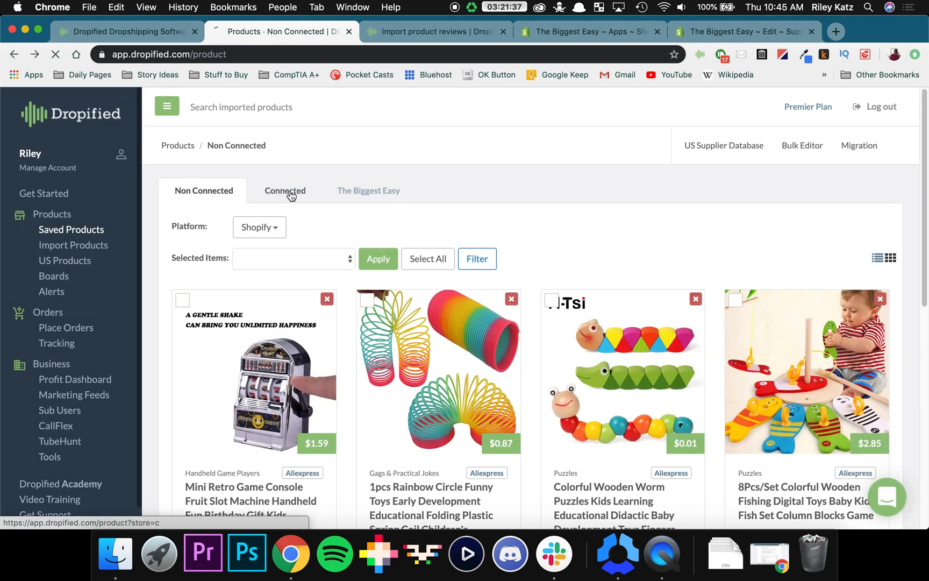
left_click(284, 190)
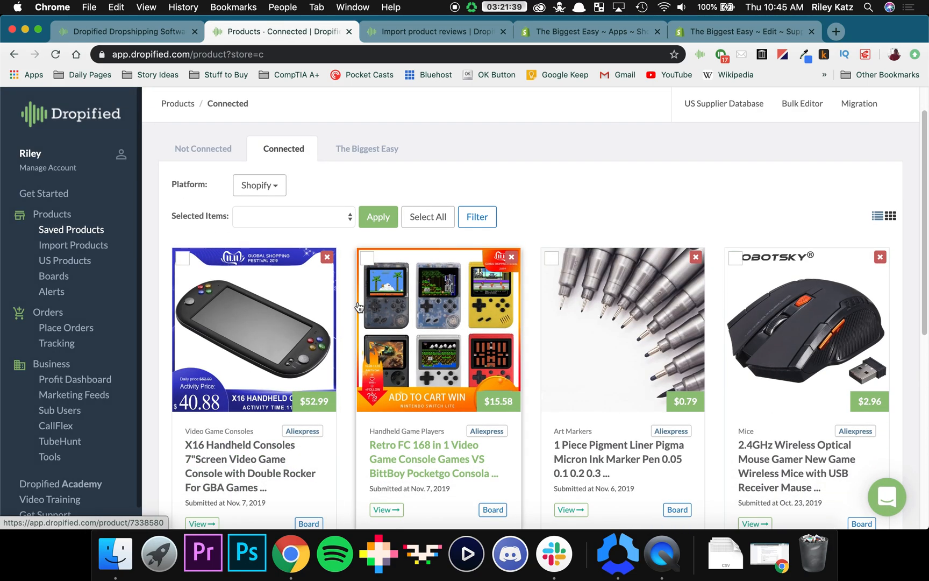
mouse_move(403, 340)
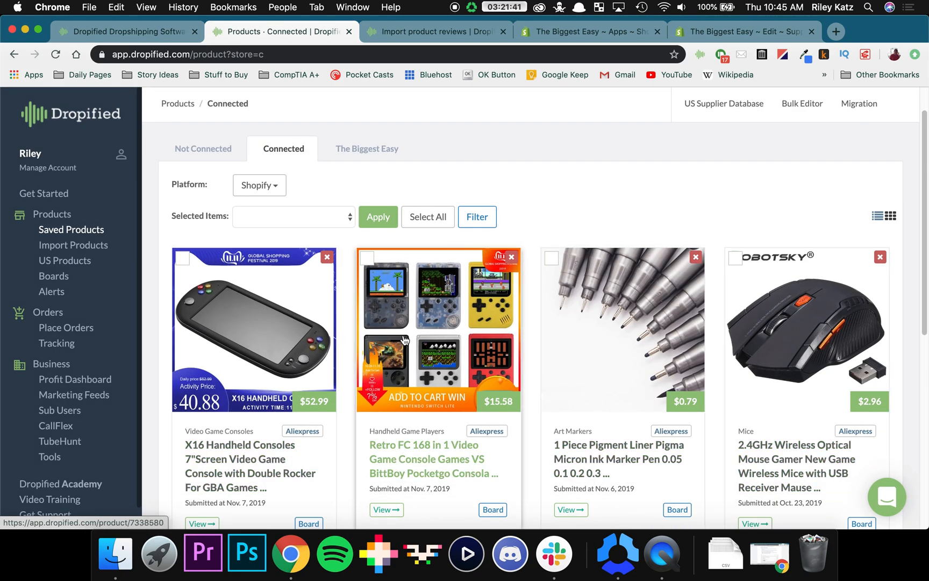
mouse_move(240, 458)
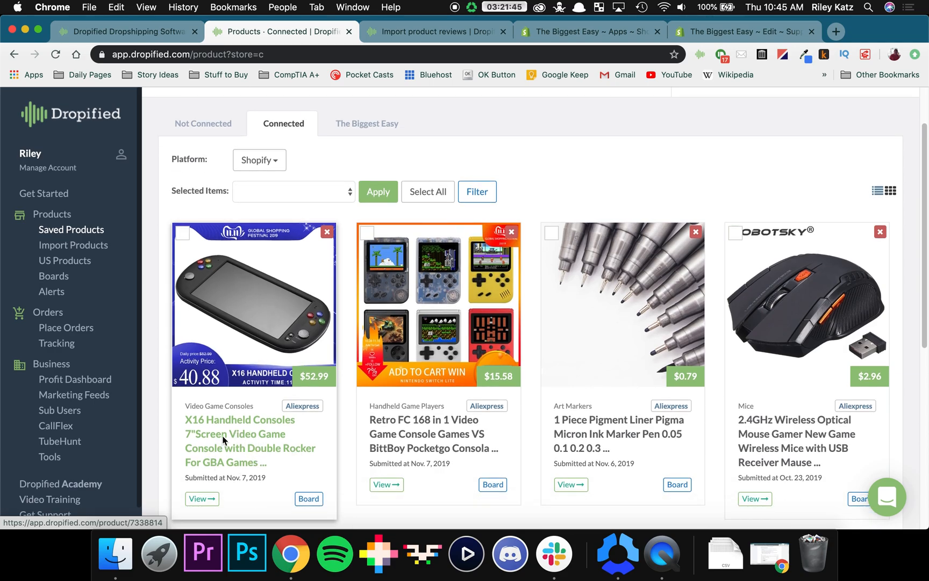
left_click(240, 441)
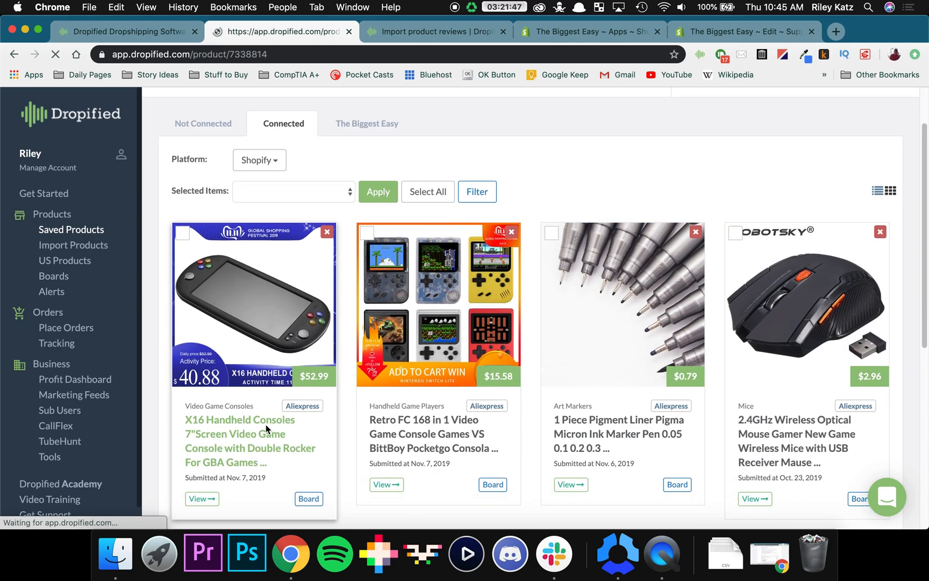
left_click(242, 441)
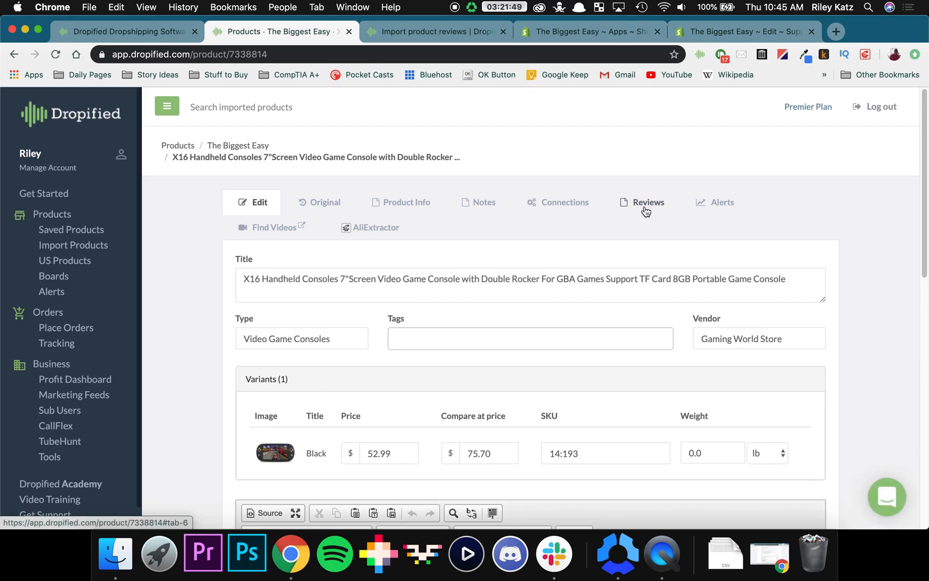
mouse_move(663, 233)
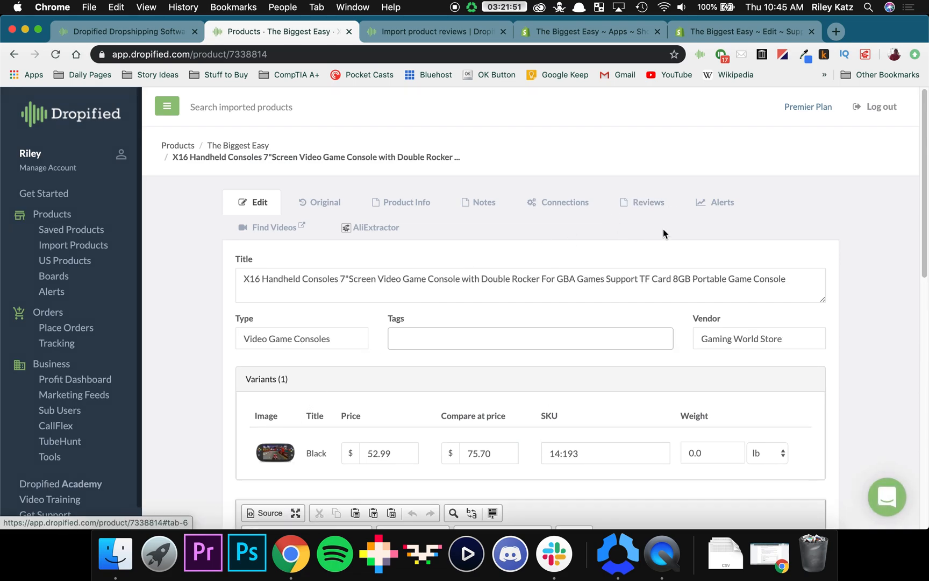
mouse_move(614, 194)
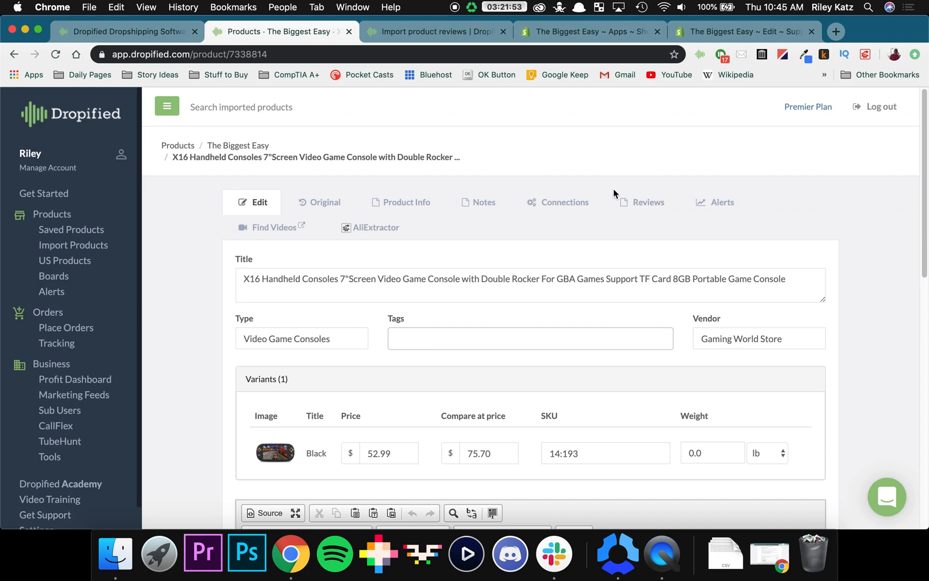
Step: On the Reviews tab, set Pages to import to 2, fetch the reviews and download reviews (4).csv
left_click(648, 202)
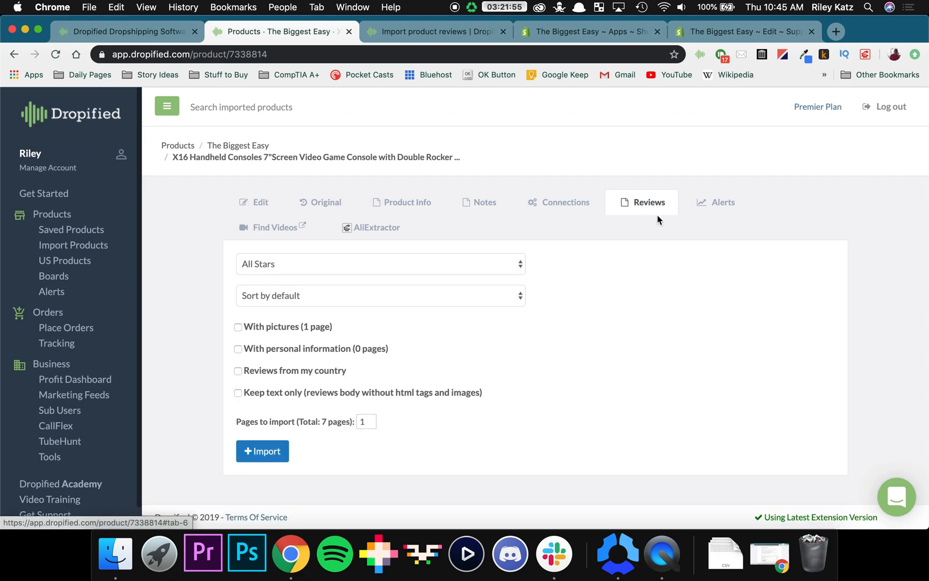
mouse_move(488, 342)
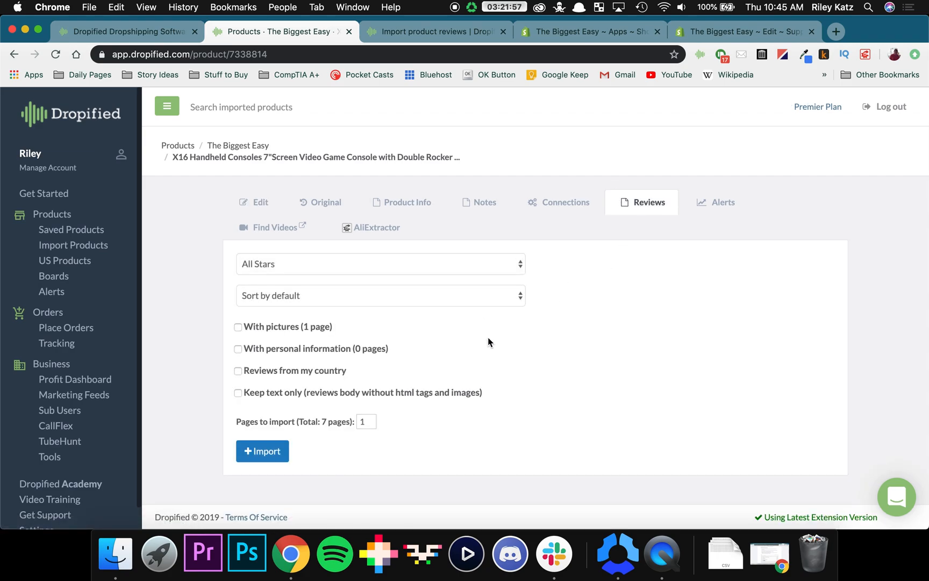
mouse_move(574, 276)
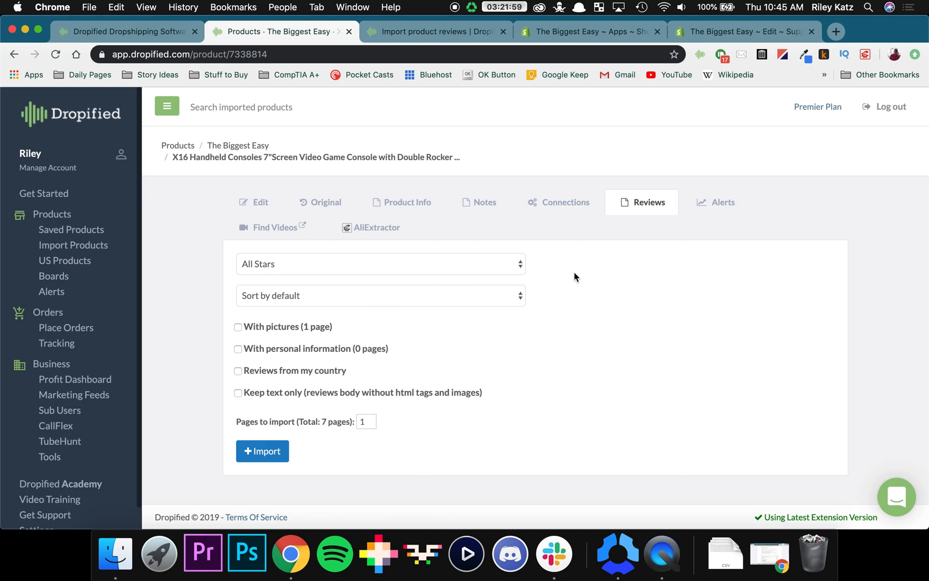
left_click(379, 263)
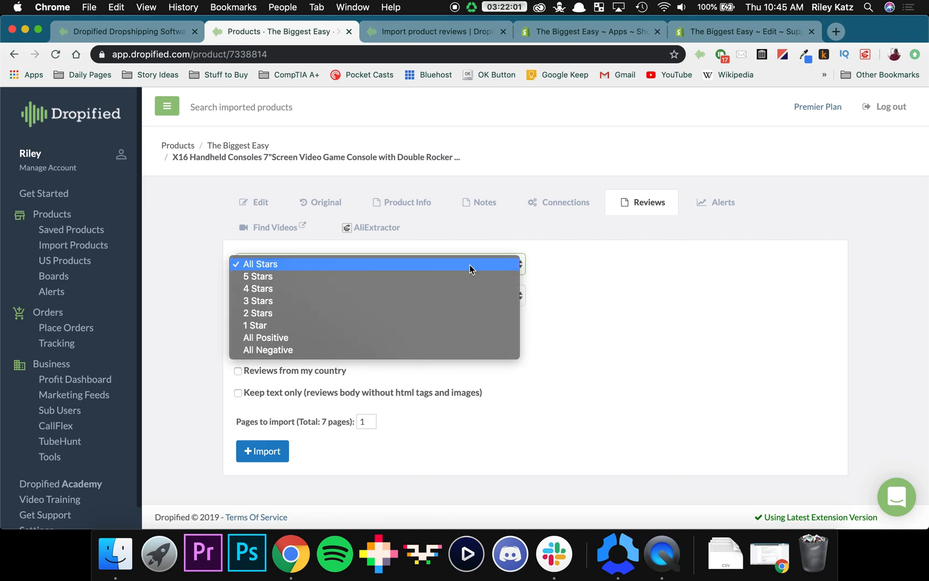
mouse_move(297, 276)
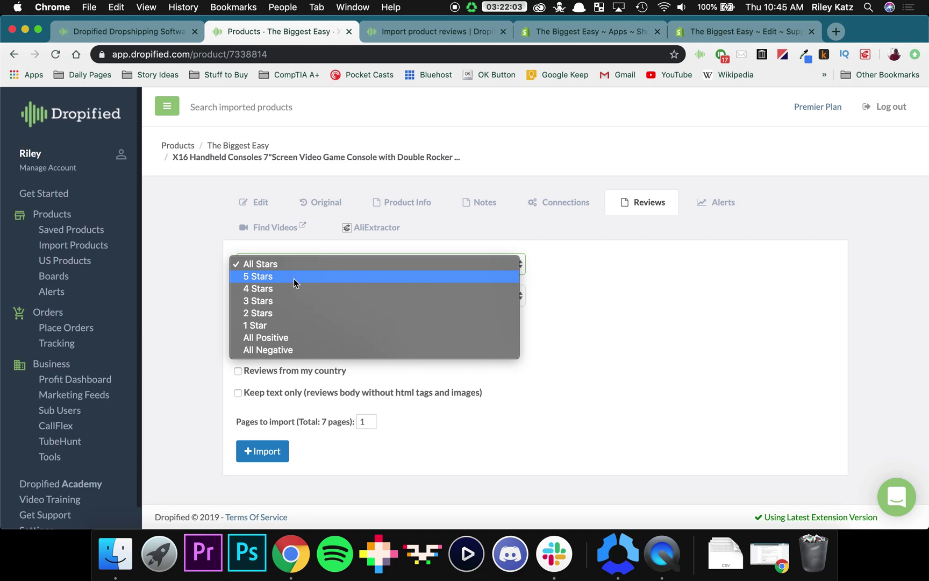
mouse_move(295, 313)
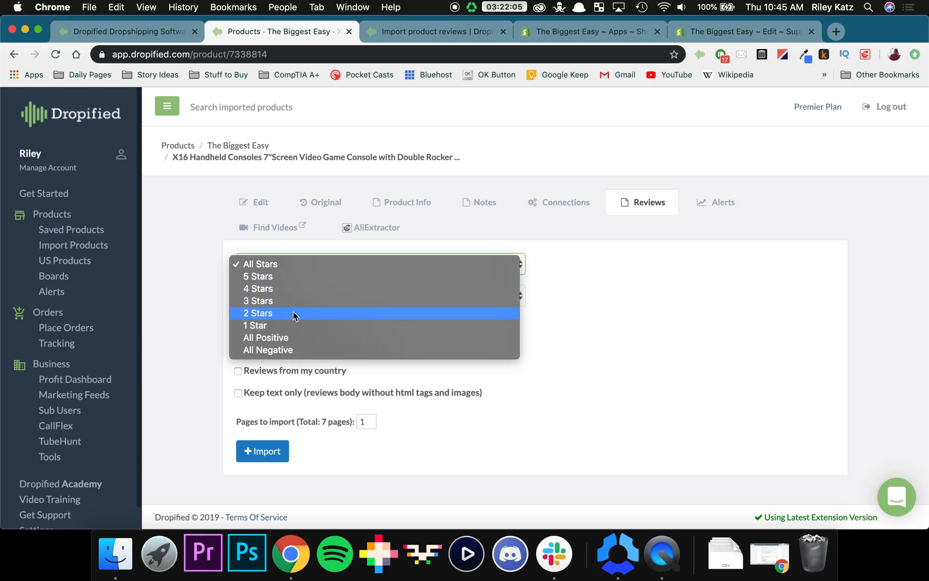
mouse_move(665, 335)
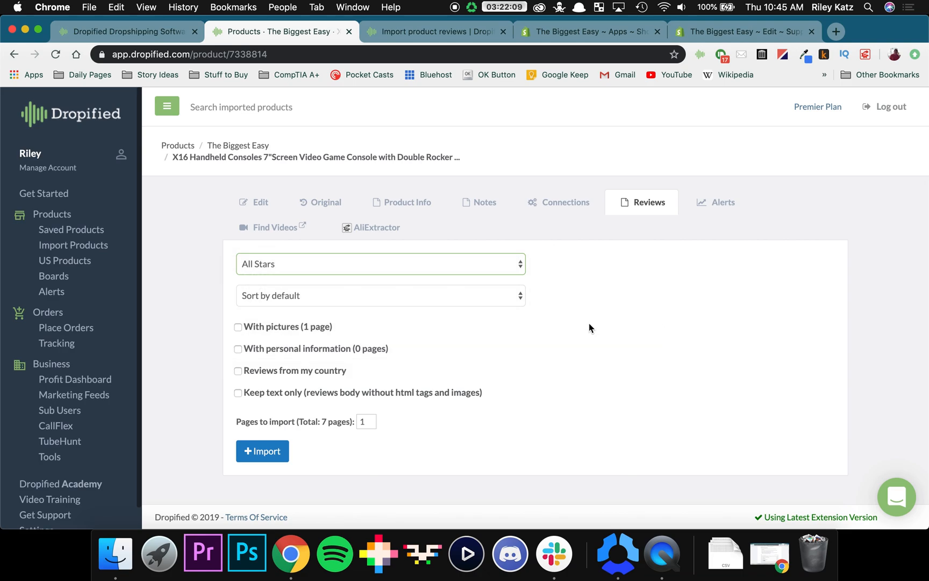
mouse_move(559, 320)
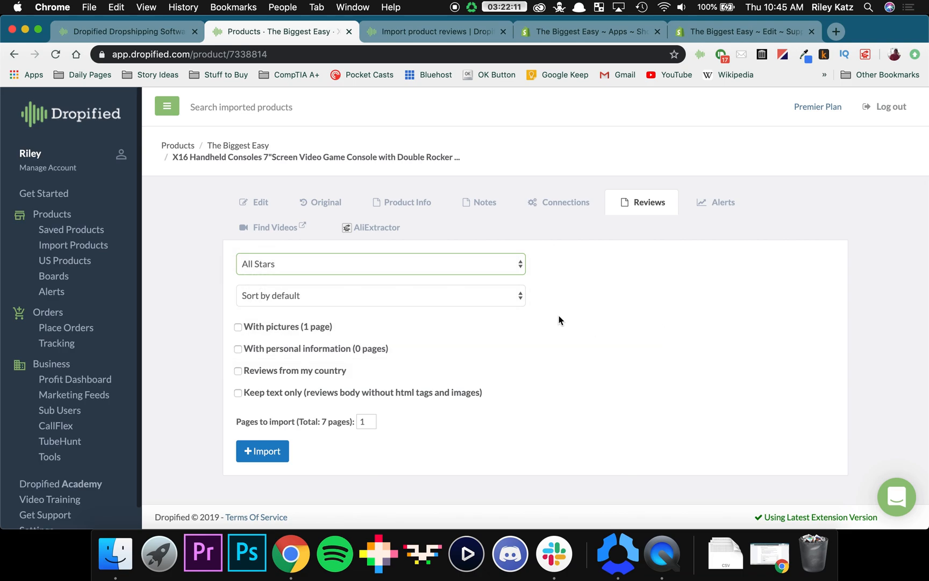
mouse_move(545, 318)
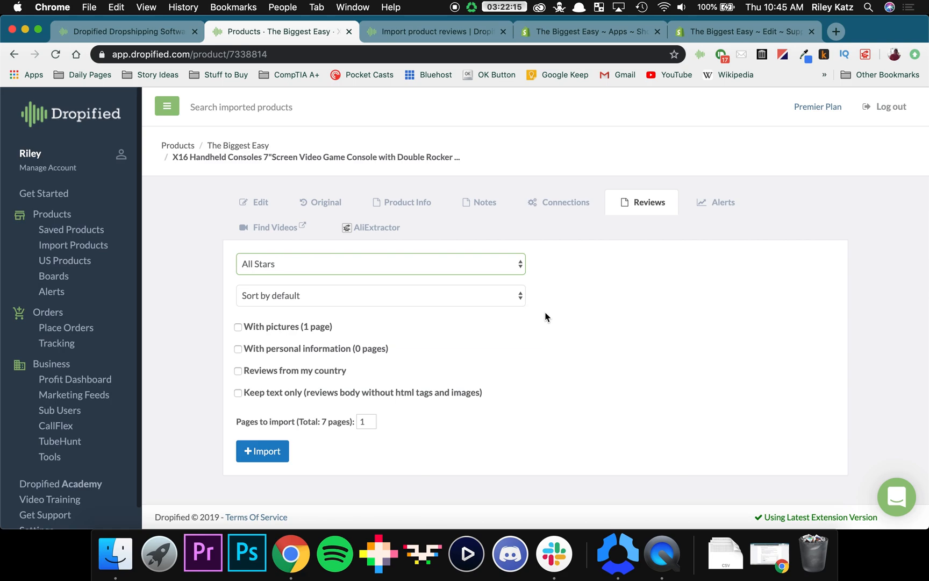
mouse_move(333, 321)
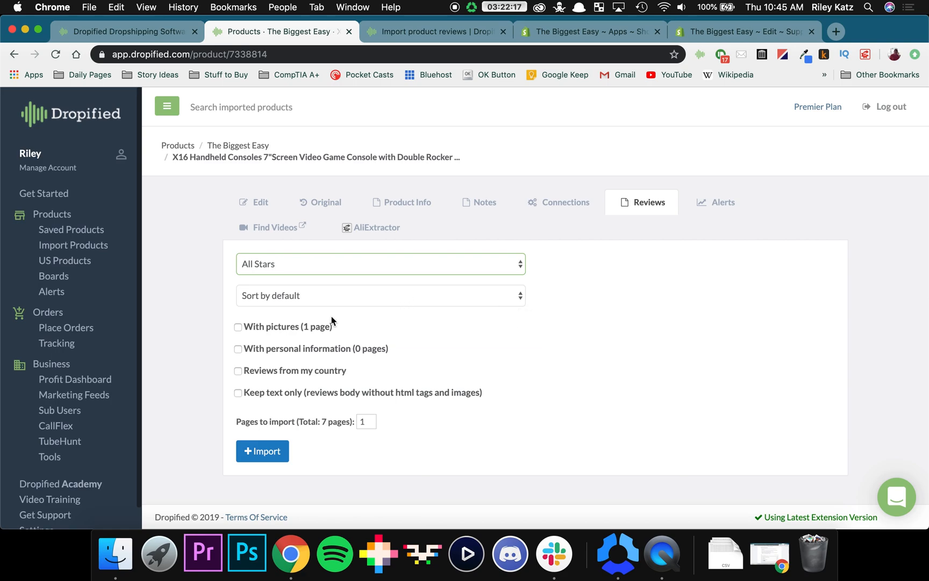
mouse_move(350, 311)
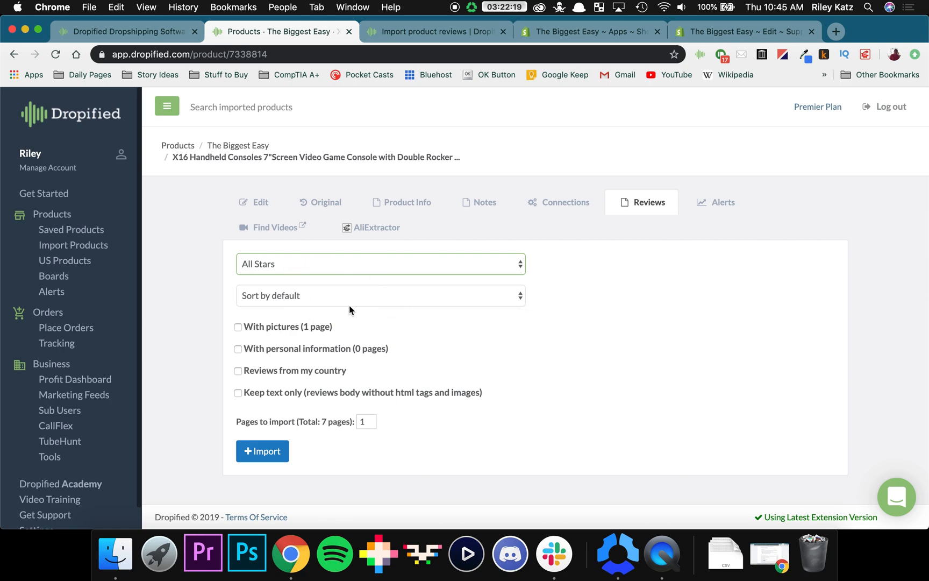
mouse_move(298, 333)
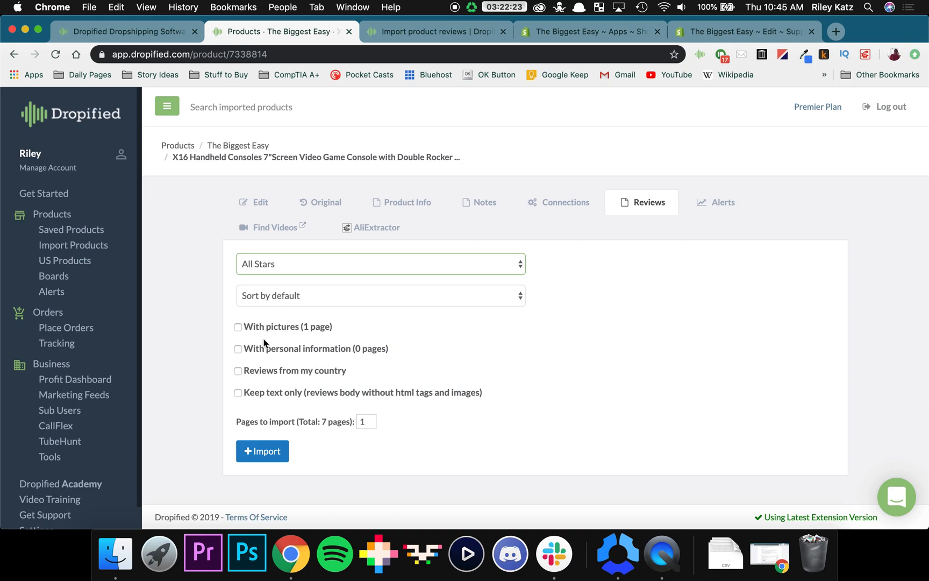
mouse_move(340, 418)
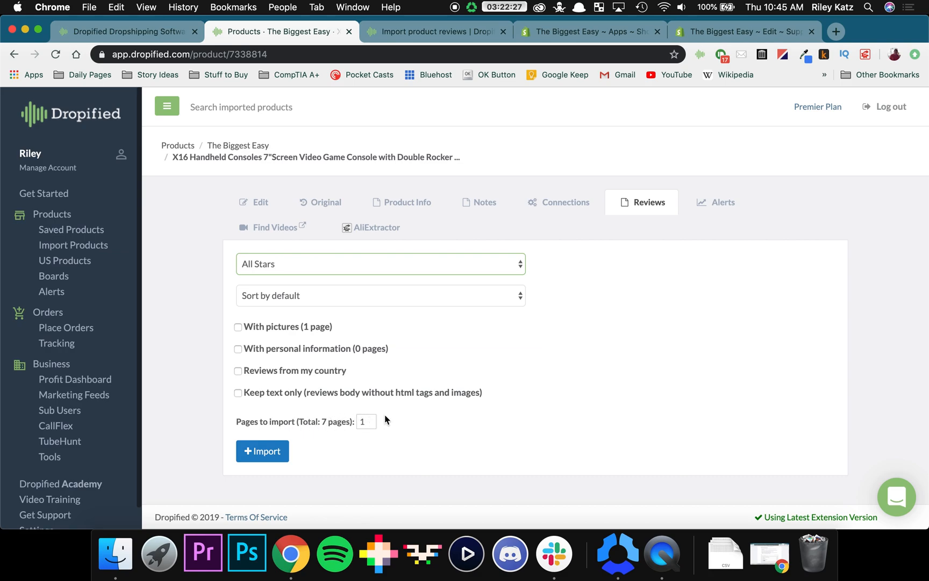
left_click(371, 419)
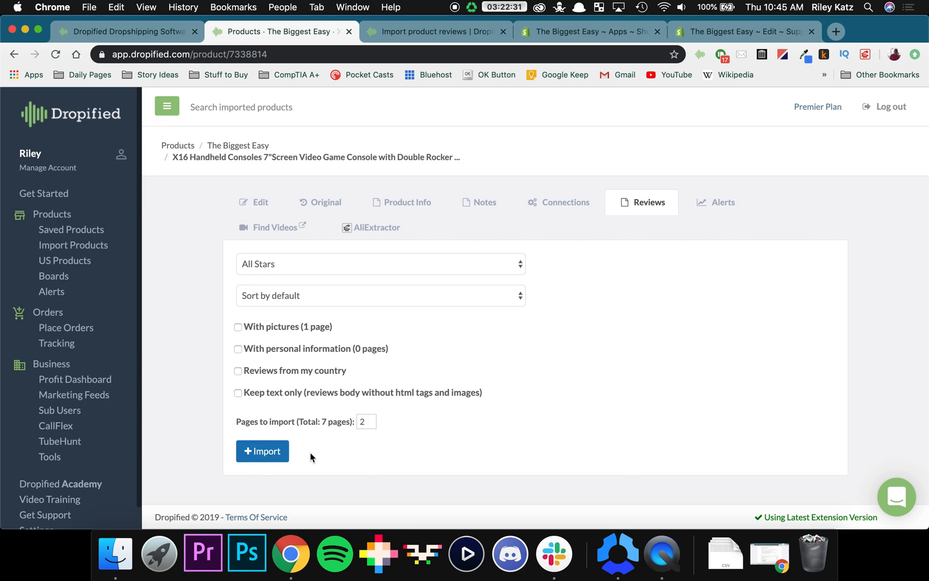
left_click(263, 451)
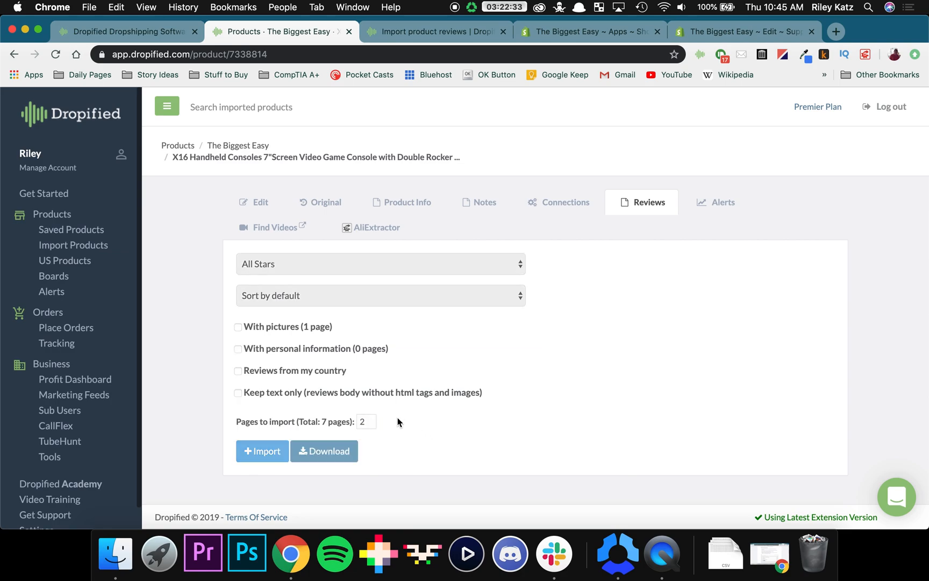
mouse_move(324, 451)
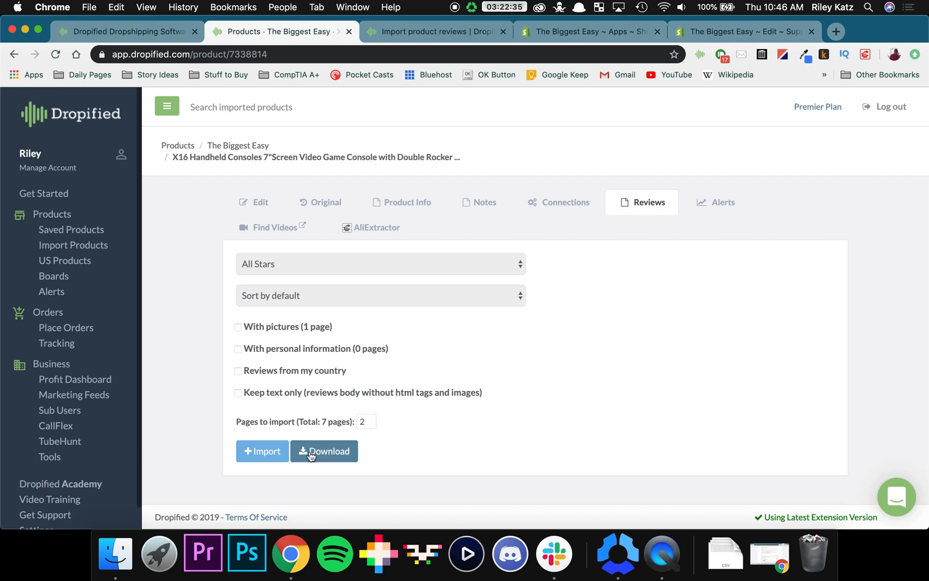
left_click(324, 451)
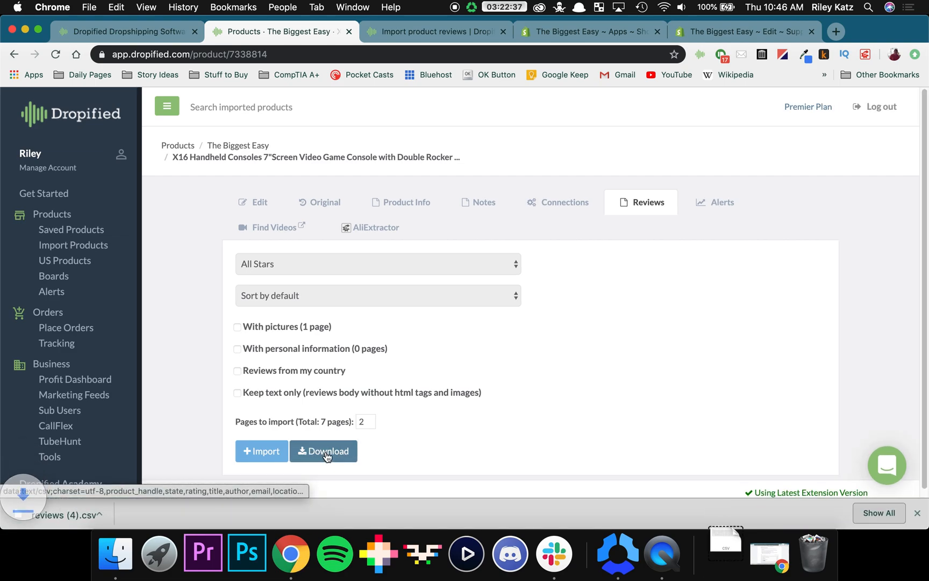
left_click(323, 451)
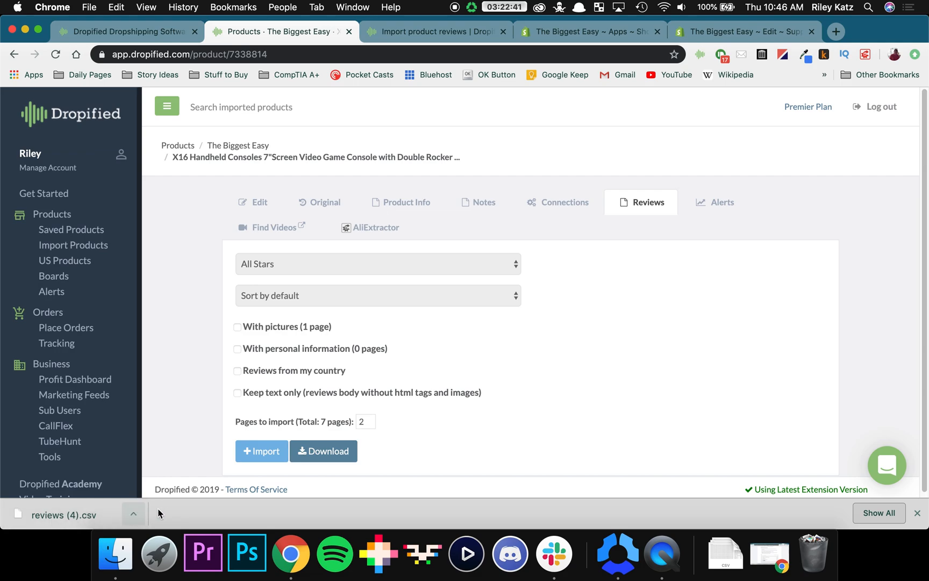
mouse_move(75, 517)
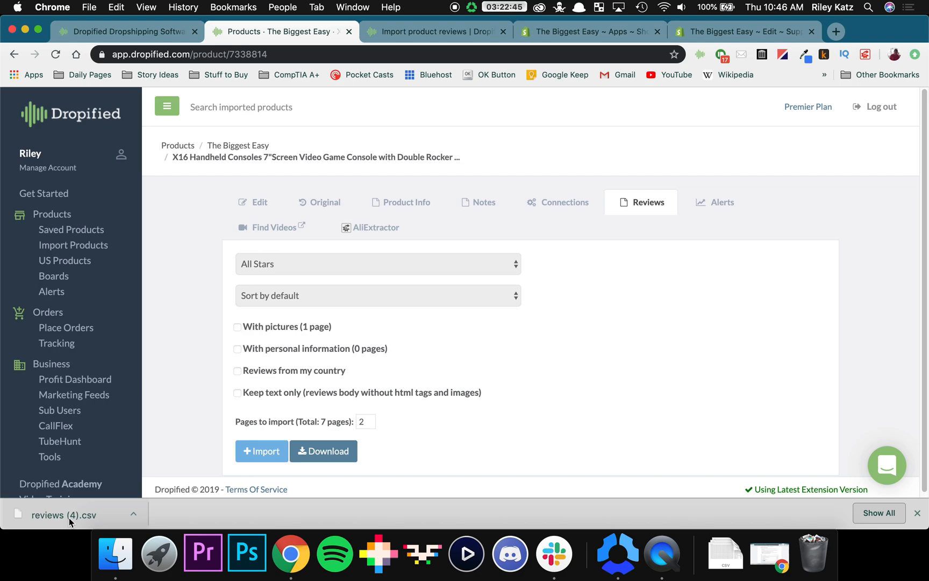
Step: In the Shopify admin, navigate via Home and Apps to the Product Reviews app
left_click(588, 31)
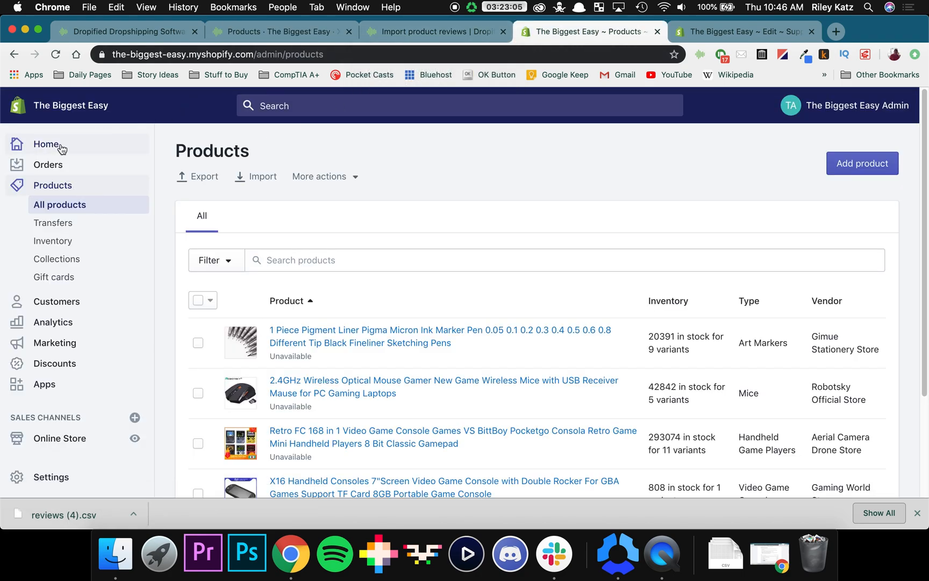
left_click(47, 144)
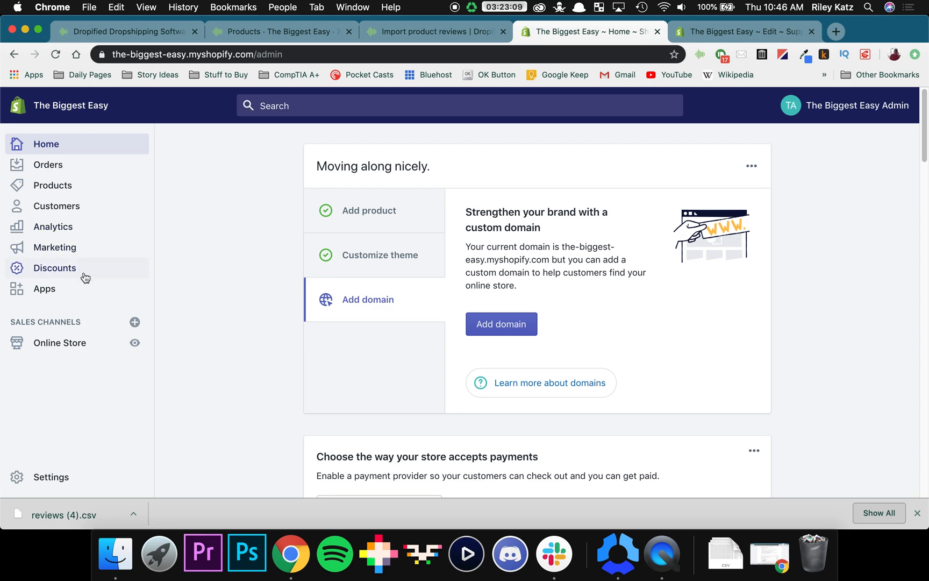
left_click(44, 288)
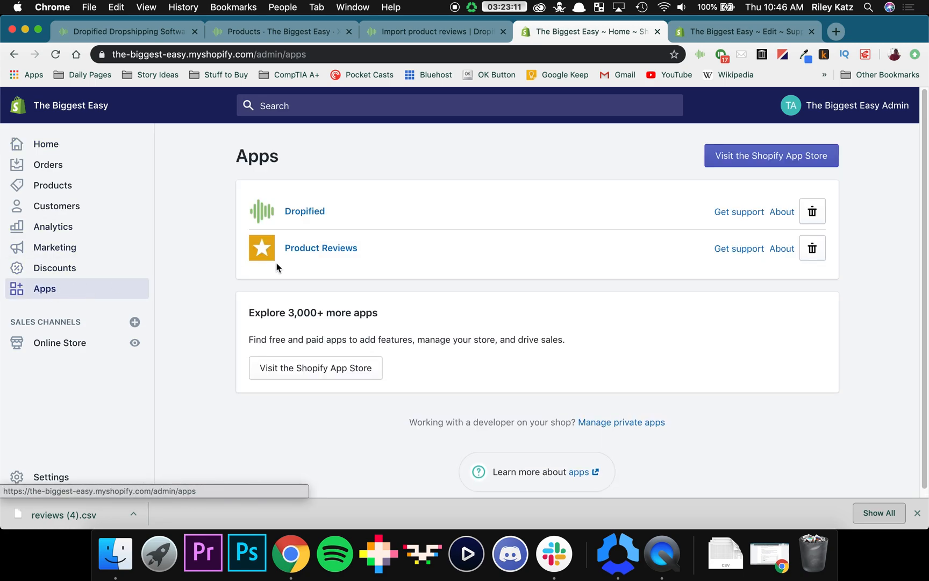
left_click(320, 248)
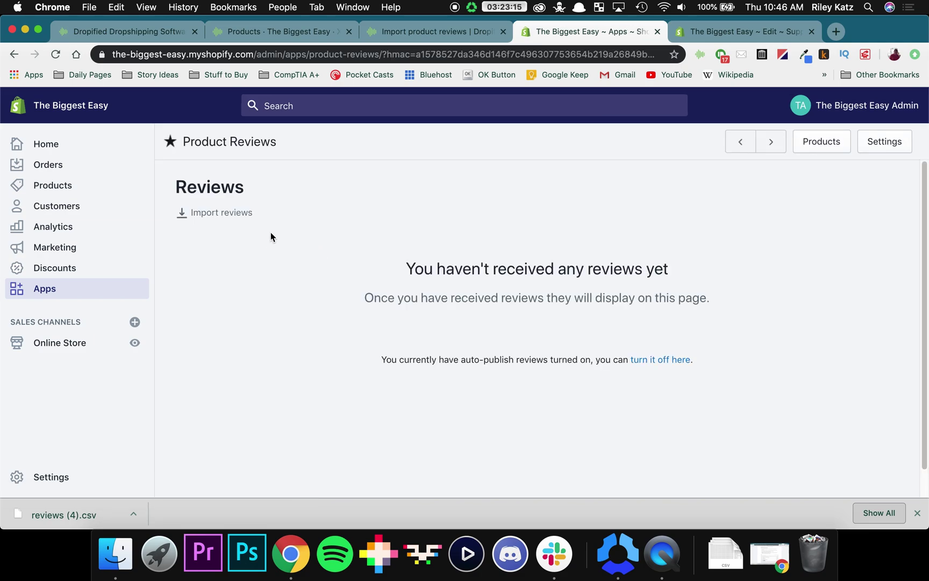
mouse_move(236, 216)
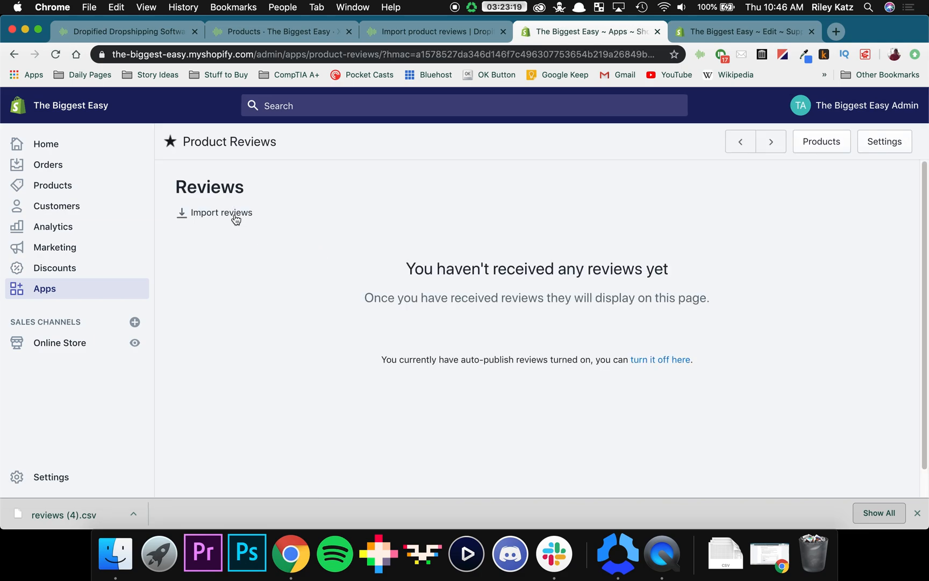
Step: Import reviews (4).csv with month/day/year dates so the X16 console reviews list as published
left_click(222, 212)
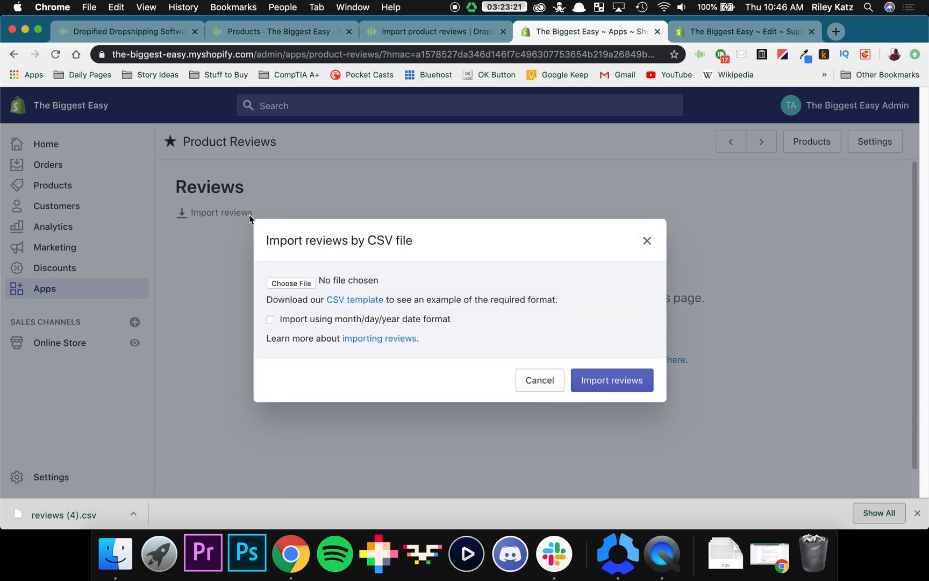
mouse_move(292, 283)
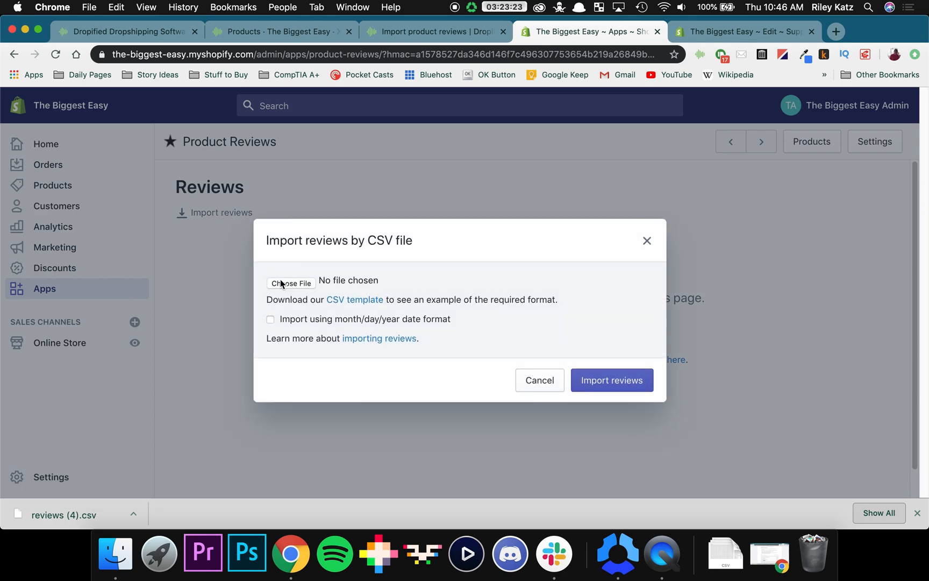
left_click(291, 283)
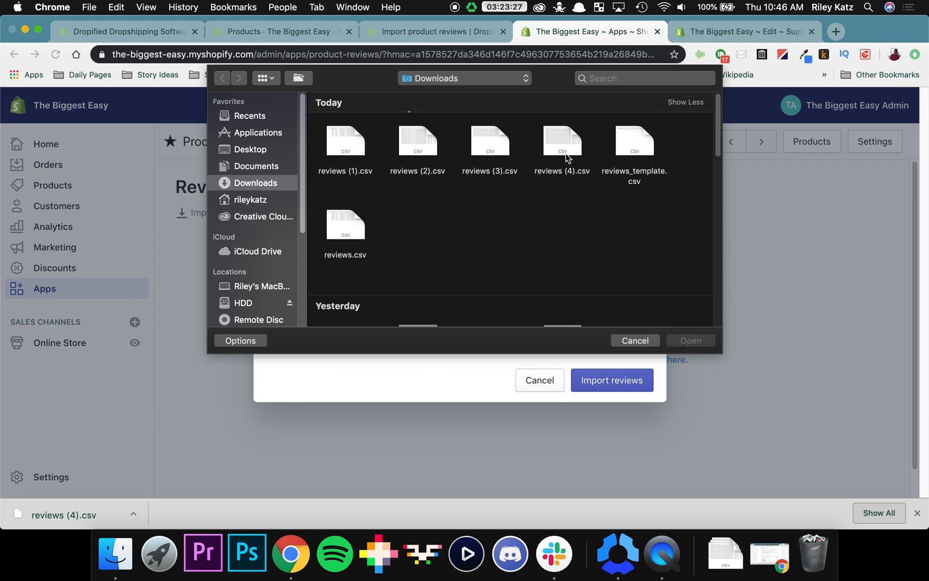
left_click(562, 148)
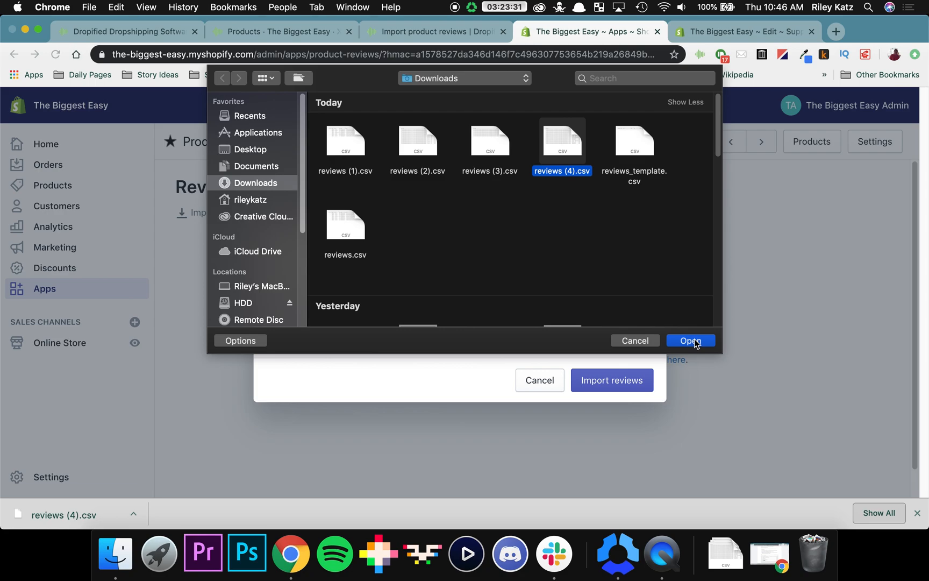
left_click(690, 340)
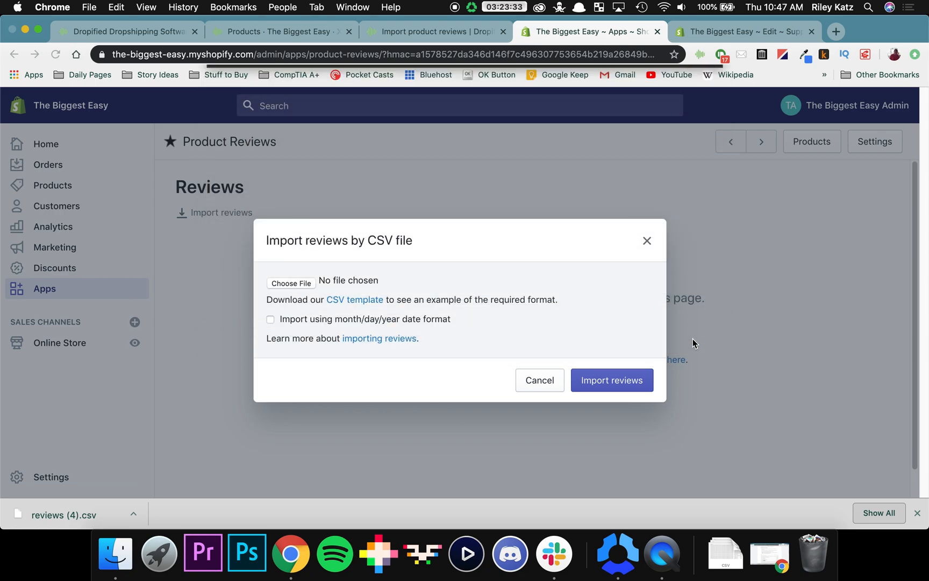
left_click(291, 283)
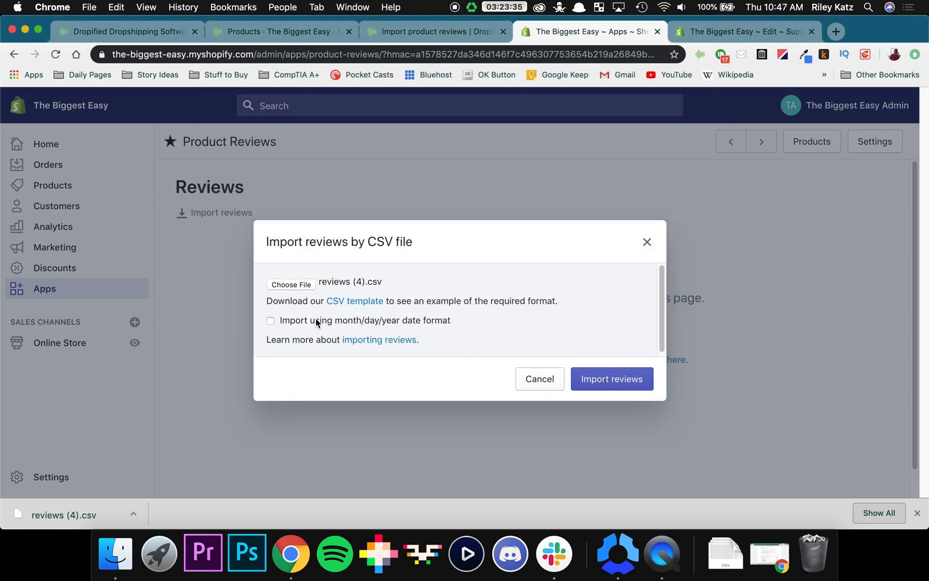
left_click(270, 321)
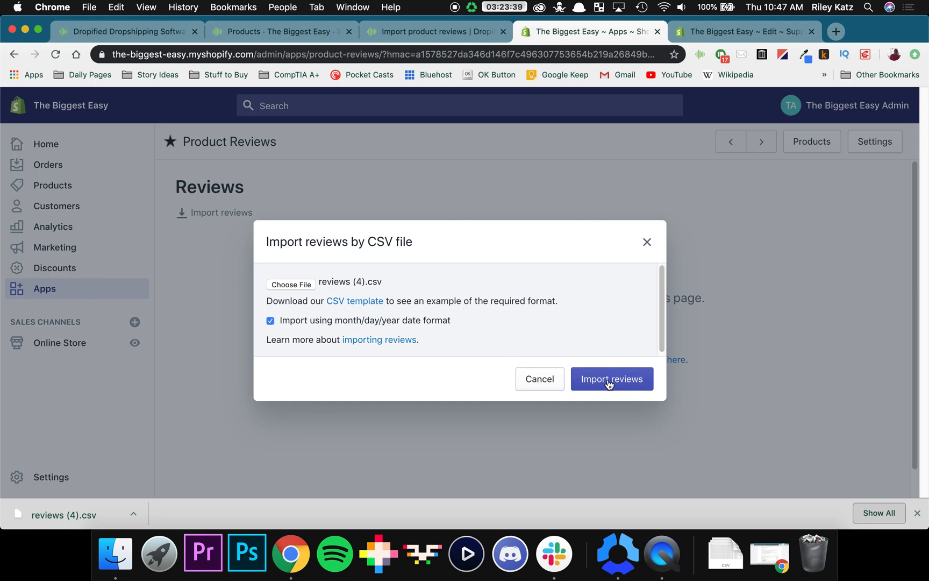
left_click(611, 378)
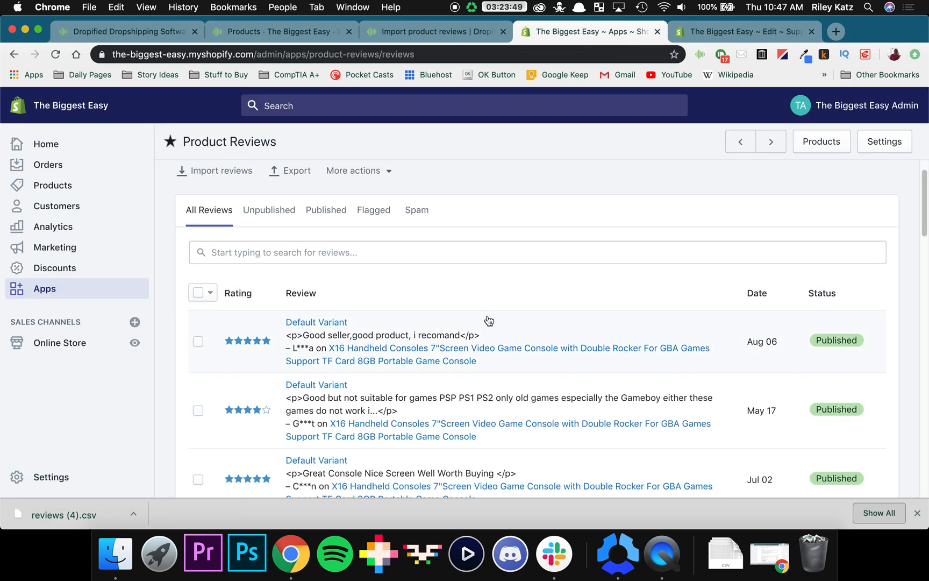
Step: Bulk-publish all 20 selected console reviews and dismiss the pending-update notice
scroll("down", 3)
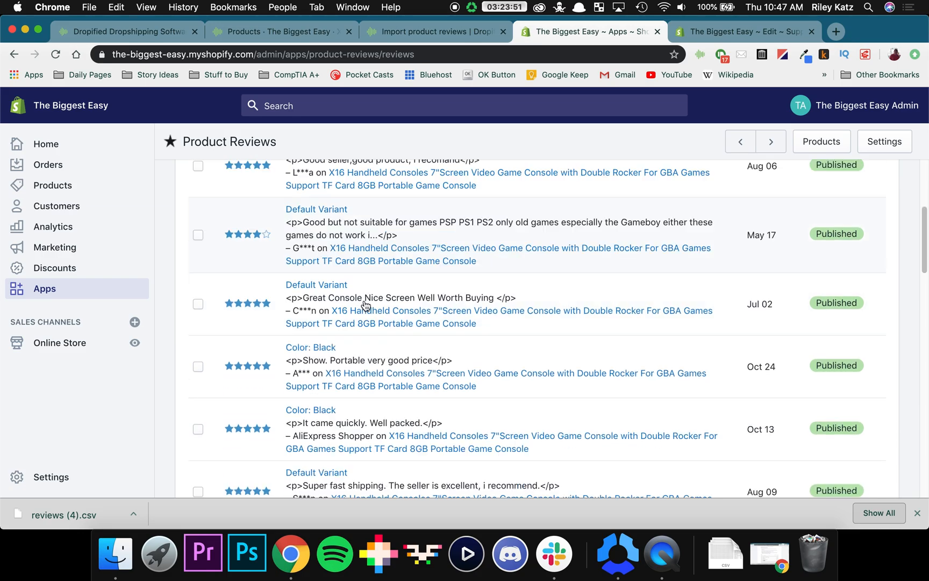
scroll("down", 3)
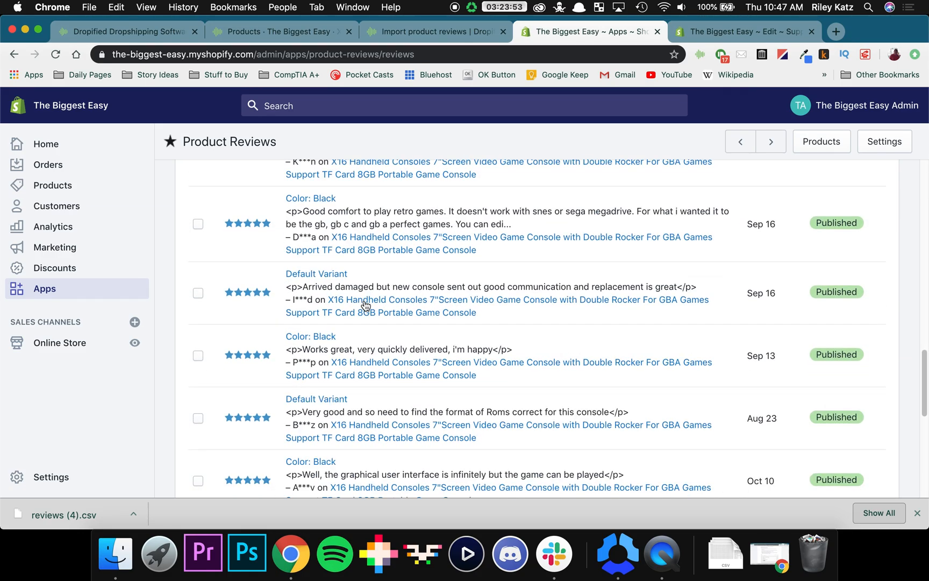
scroll("down", 3)
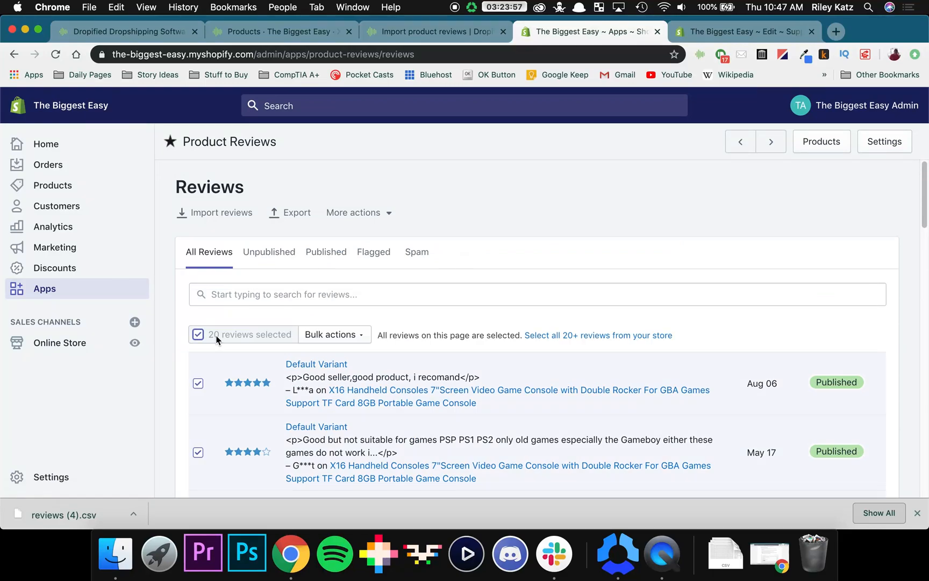
left_click(334, 334)
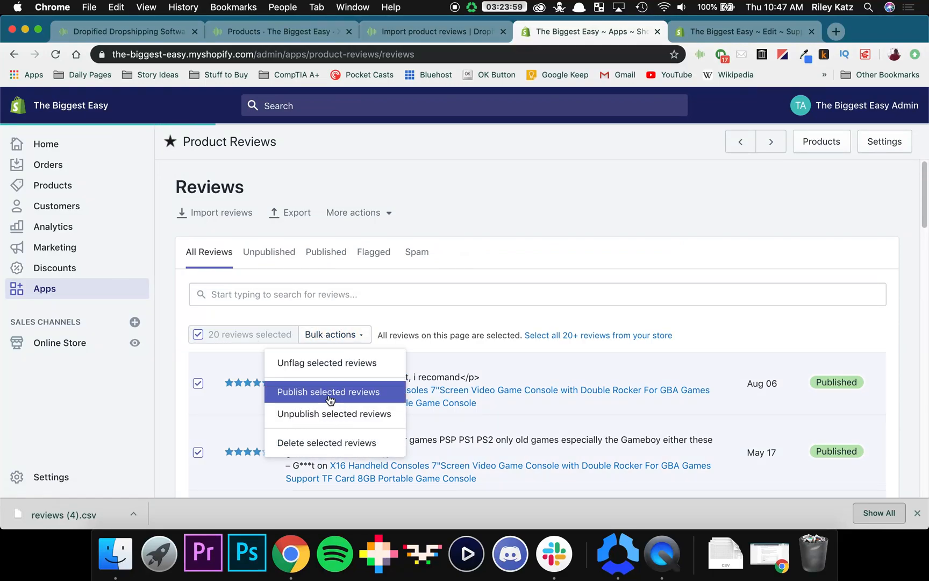
left_click(329, 392)
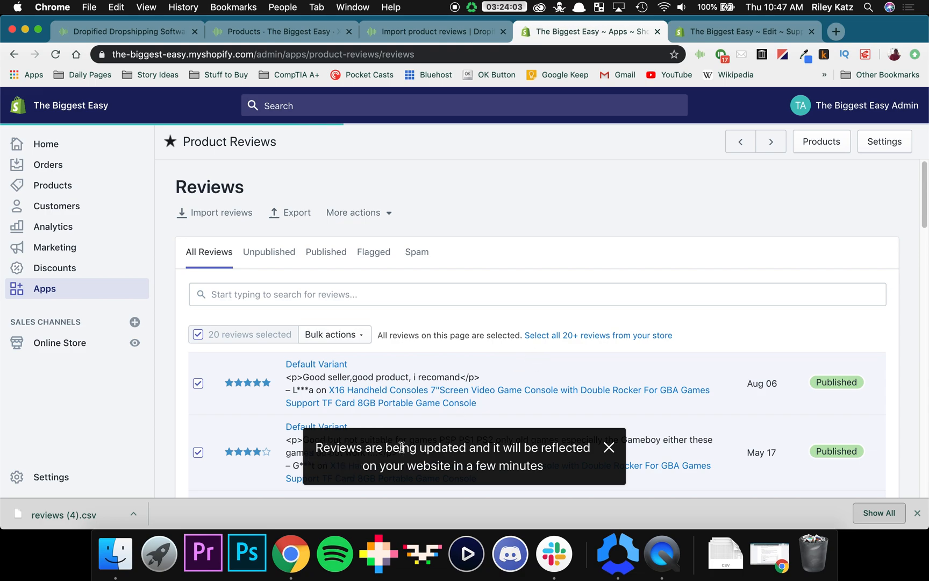
left_click(608, 447)
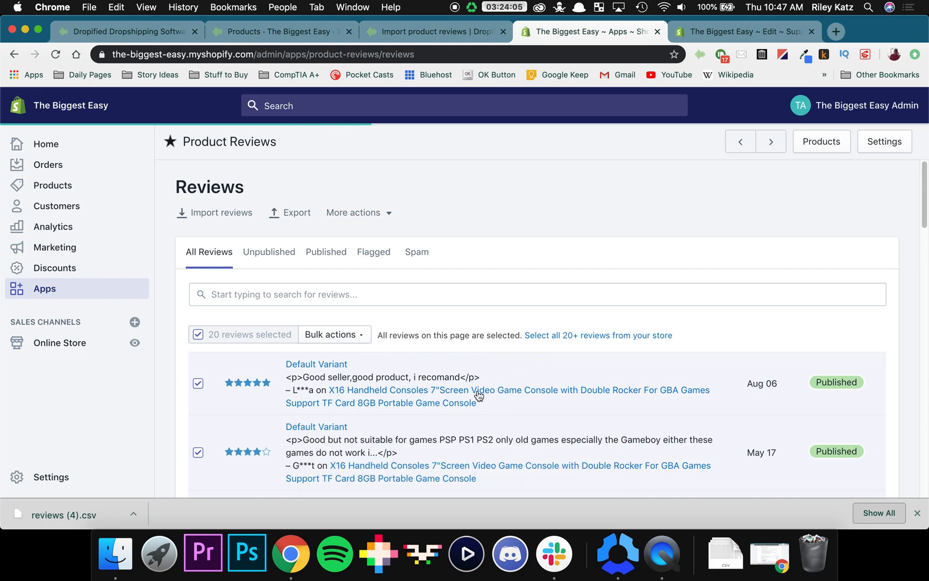
mouse_move(91, 195)
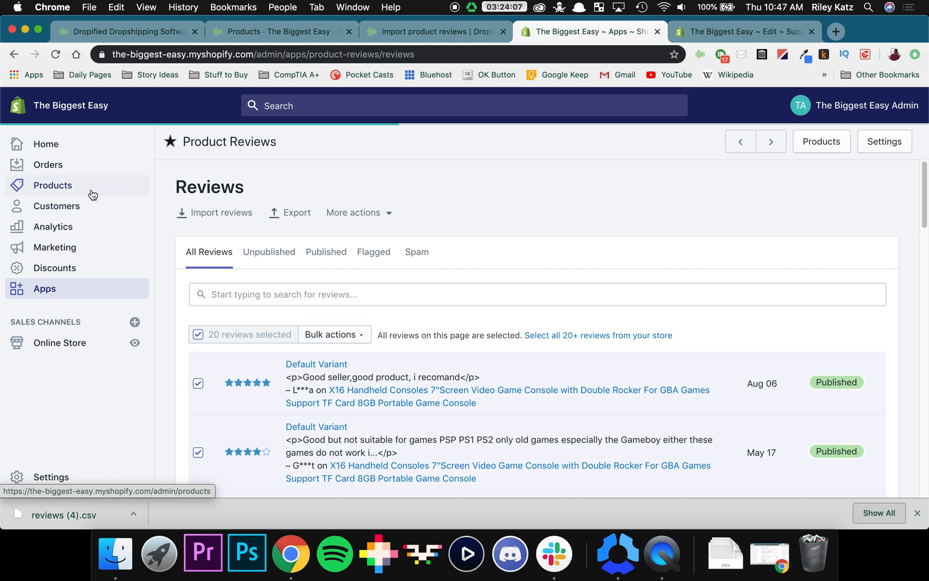
Step: From Products, launch the storefront preview of the X16 Handheld Consoles page
left_click(52, 185)
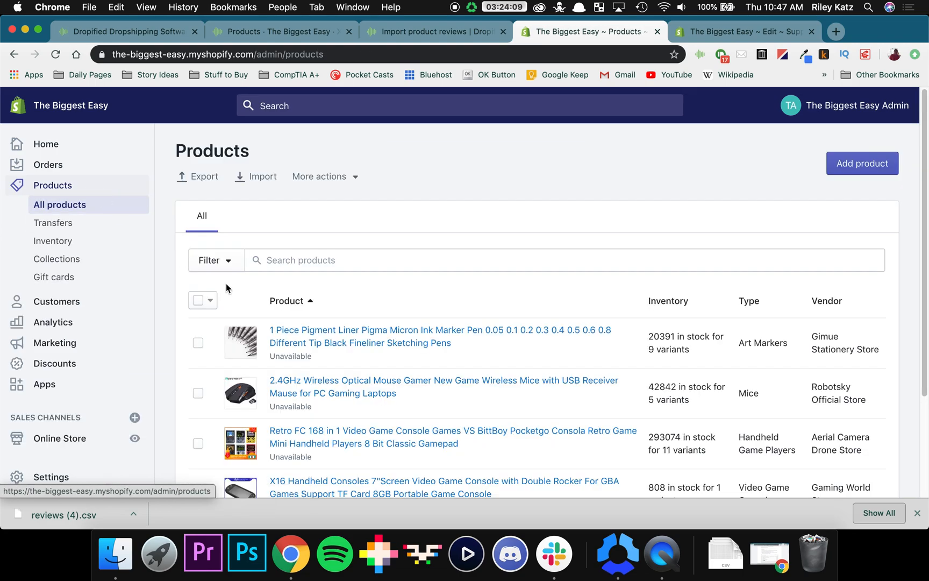
scroll("down", 3)
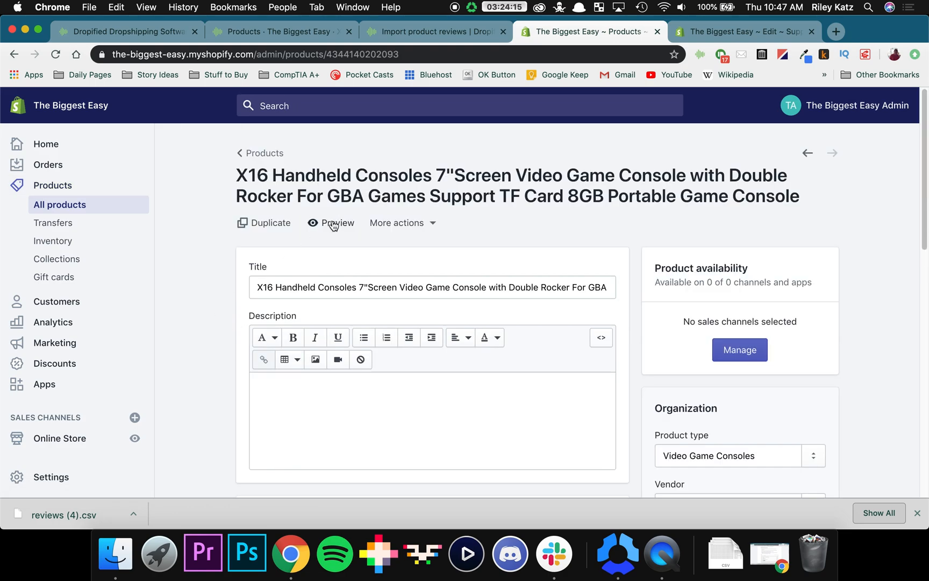
left_click(336, 223)
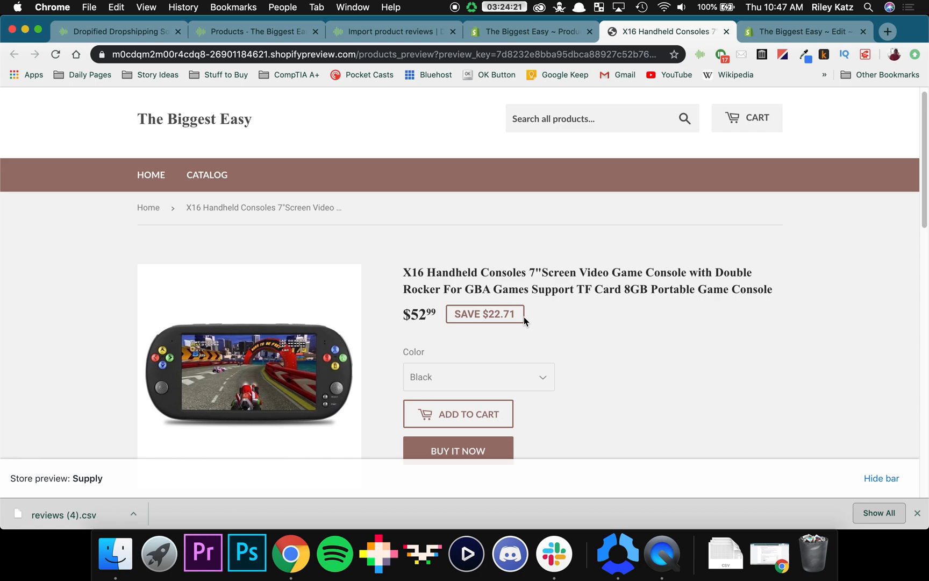
Step: Scroll the preview to Customer Reviews, where the 20 reviews show raw <p> and <img> tags
scroll("down", 3)
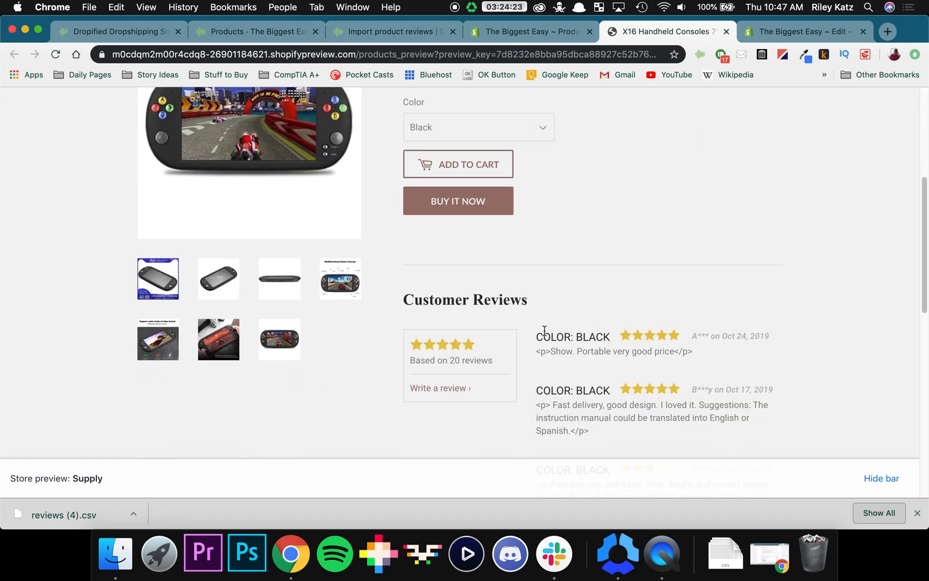
mouse_move(714, 360)
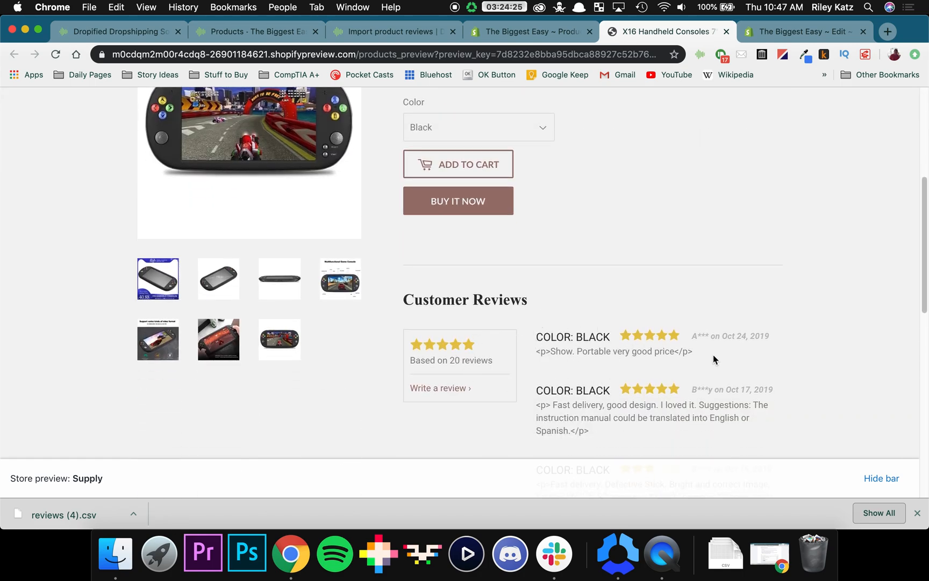
mouse_move(577, 346)
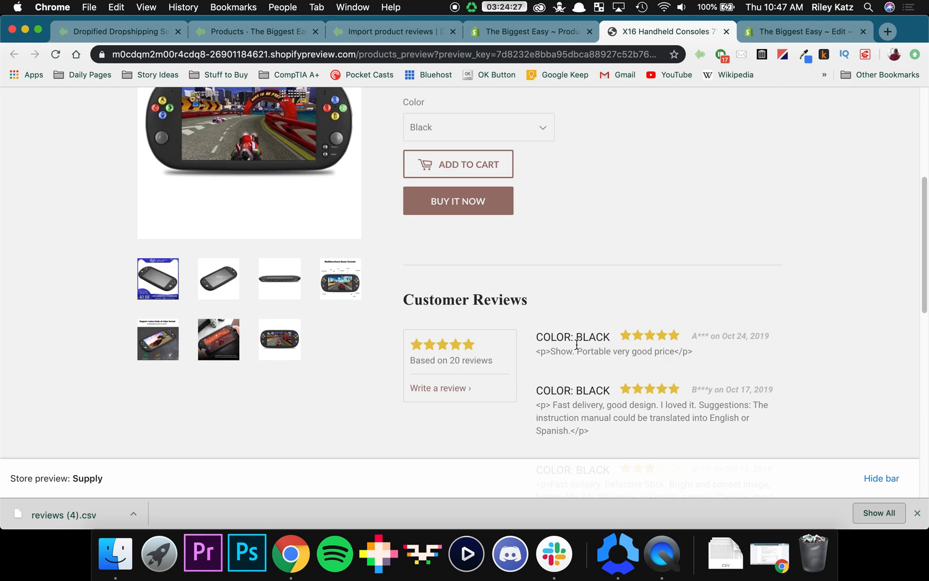
mouse_move(549, 323)
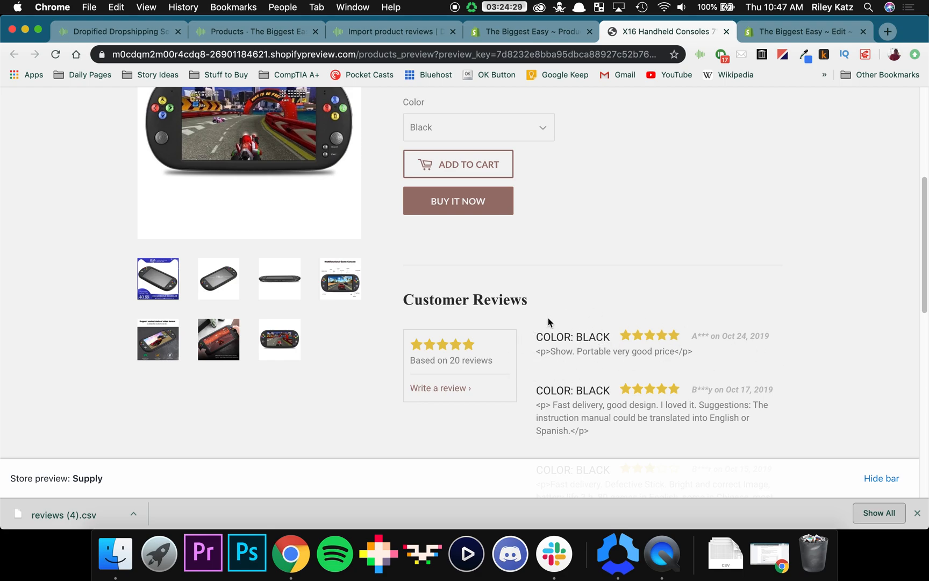
scroll("down", 3)
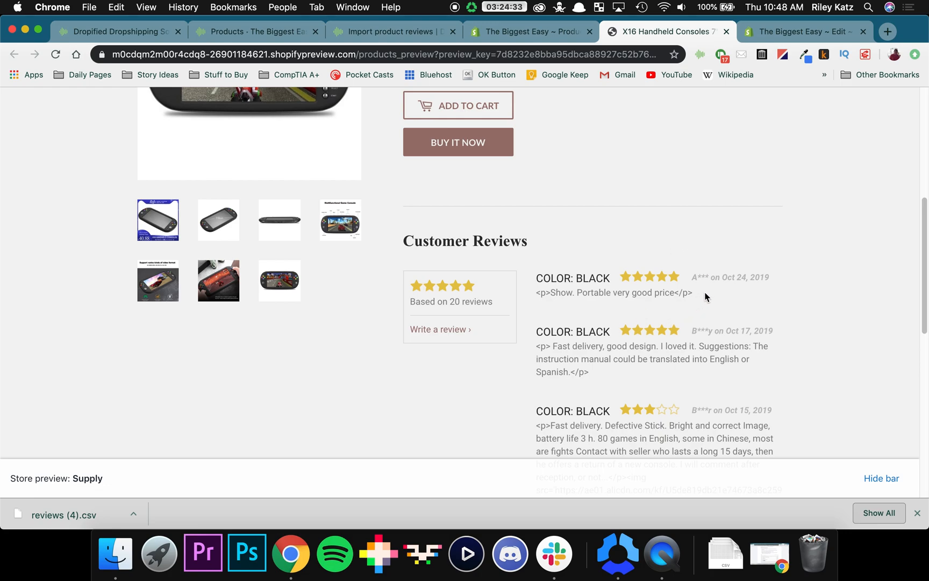
mouse_move(684, 282)
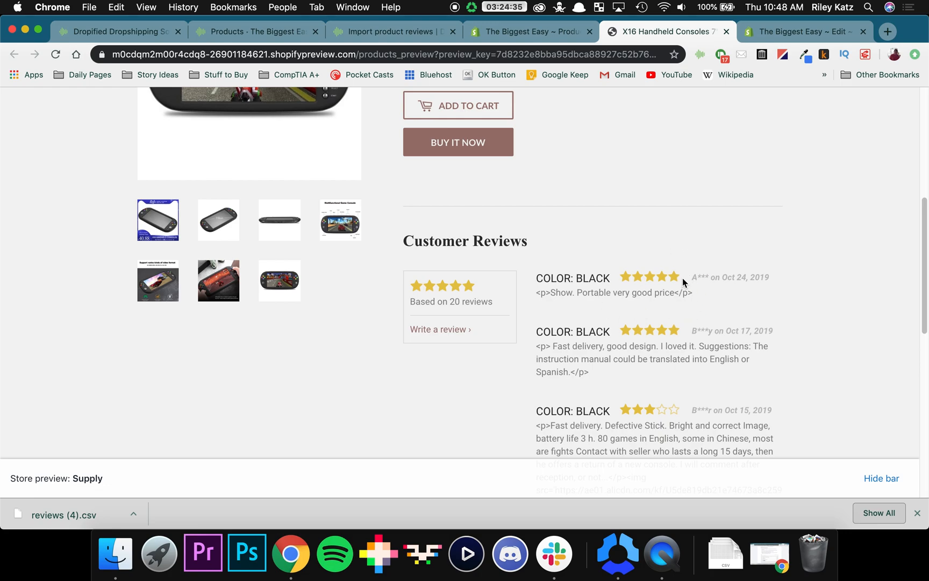
mouse_move(654, 293)
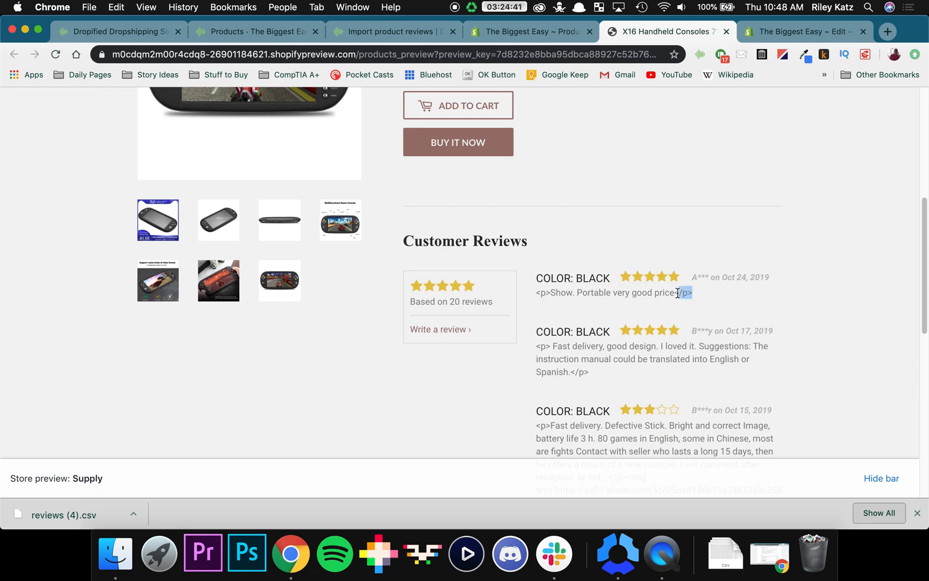
scroll("down", 3)
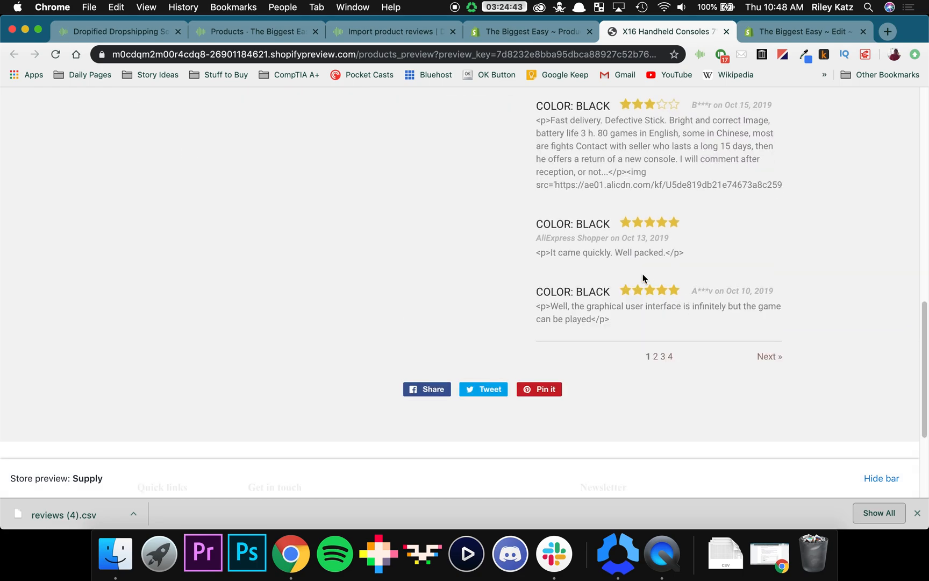
scroll("up", 3)
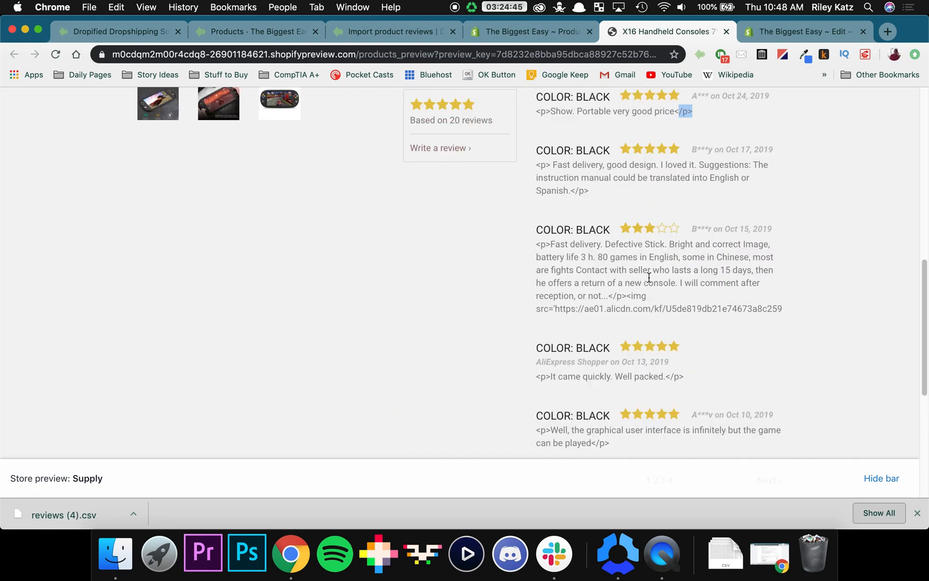
scroll("up", 3)
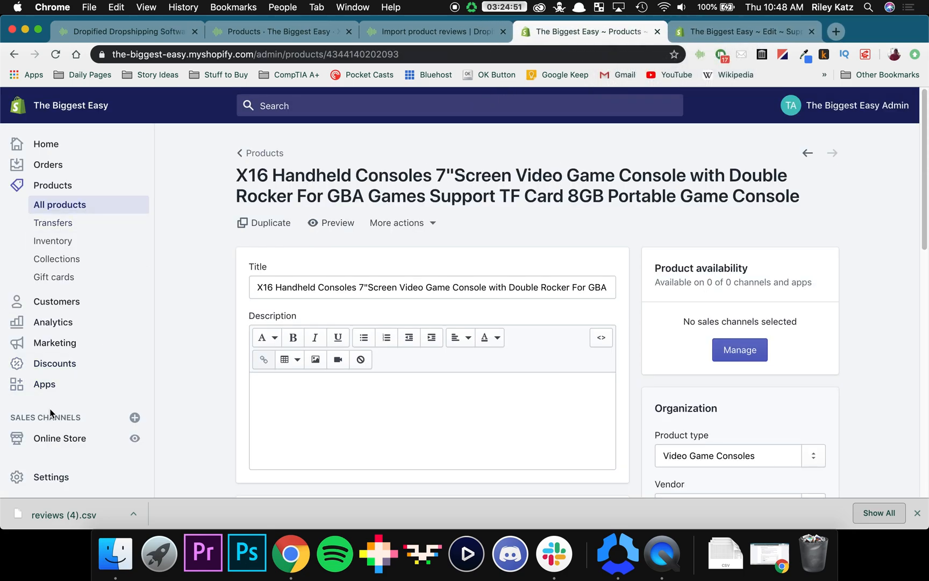
Step: Via Apps > Product Reviews > Install instructions, reach sections/product-template.liquid in the theme editor
left_click(44, 384)
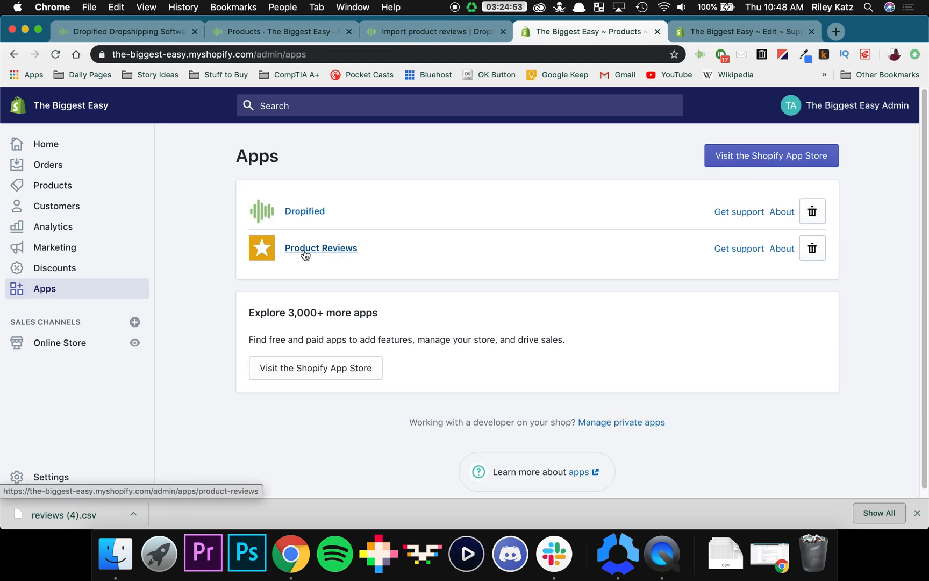
left_click(321, 247)
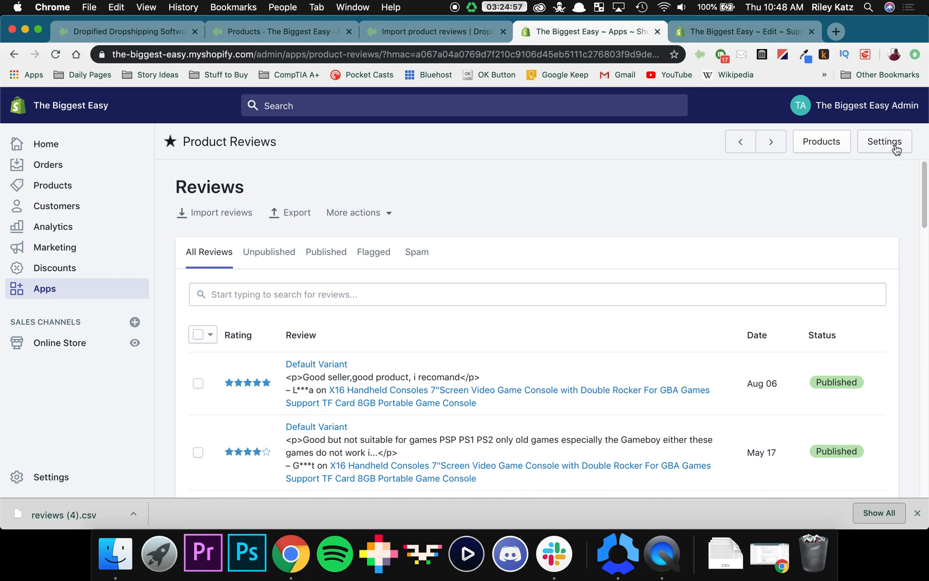
left_click(885, 141)
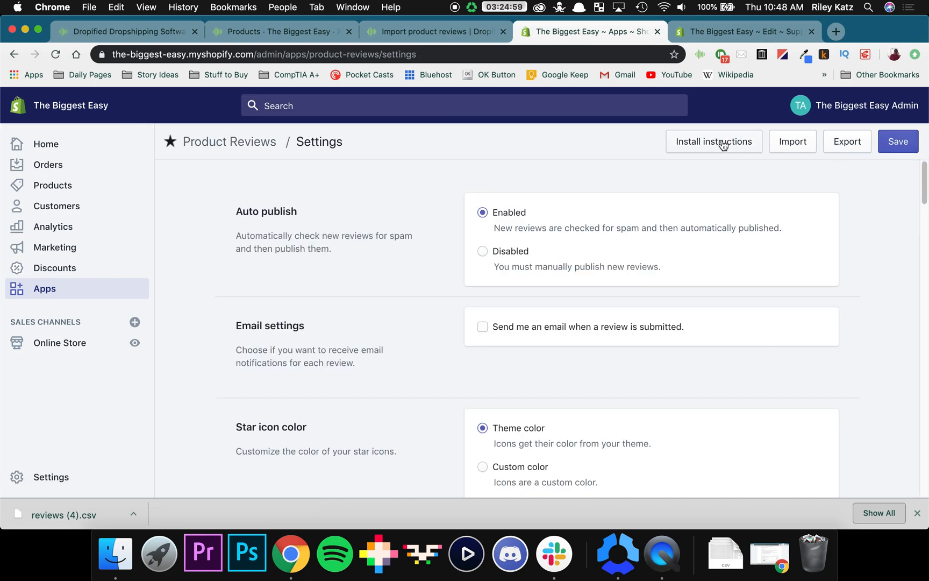
left_click(713, 141)
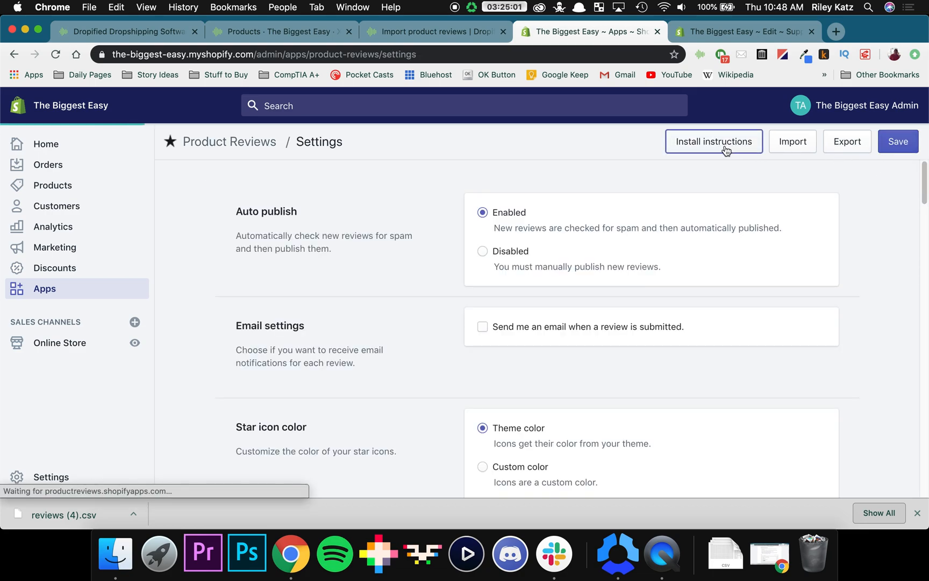
left_click(713, 140)
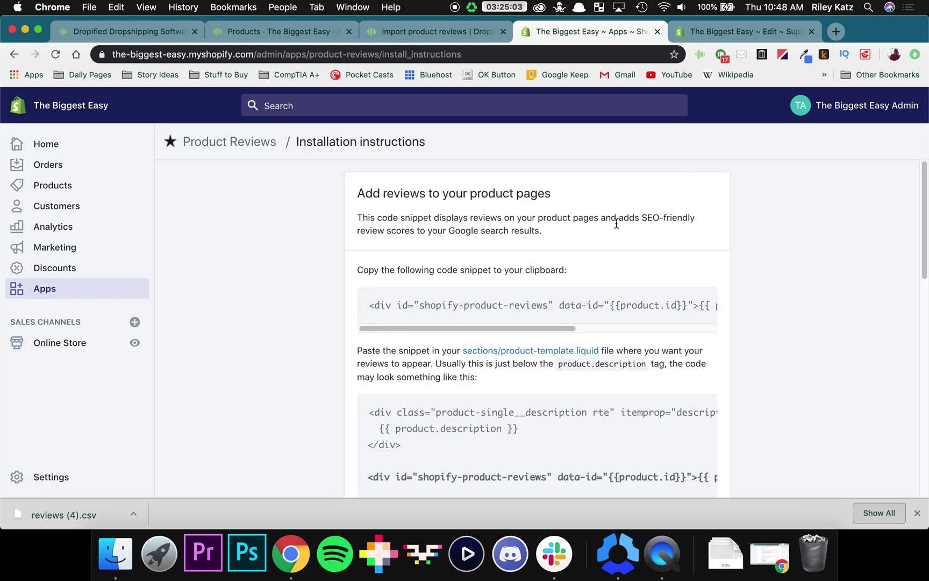
mouse_move(530, 351)
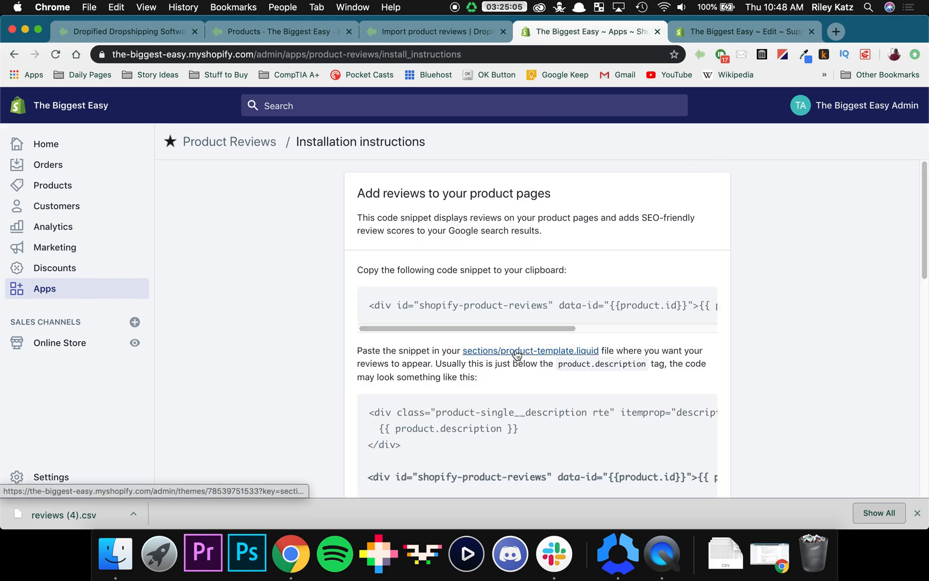
left_click(530, 351)
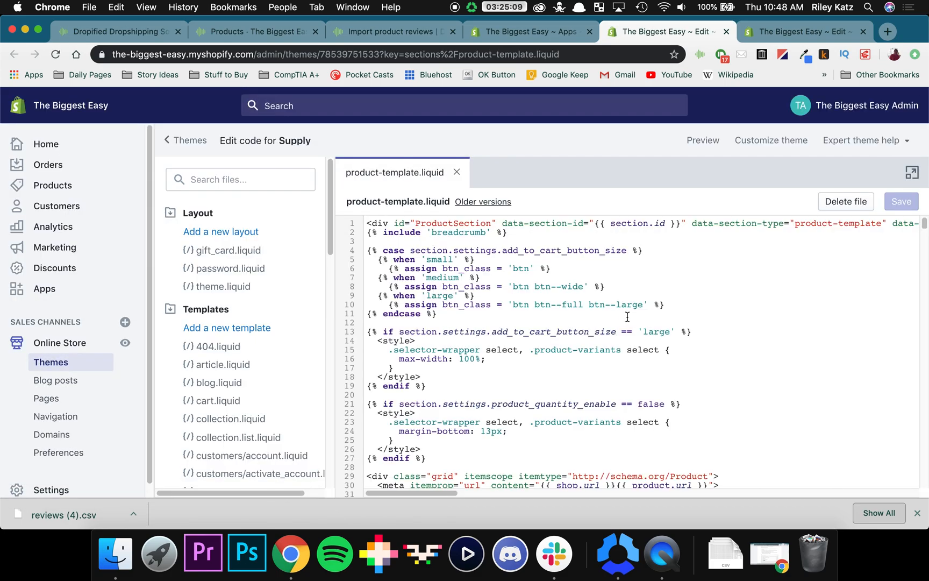
mouse_move(390, 32)
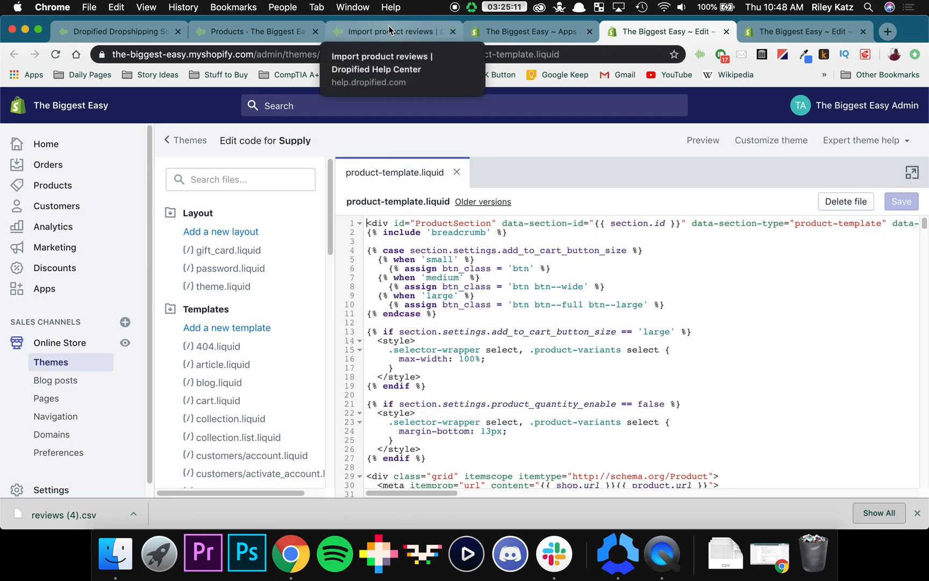
Step: In the Dropified article's 'reviews show <html> tags' section, follow 'Click here to get the code'
left_click(385, 32)
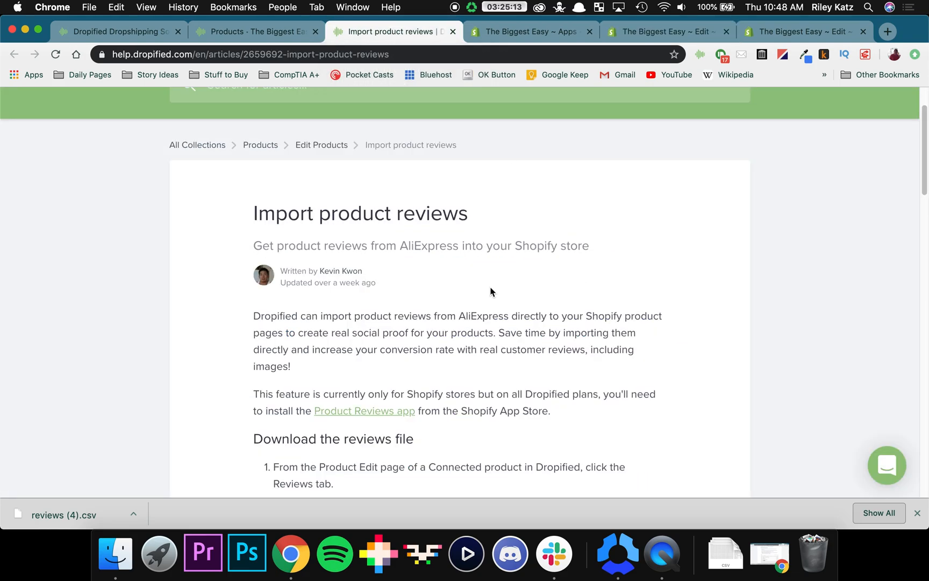
scroll("down", 3)
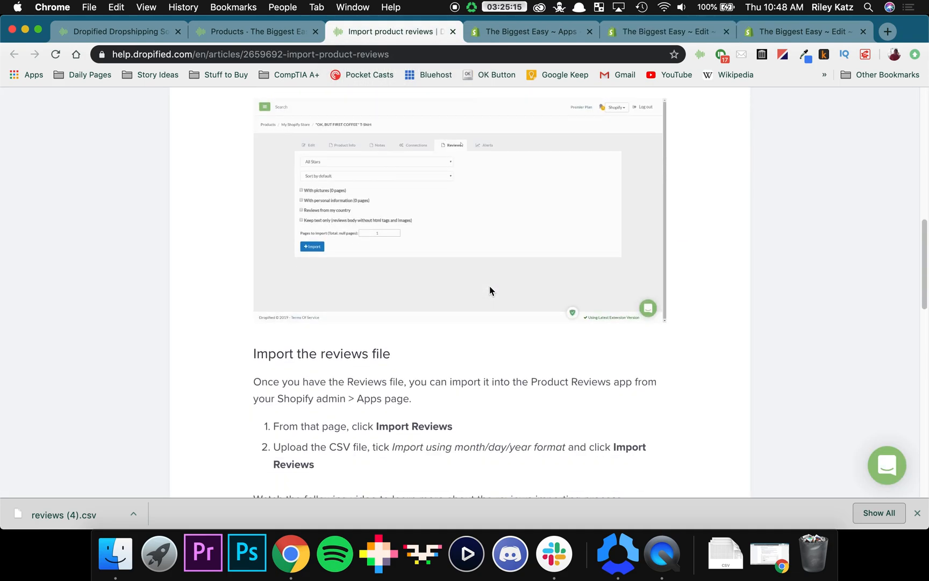
scroll("down", 3)
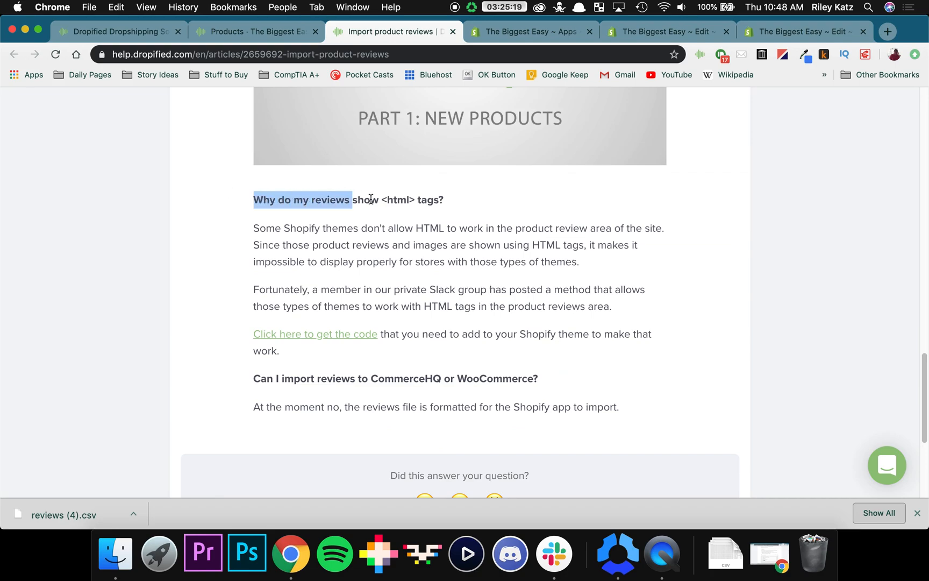
left_click(379, 200)
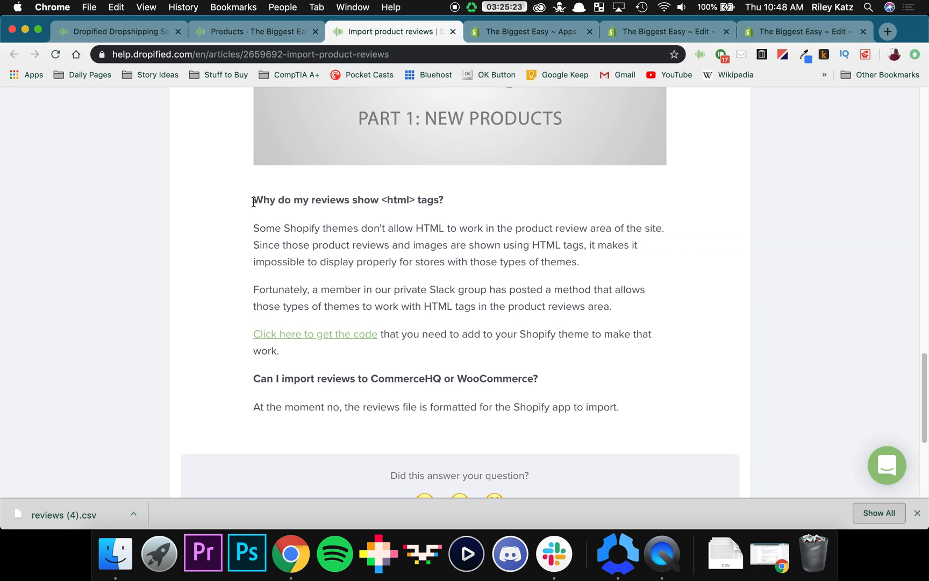
triple_click(348, 201)
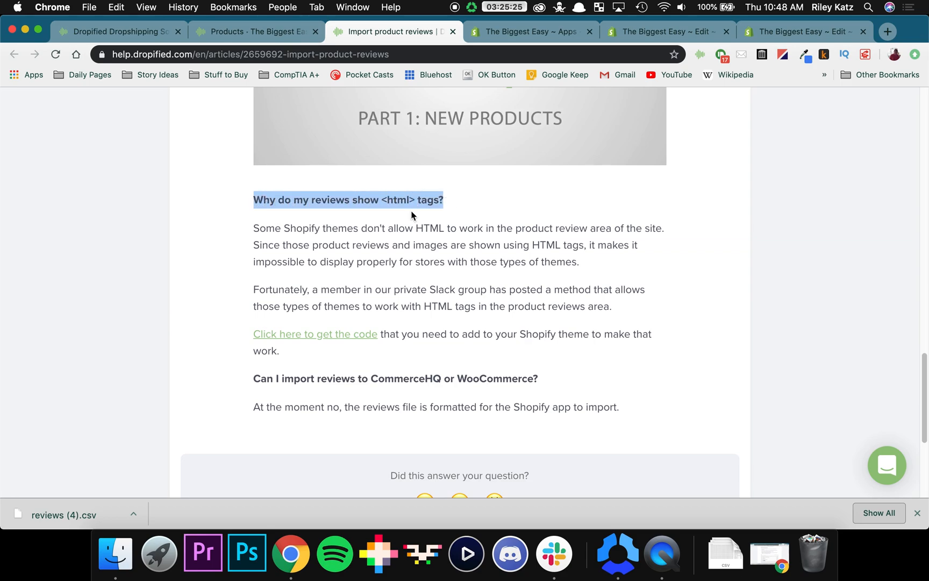
mouse_move(410, 232)
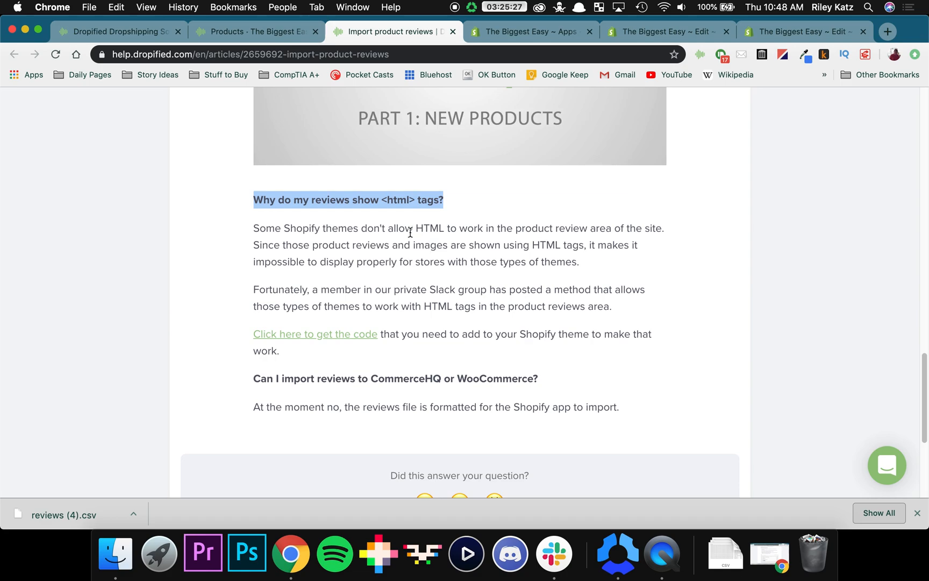
mouse_move(294, 343)
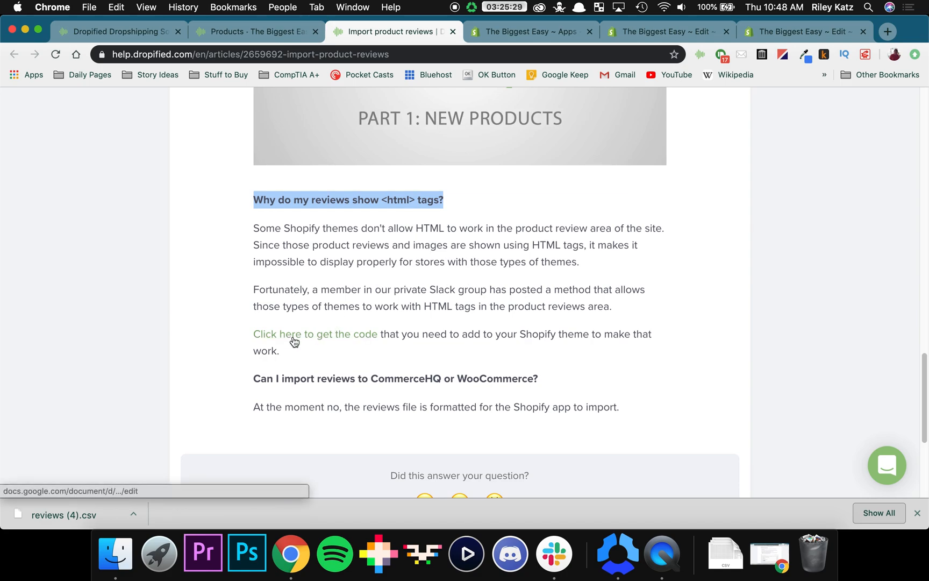
left_click(290, 333)
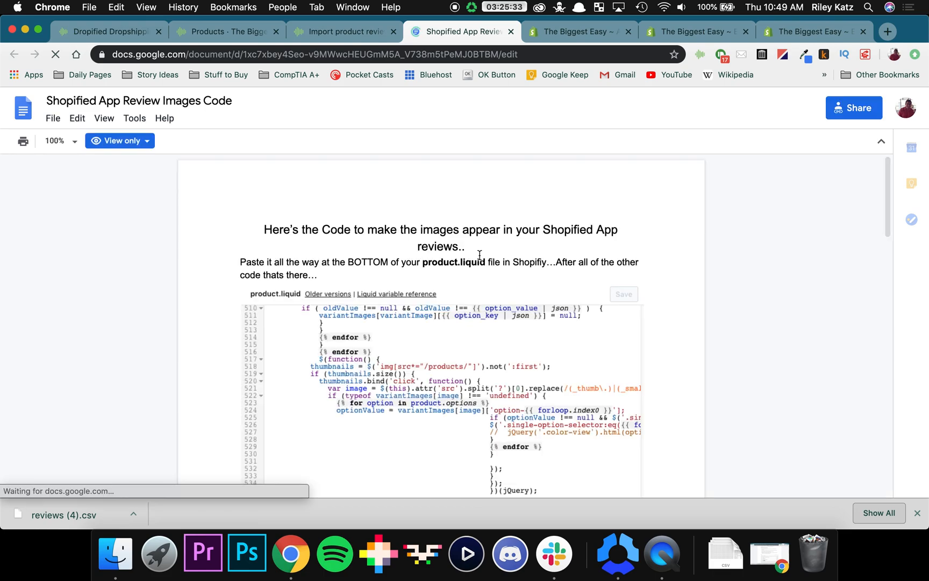
Step: Scroll the Shopified App Review Images Code doc to its script block on page 2
scroll("down", 3)
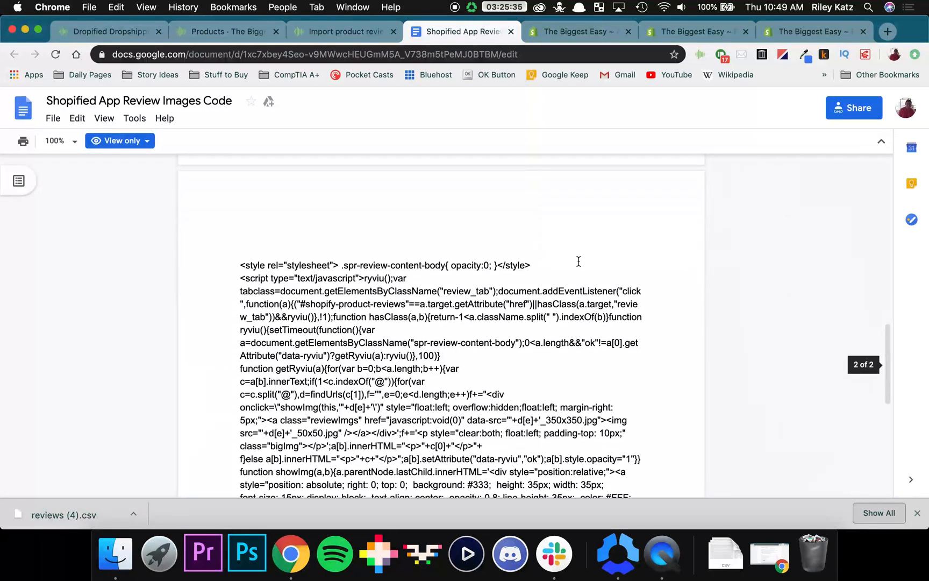
scroll("down", 3)
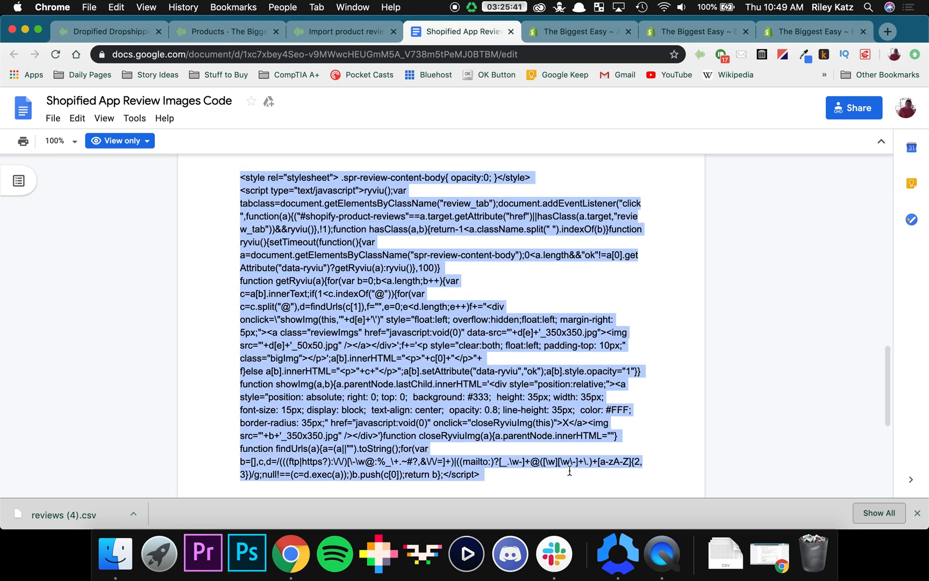
mouse_move(812, 31)
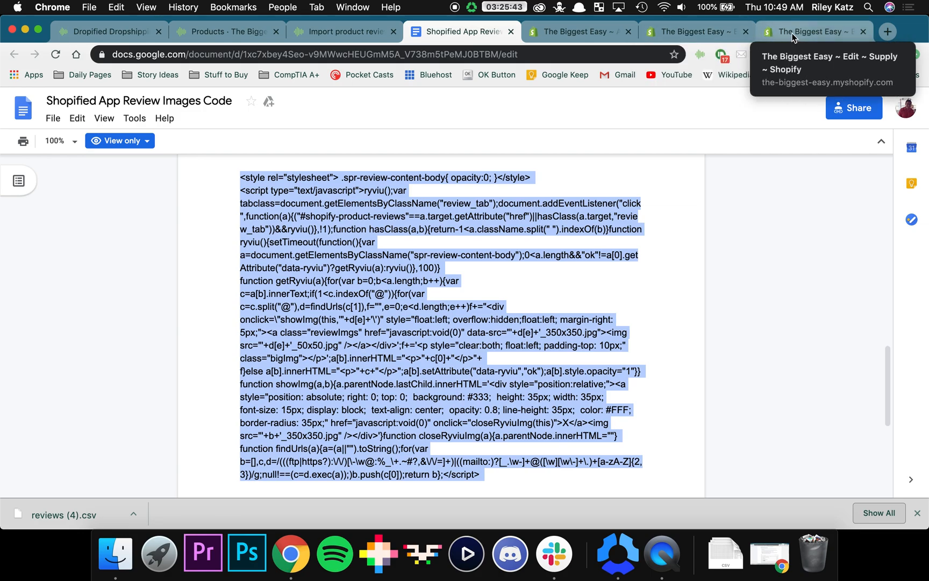
Step: Paste the review images script after {% endschema %} in product-template.liquid and save it
left_click(812, 31)
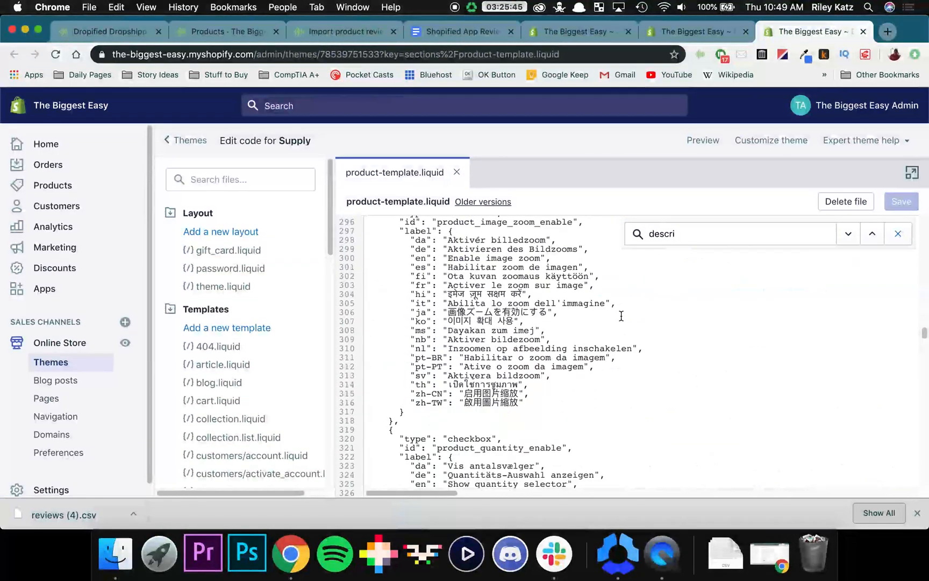
scroll("down", 3)
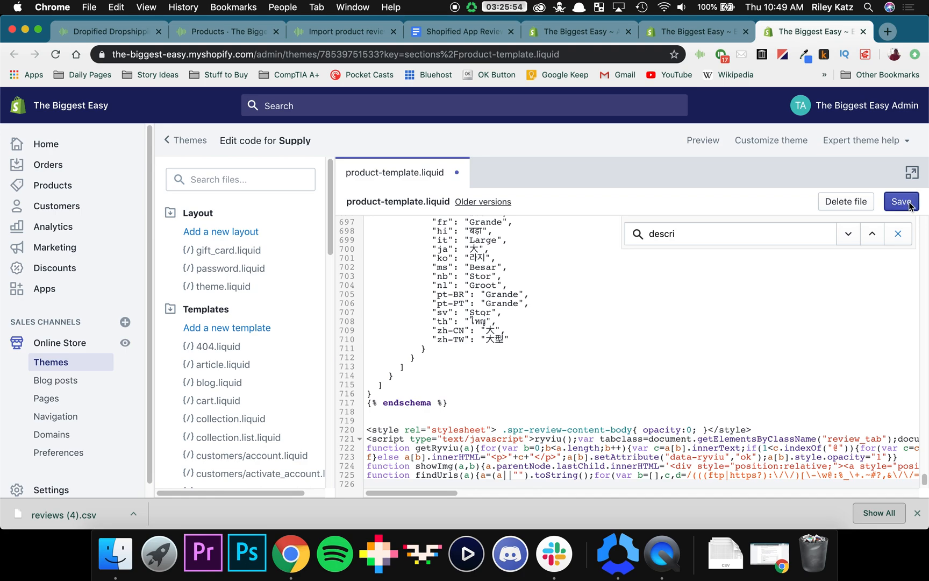
left_click(901, 201)
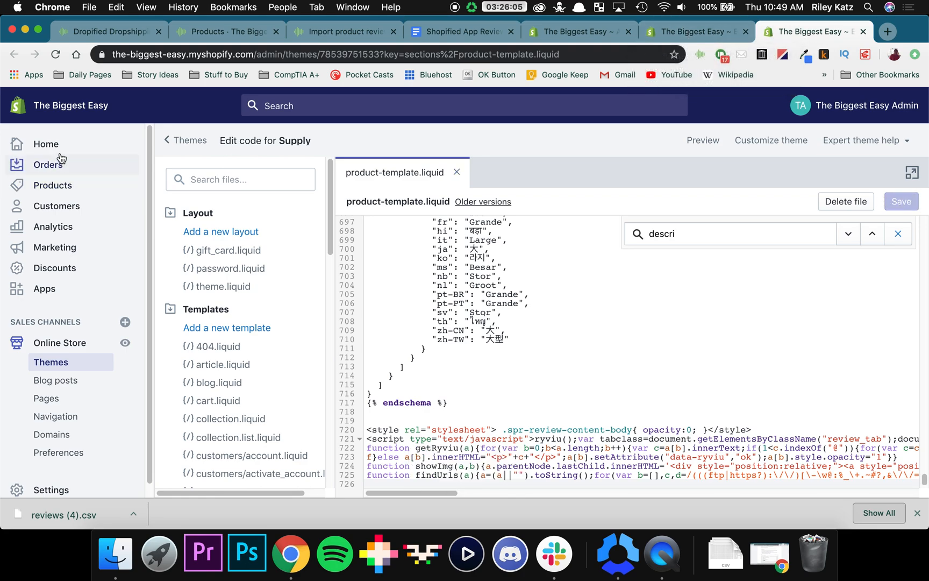
left_click(52, 185)
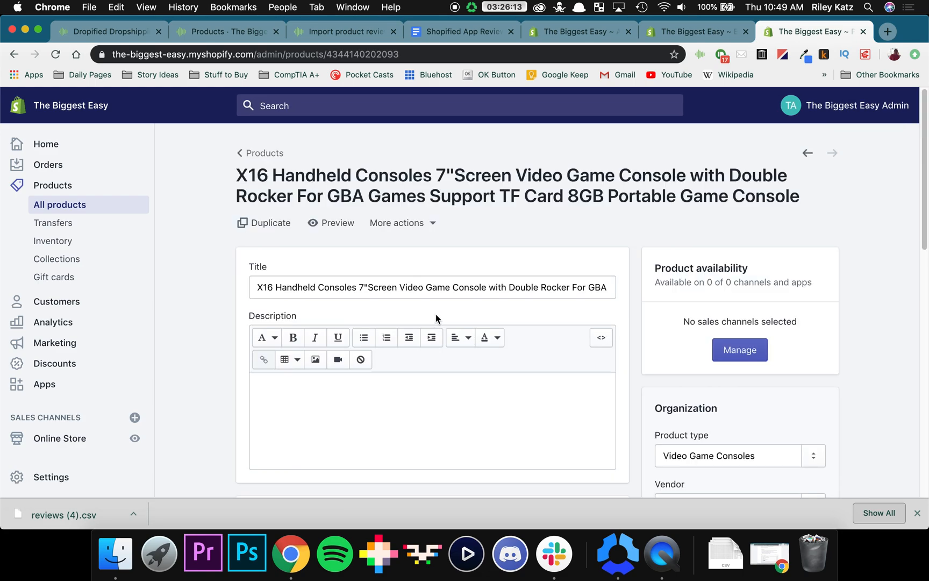
mouse_move(337, 223)
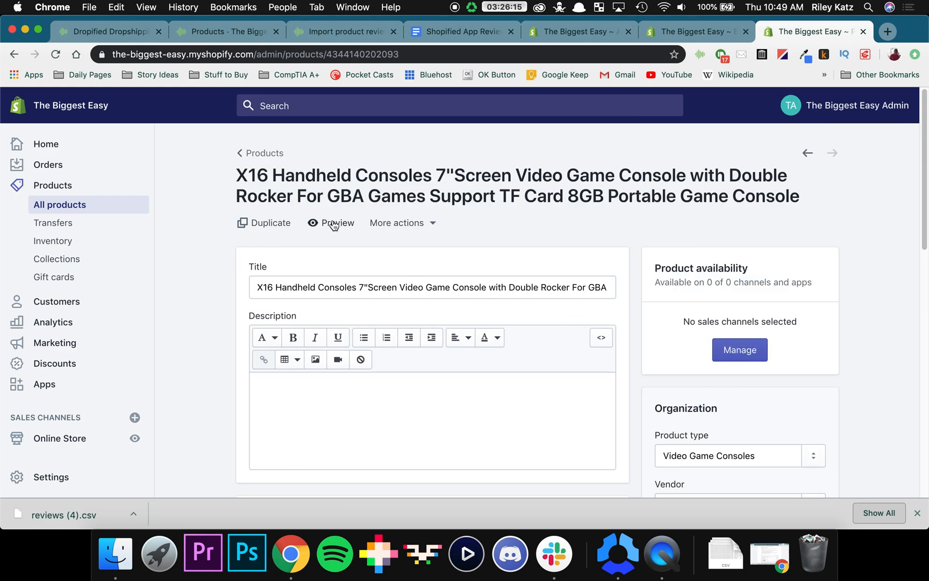
Step: Launch the X16 Handheld Consoles storefront preview again to check the reviews
left_click(337, 223)
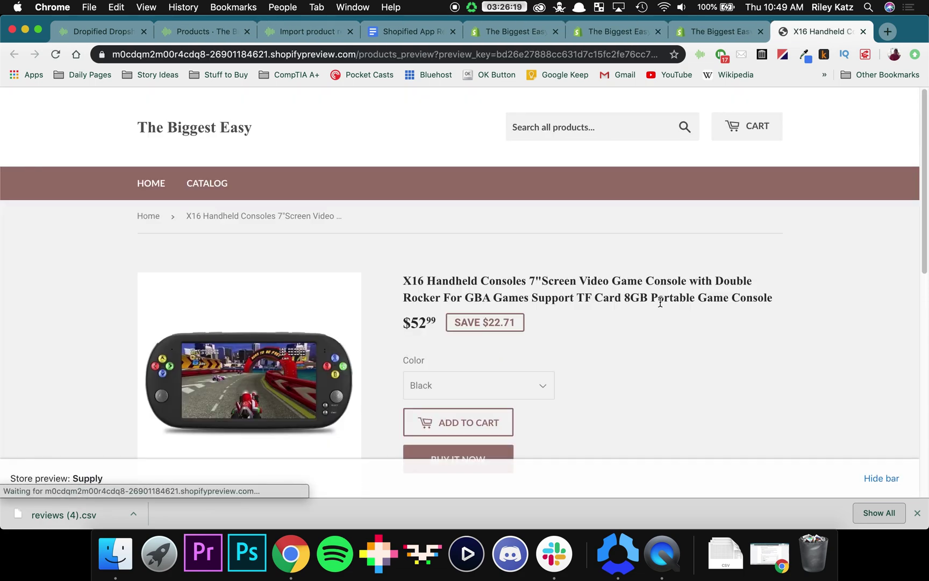
scroll("down", 3)
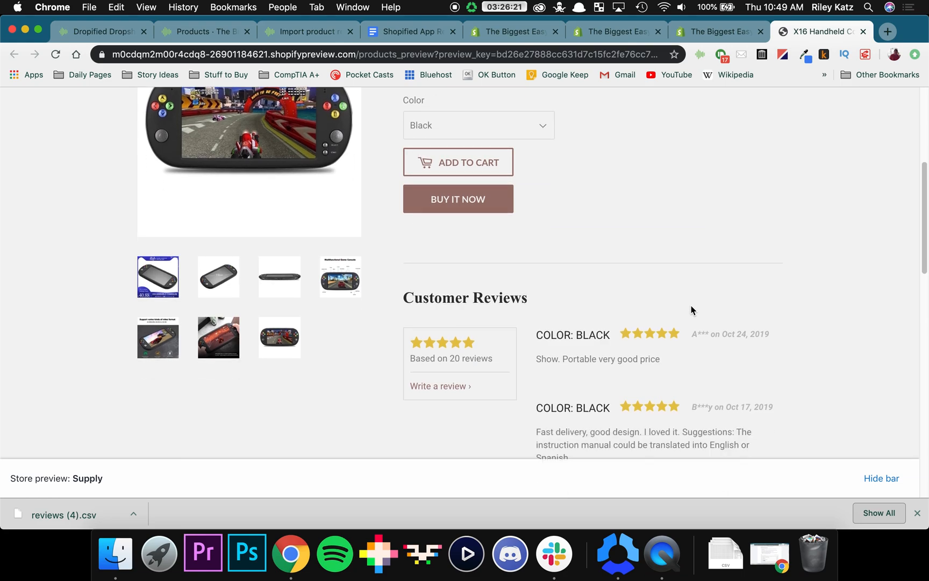
scroll("down", 3)
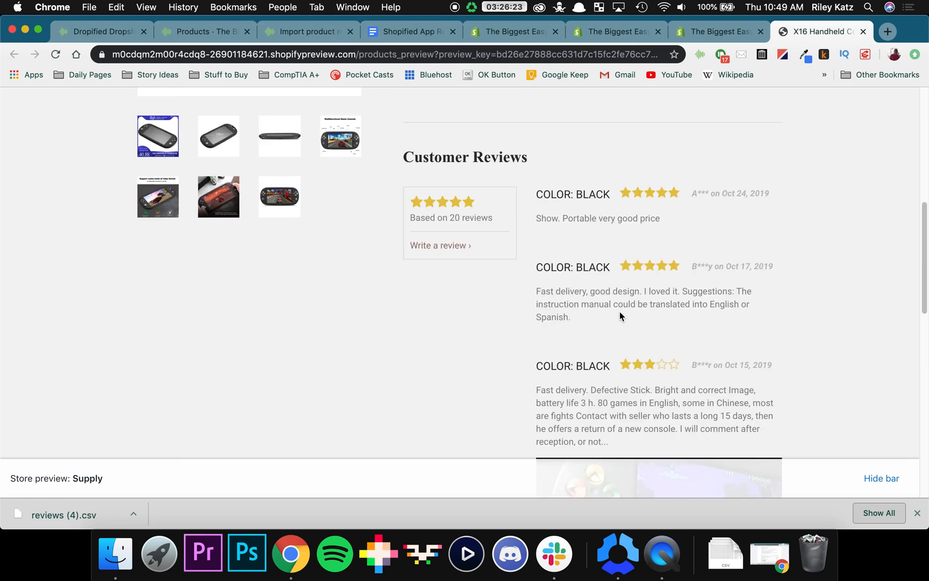
scroll("down", 3)
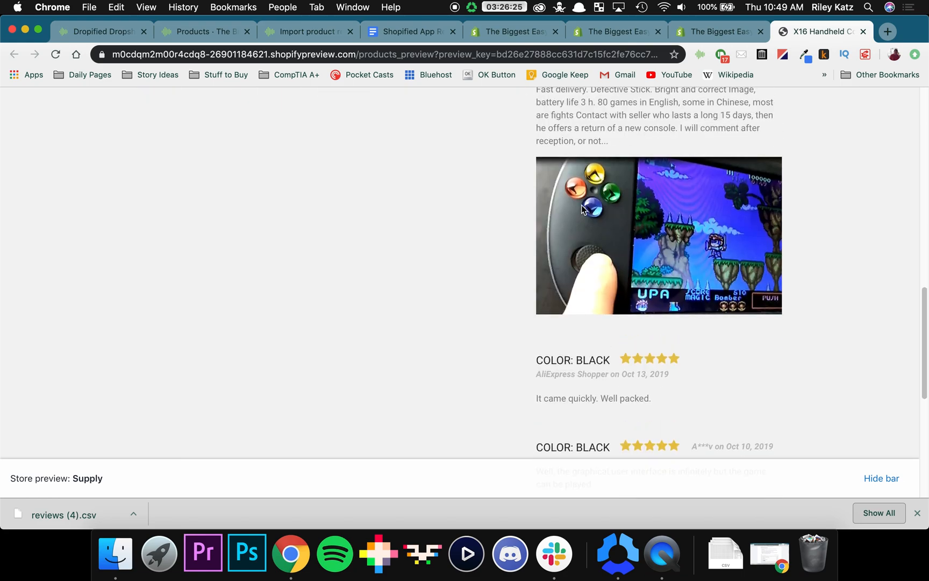
mouse_move(616, 259)
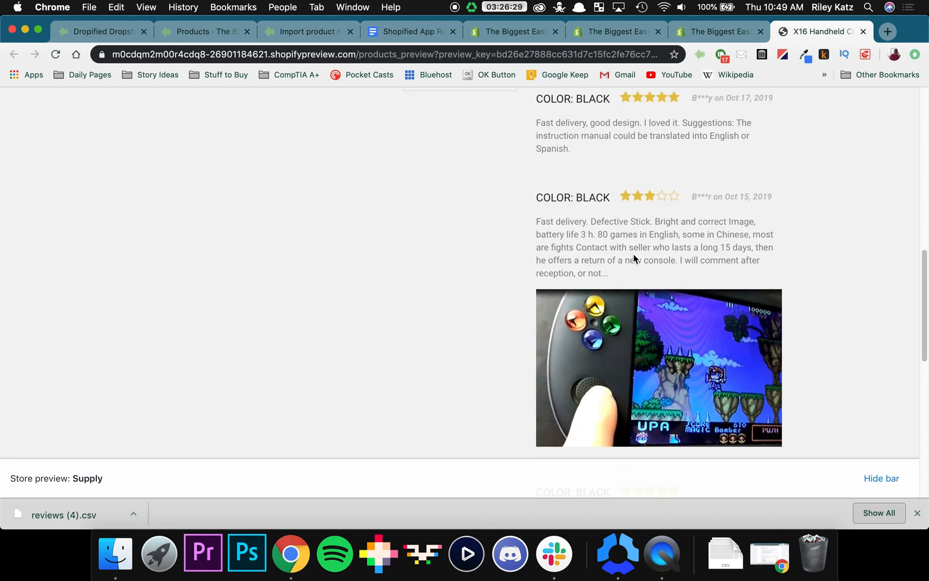
scroll("up", 3)
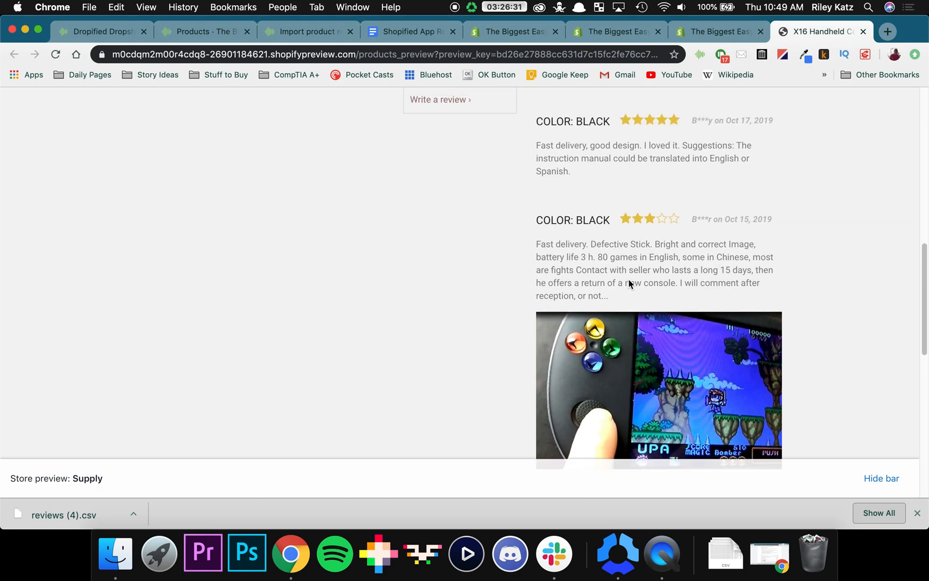
scroll("up", 3)
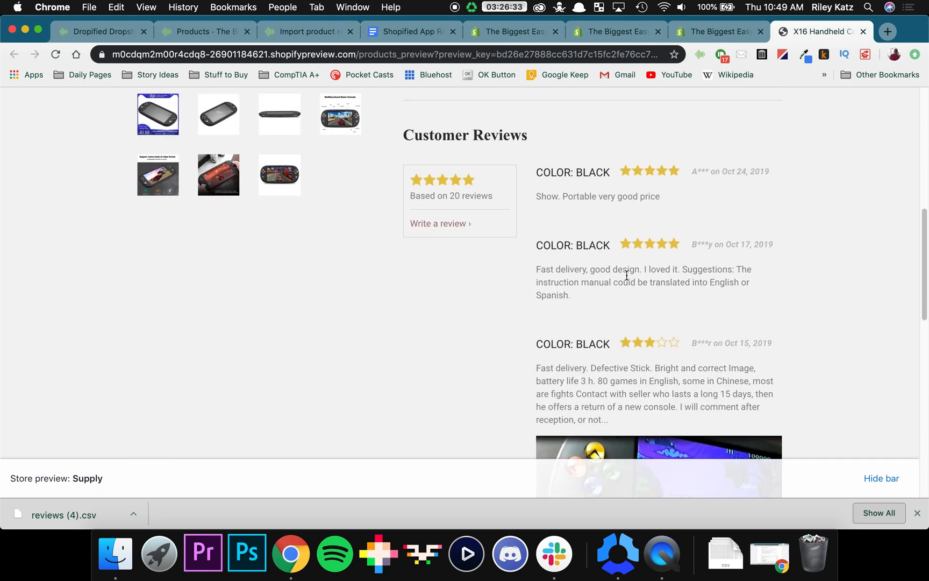
scroll("down", 3)
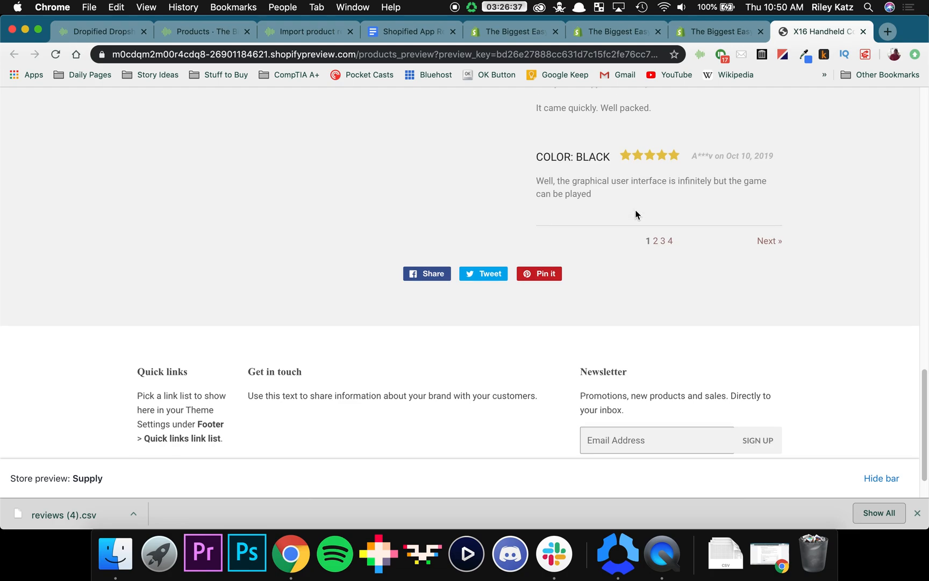
scroll("up", 3)
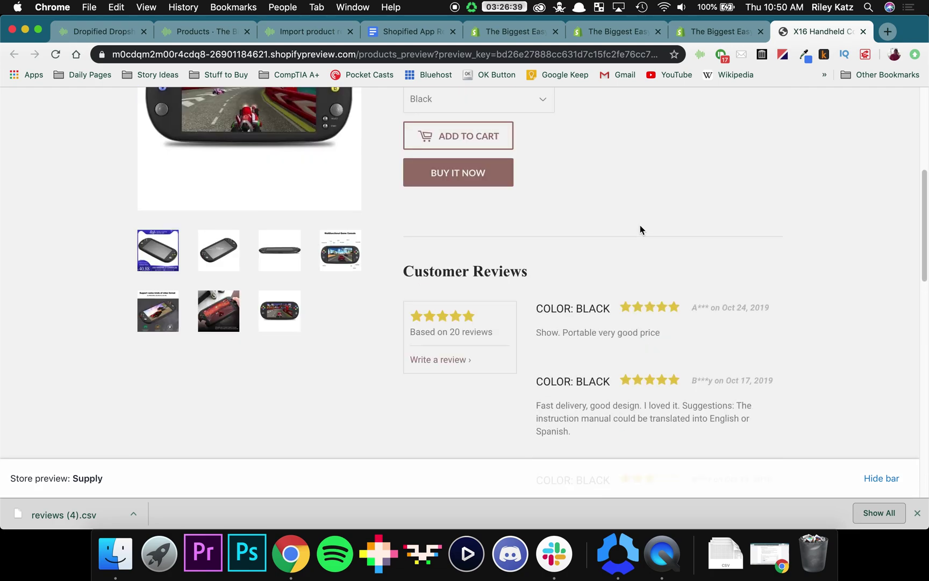
scroll("up", 3)
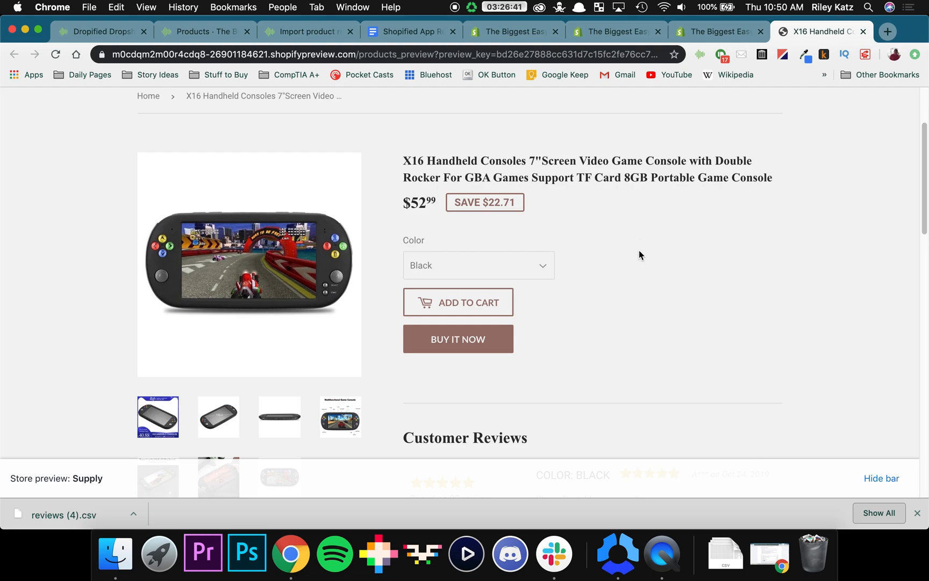
scroll("down", 3)
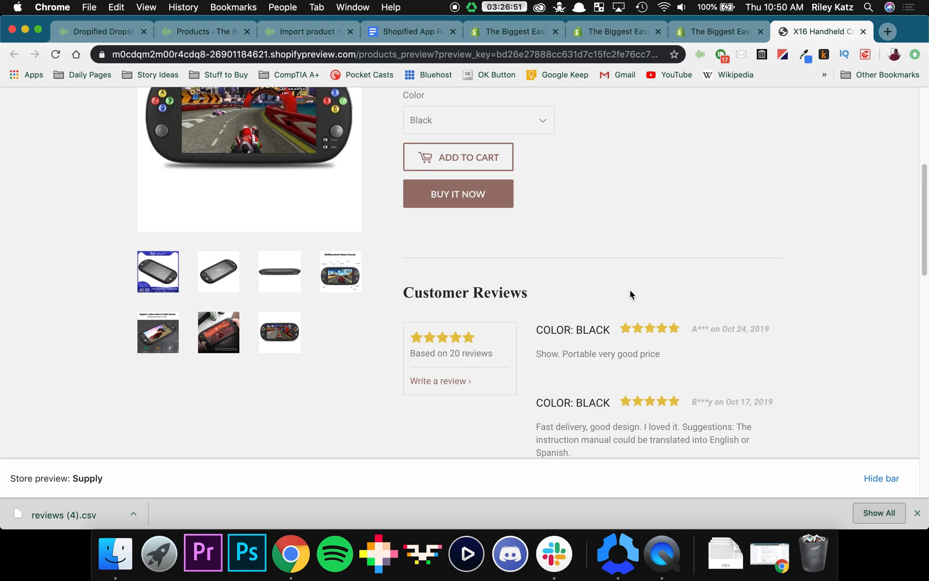
mouse_move(685, 288)
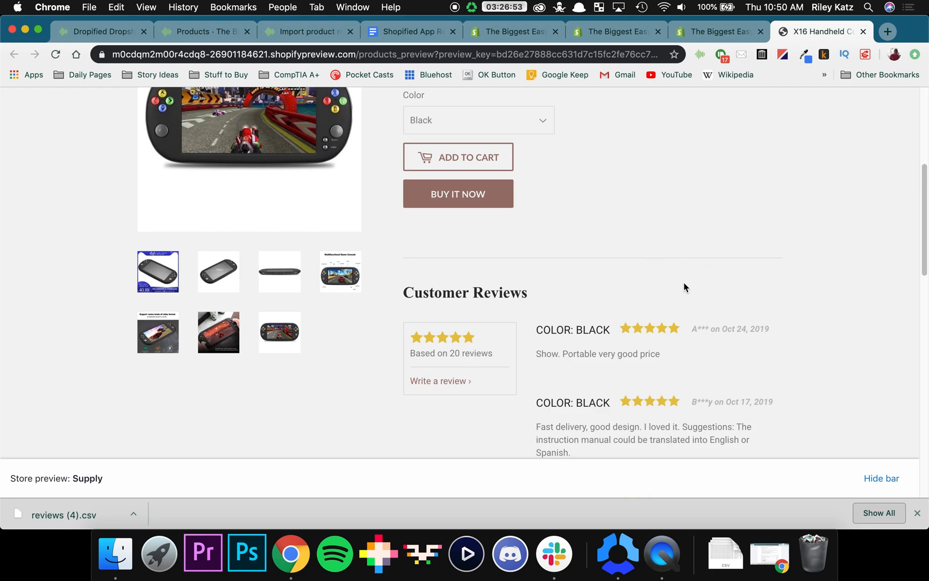
mouse_move(680, 286)
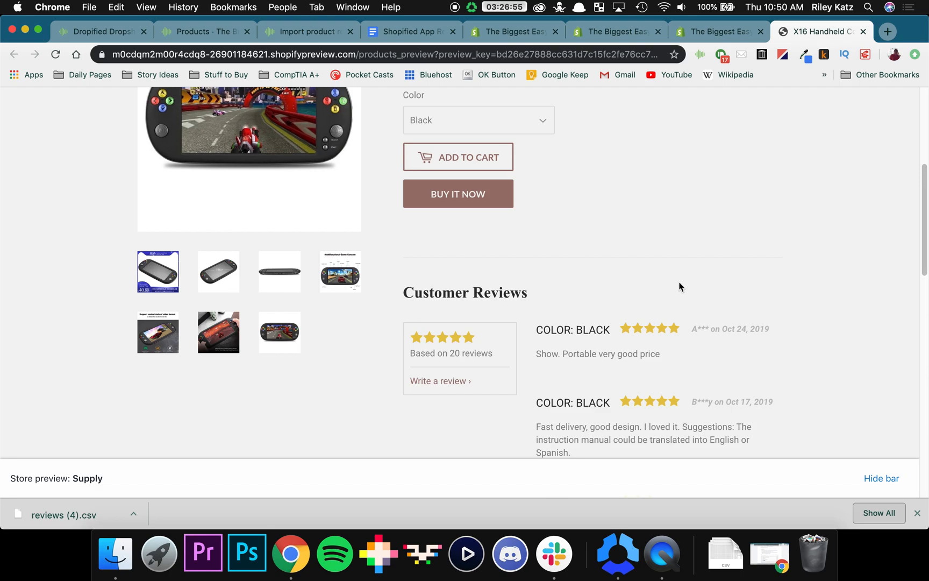
scroll("down", 3)
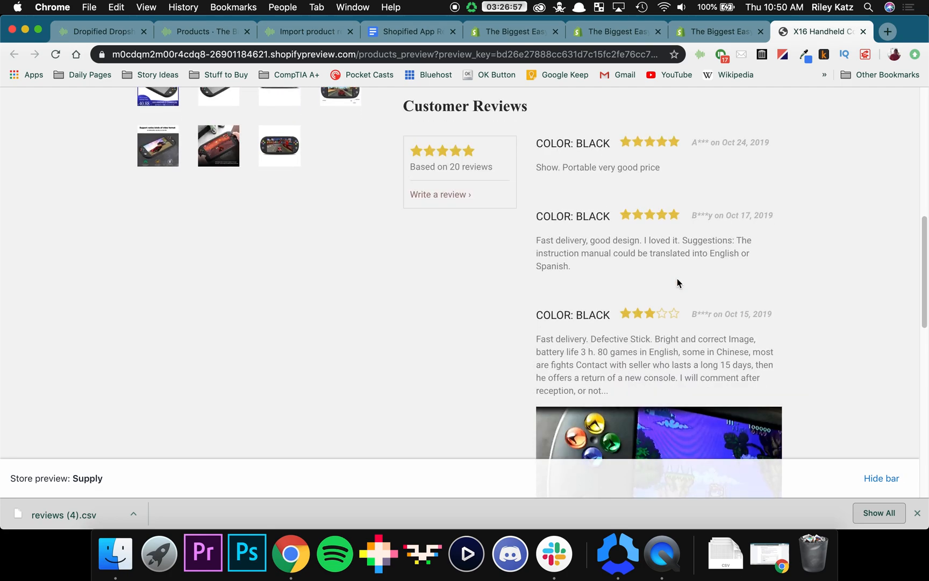
scroll("down", 3)
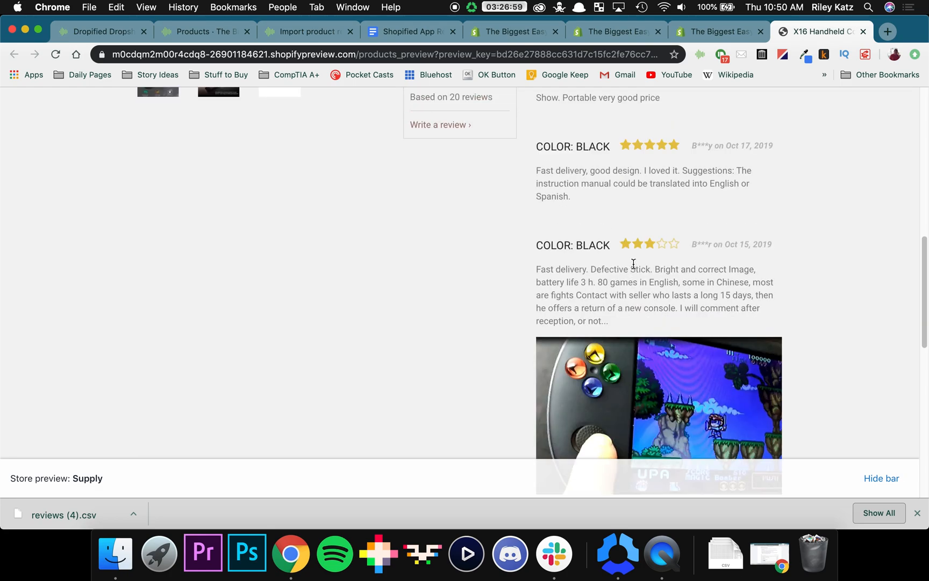
scroll("up", 3)
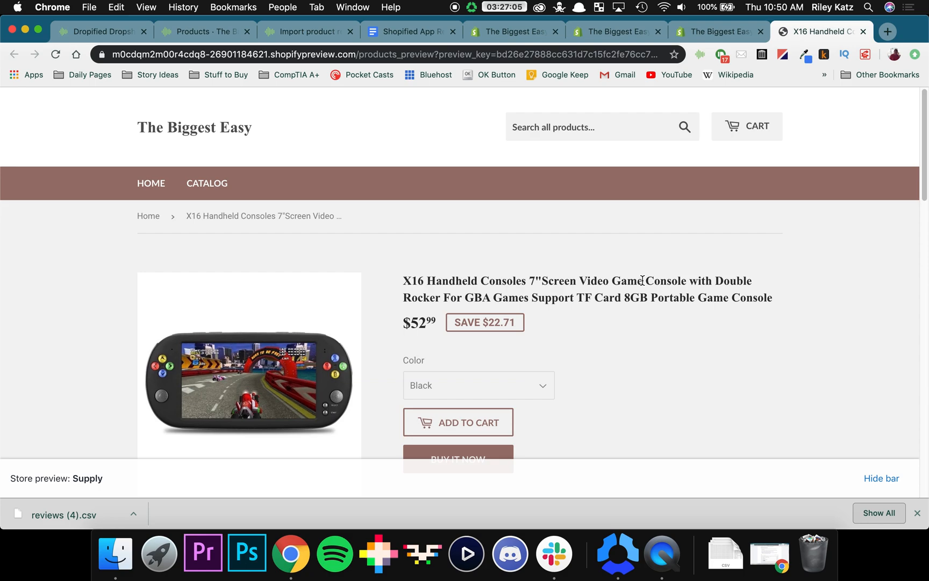
scroll("down", 3)
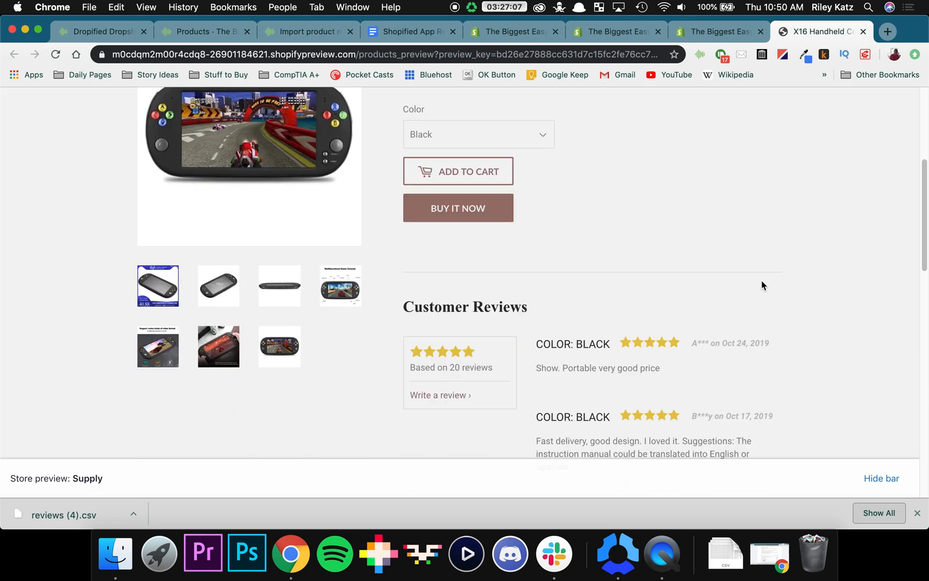
scroll("up", 3)
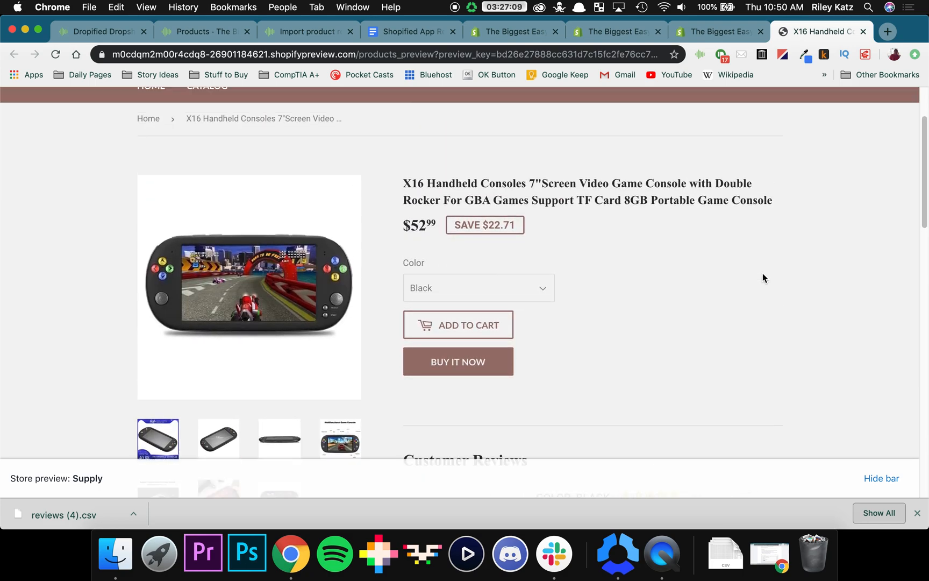
scroll("up", 3)
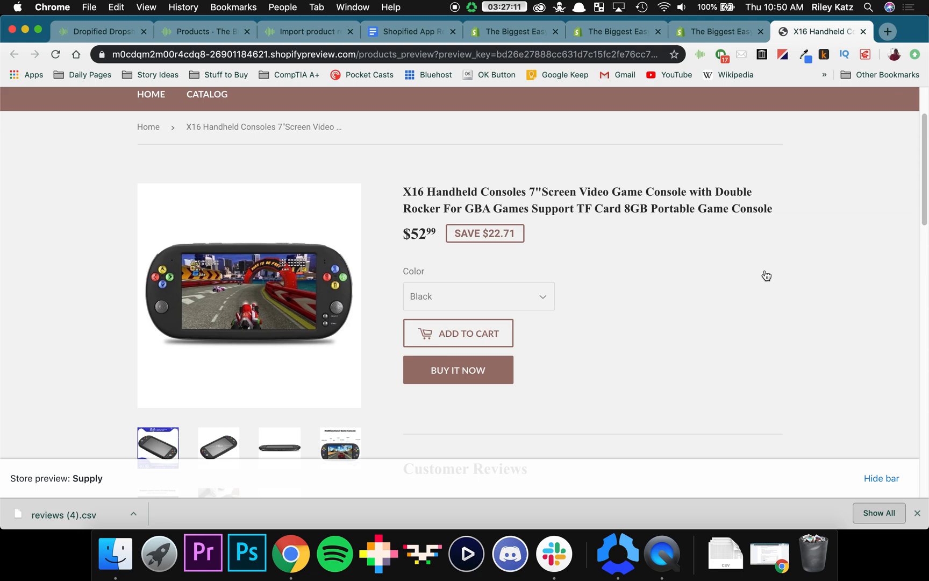